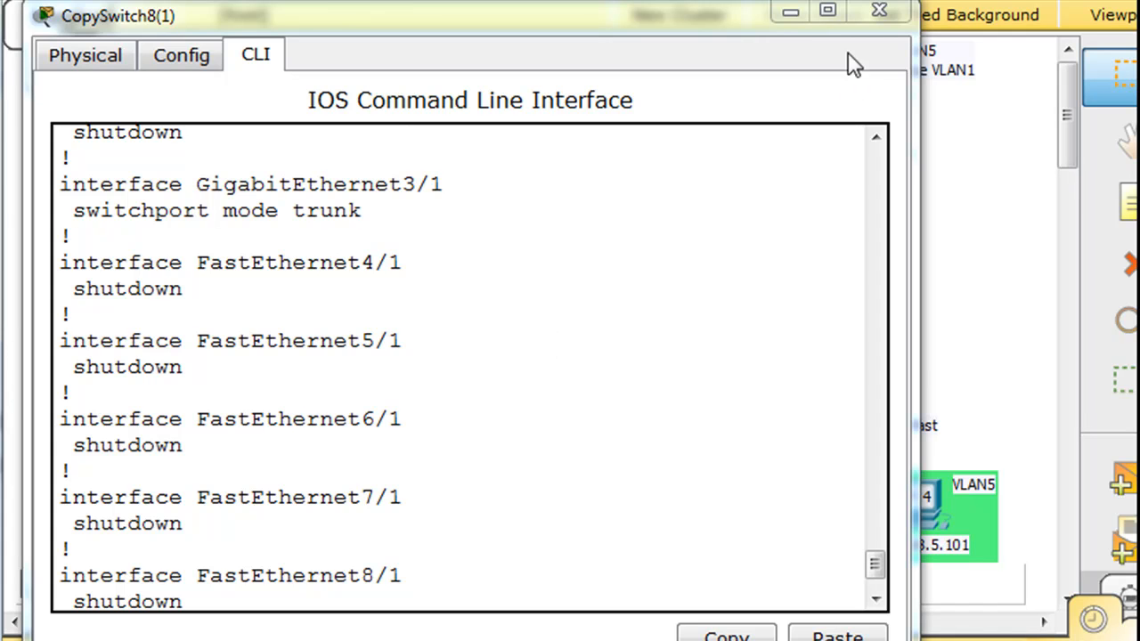
Close the copied switch's window to return to the PVST+ topology.
{"action": "left_click", "coordinate": [878, 11]}
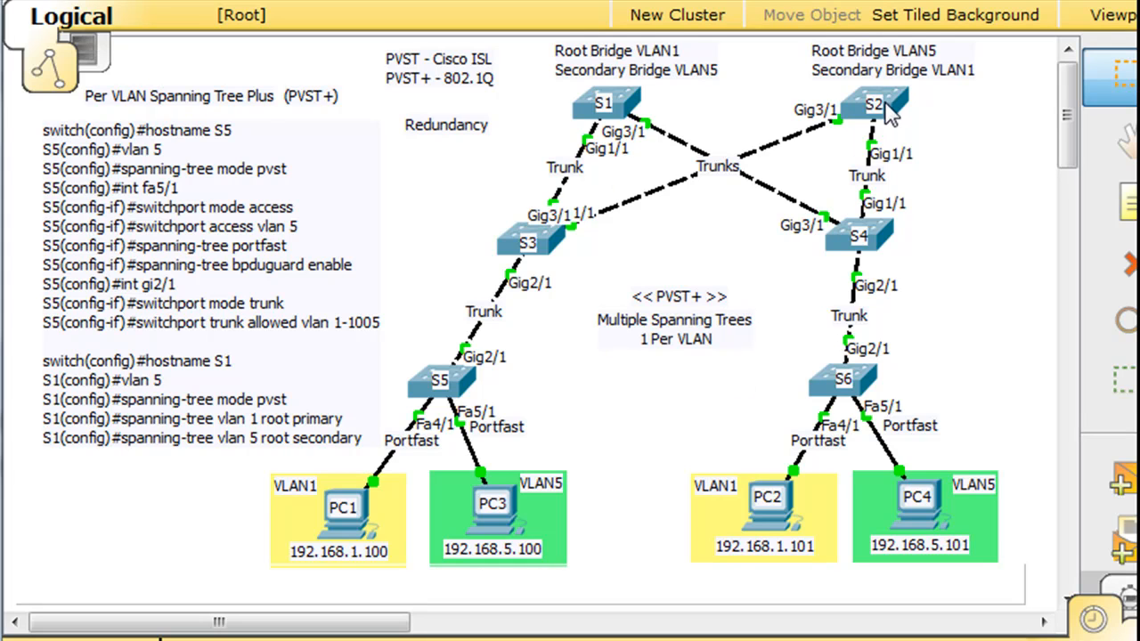
{"action": "mouse_move", "coordinate": [871, 426]}
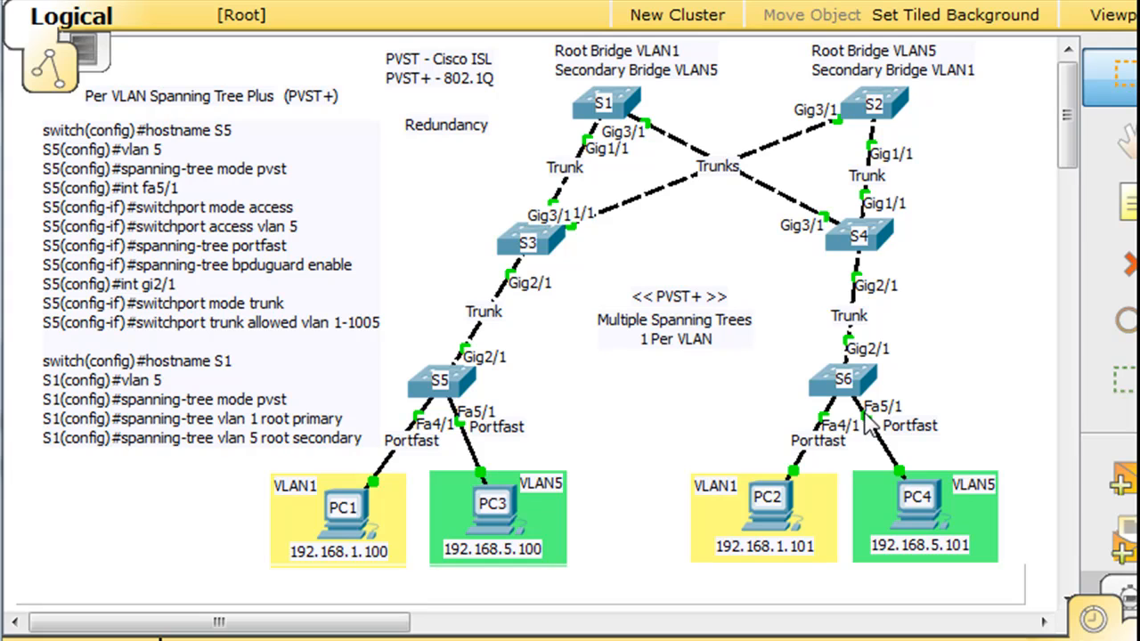
{"action": "mouse_move", "coordinate": [940, 269]}
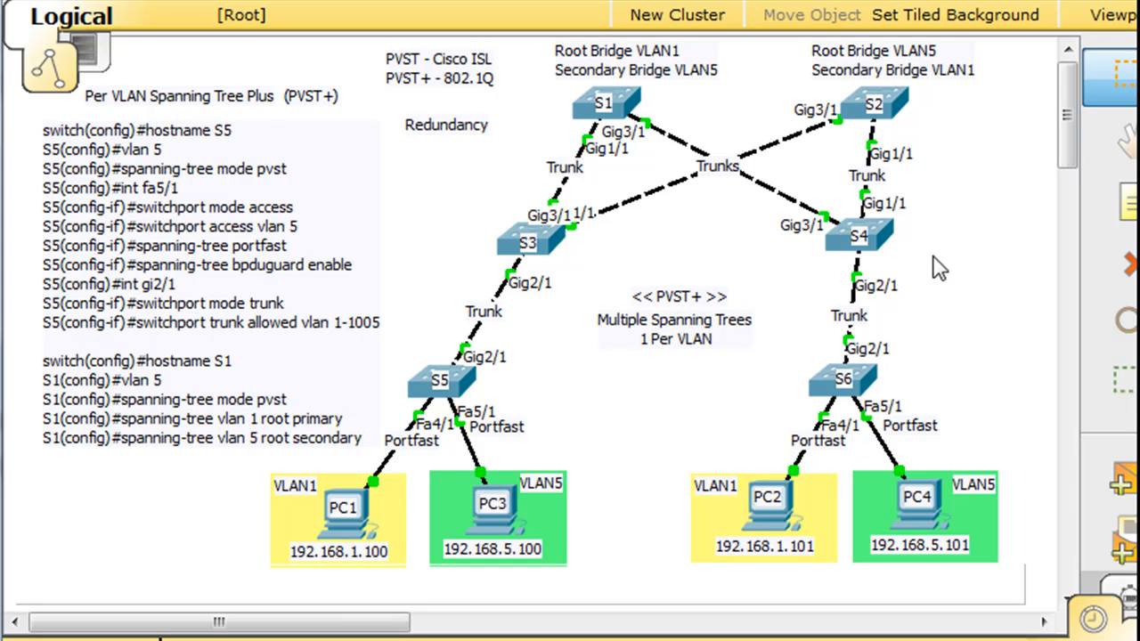
{"action": "mouse_move", "coordinate": [535, 230]}
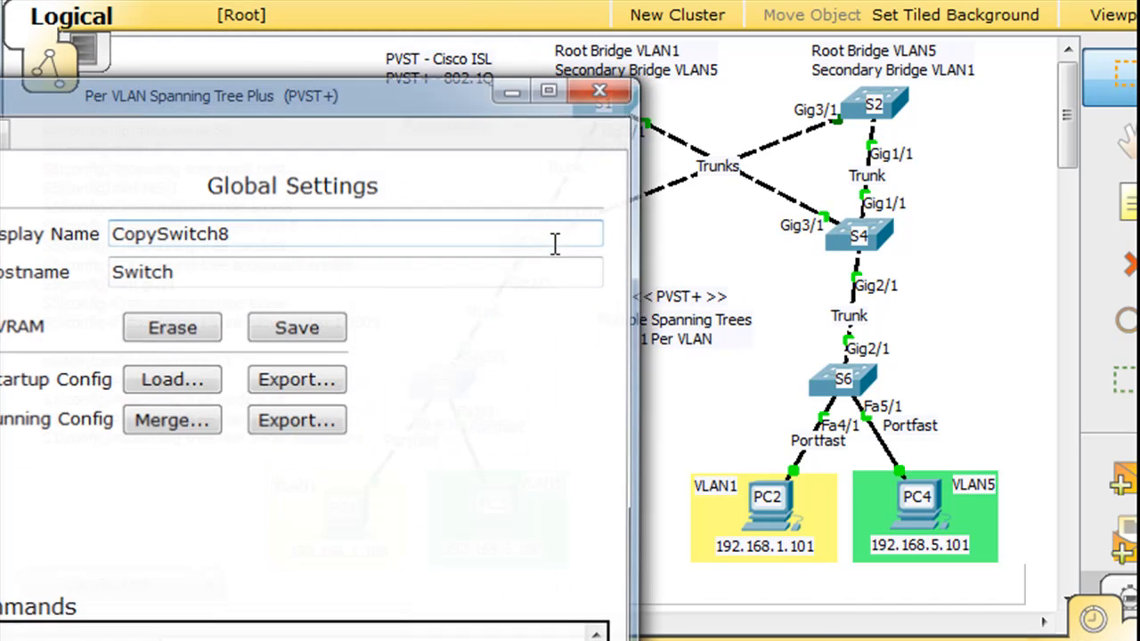
Bring CopySwitch8's window into view and show its CLI at the Switch> prompt.
{"action": "left_click_drag", "start_coordinate": [311, 97], "coordinate": [520, 369]}
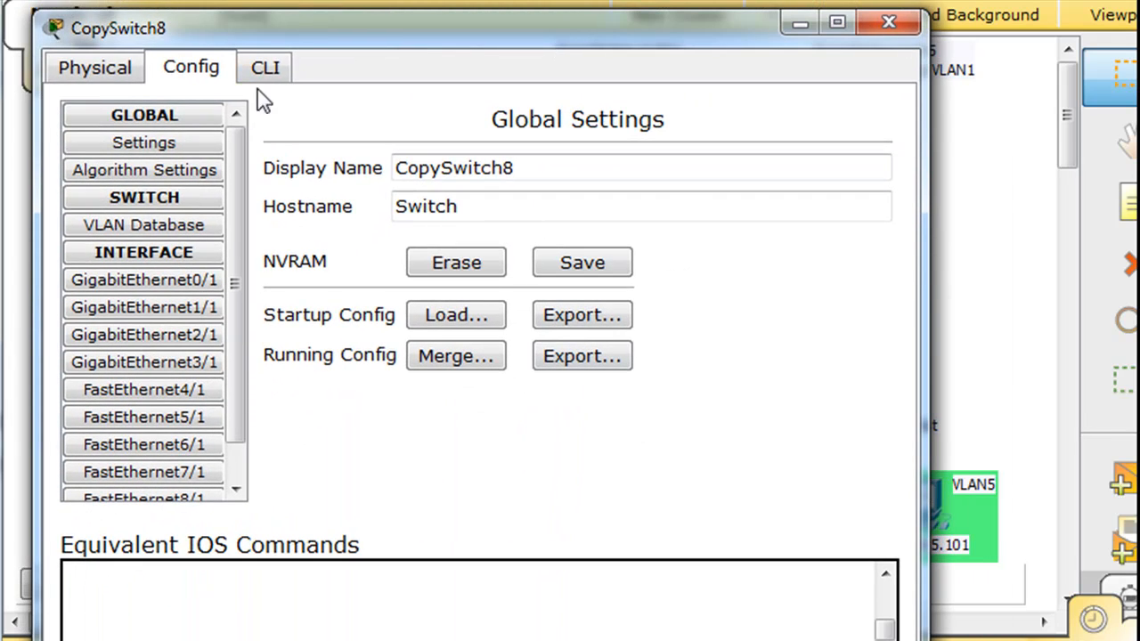
{"action": "left_click", "coordinate": [264, 68]}
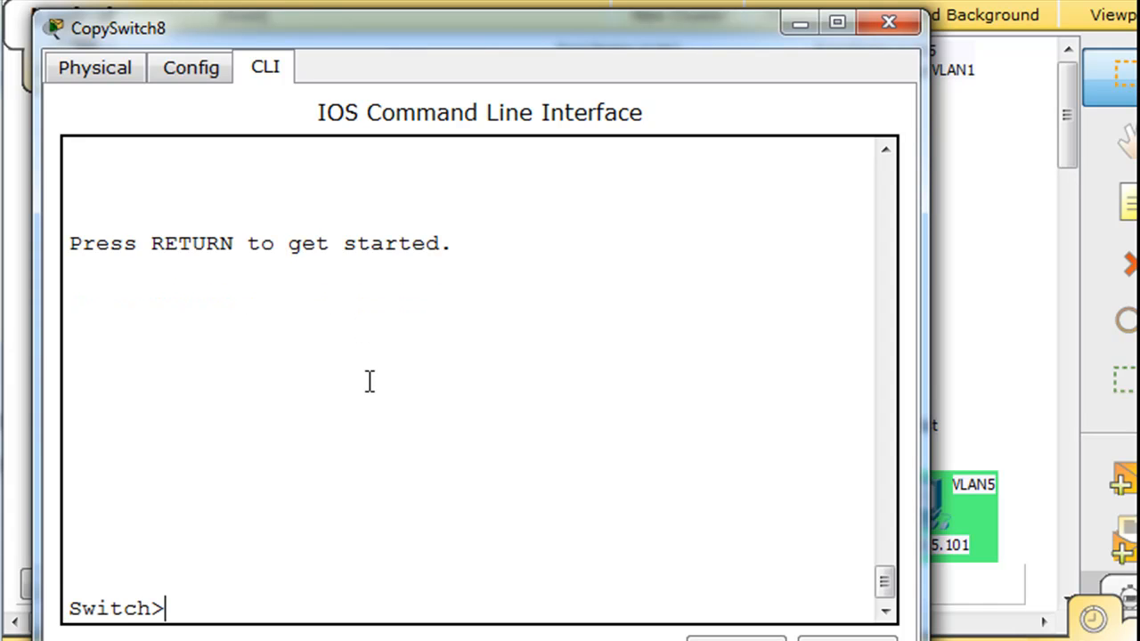
Enter configuration mode, set hostname S3 and create VLAN 5.
{"action": "type", "text": "en"}
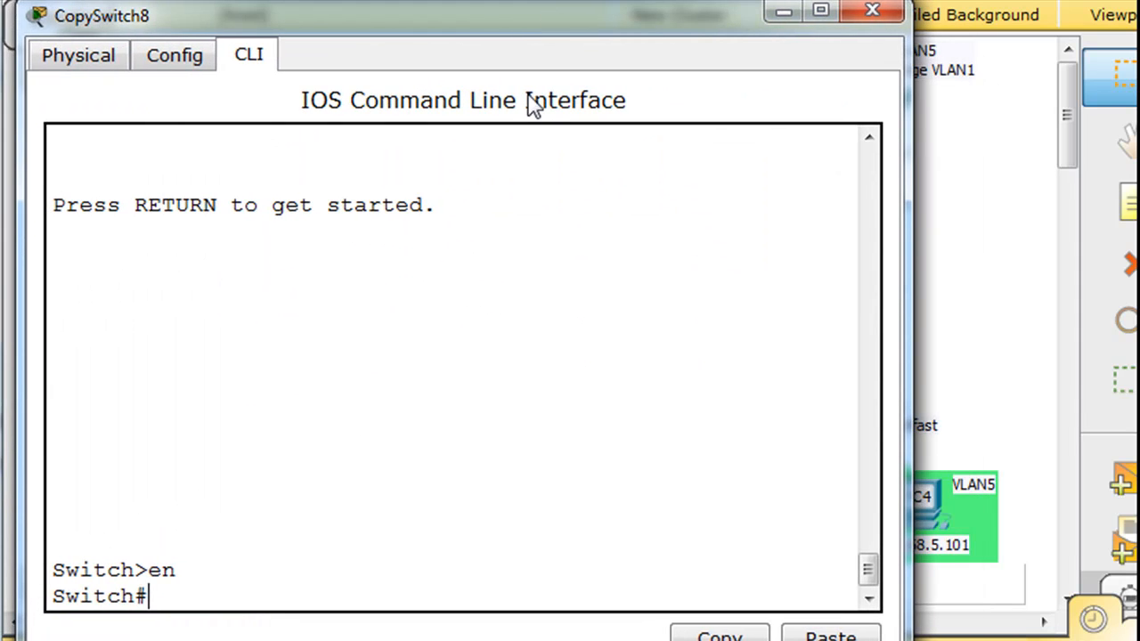
{"action": "type", "text": "conf t"}
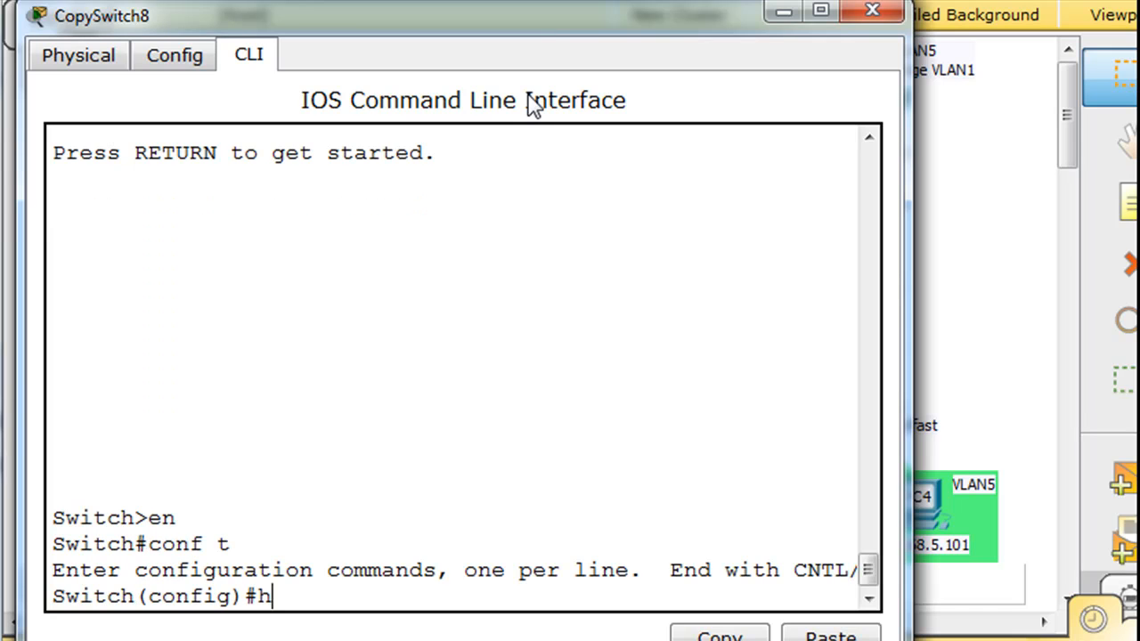
{"action": "type", "text": "ostname"}
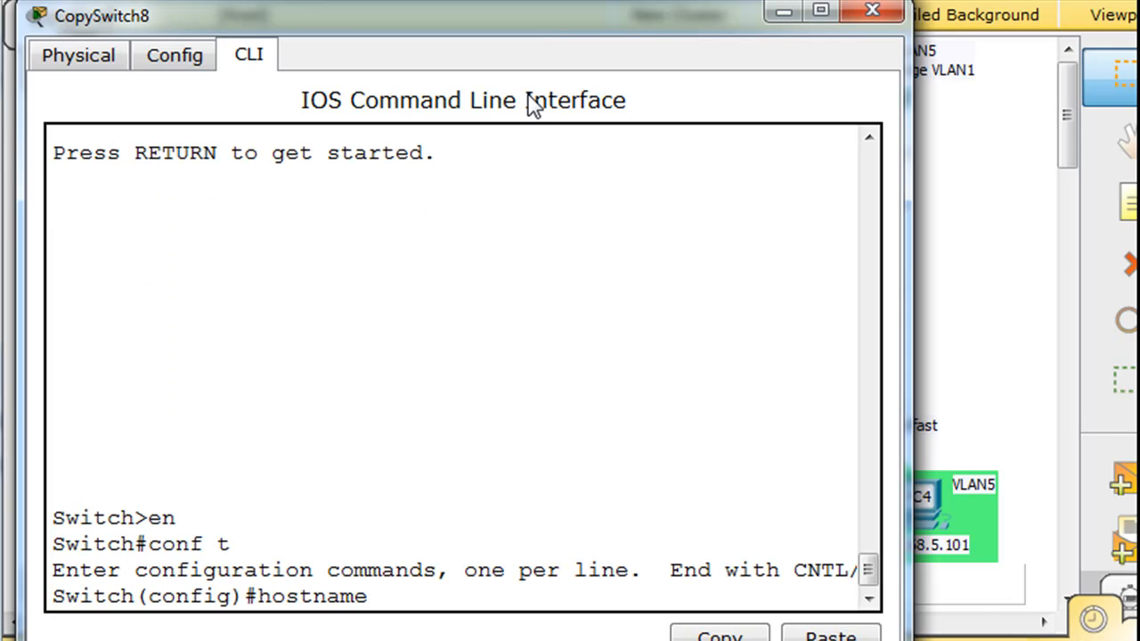
{"action": "type", "text": "S3"}
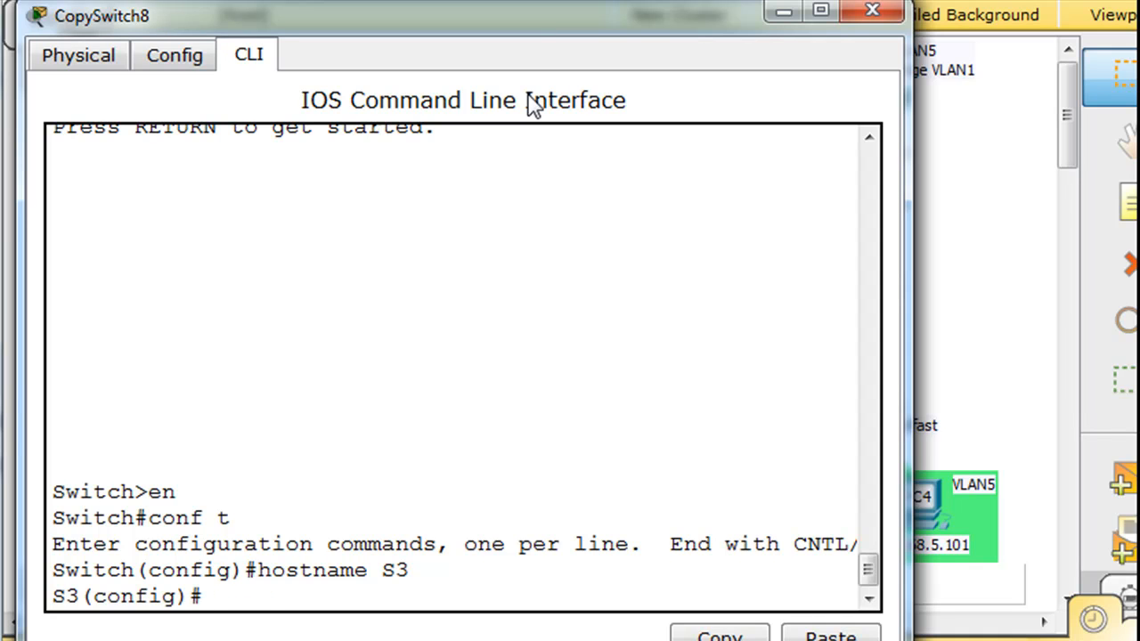
{"action": "type", "text": "vlan 5"}
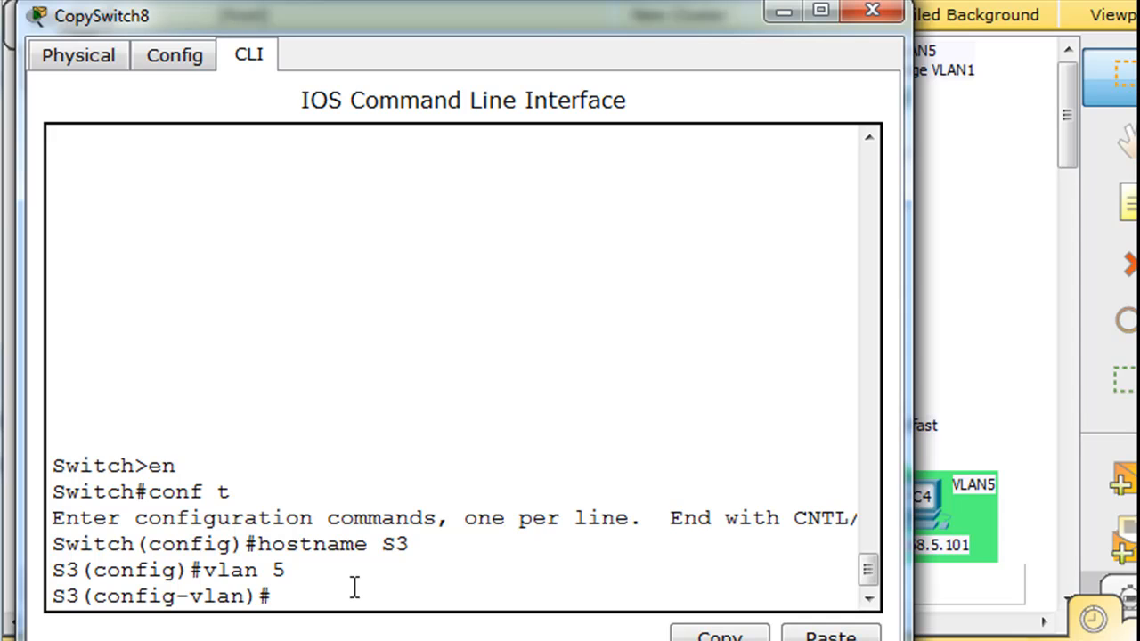
{"action": "type", "text": "spanning"}
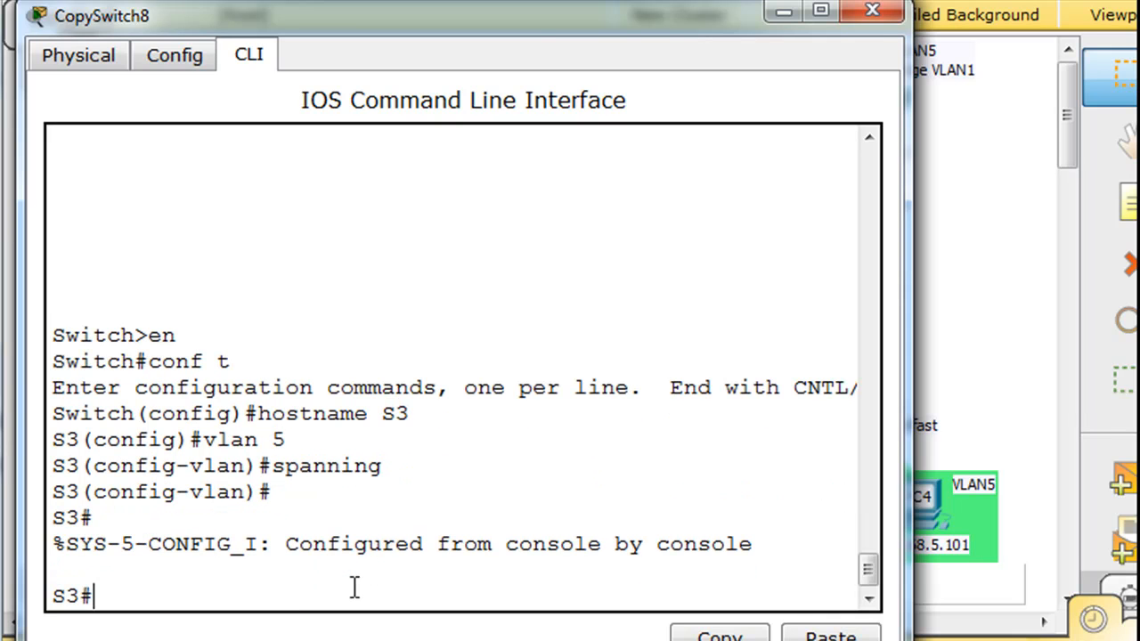
Set S3's spanning-tree mode to pvst from global configuration.
{"action": "type", "text": "conf t"}
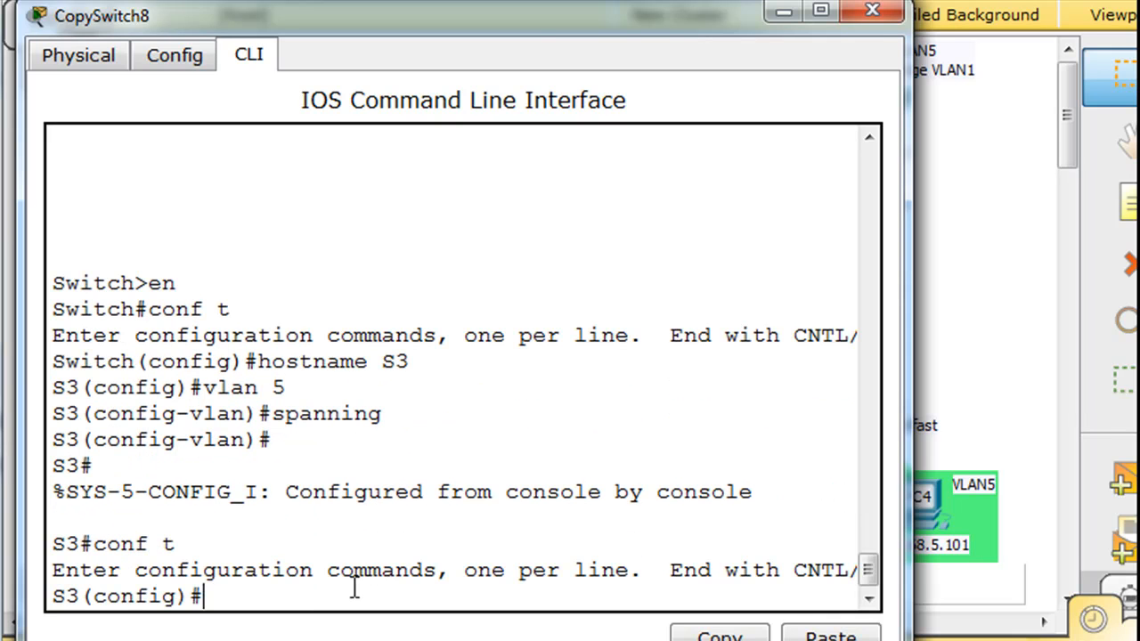
{"action": "type", "text": "spanning-tree"}
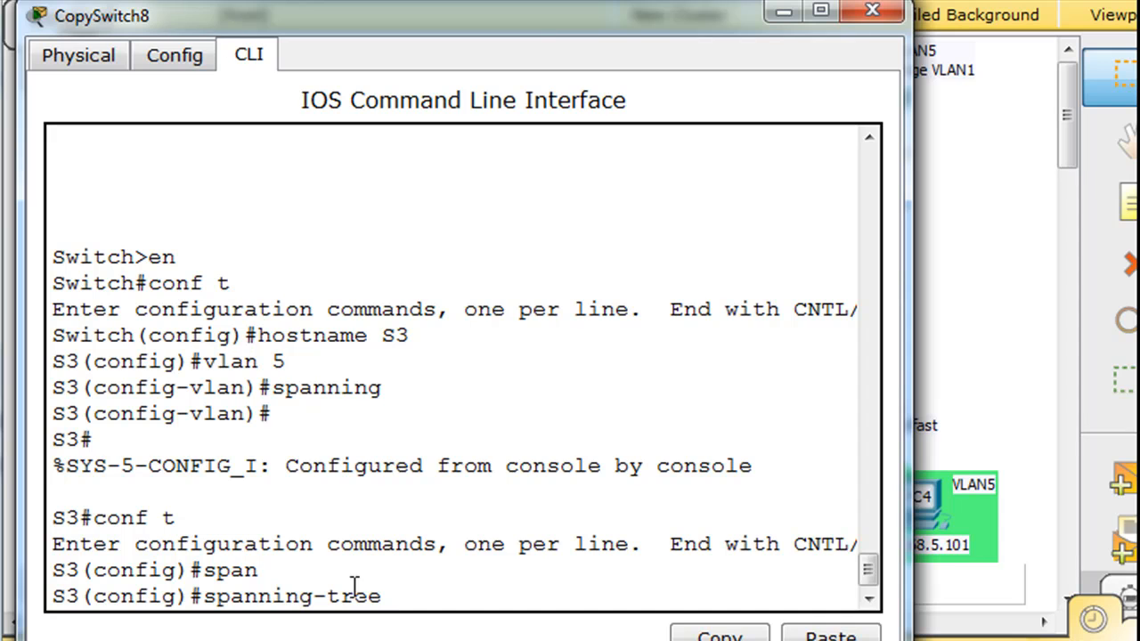
{"action": "type", "text": "mode pvst"}
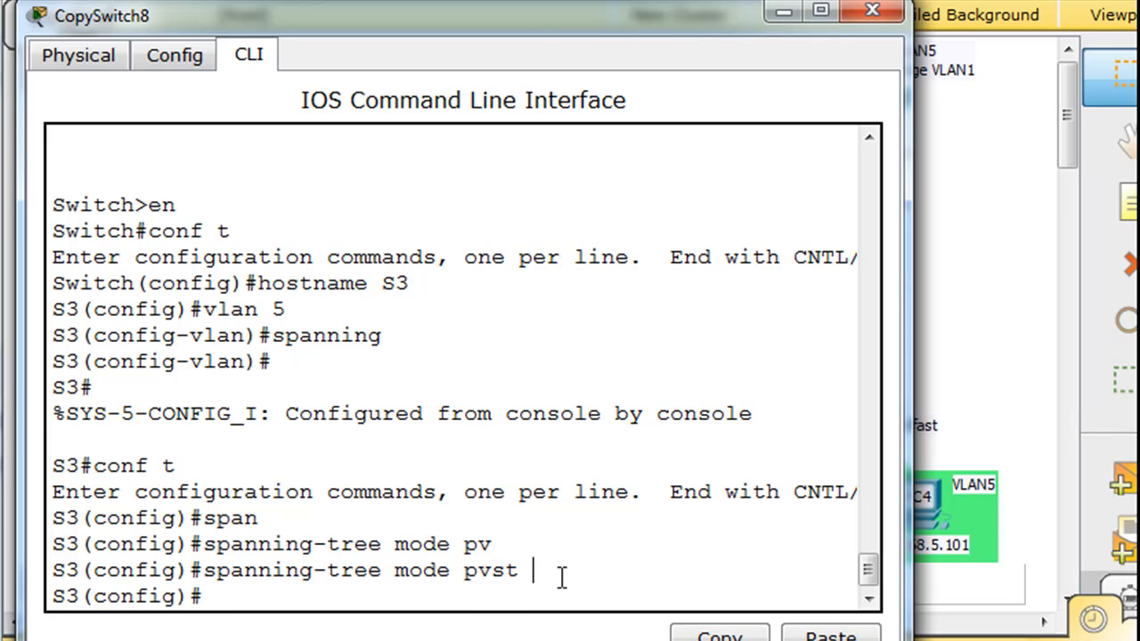
{"action": "double_click", "coordinate": [489, 570]}
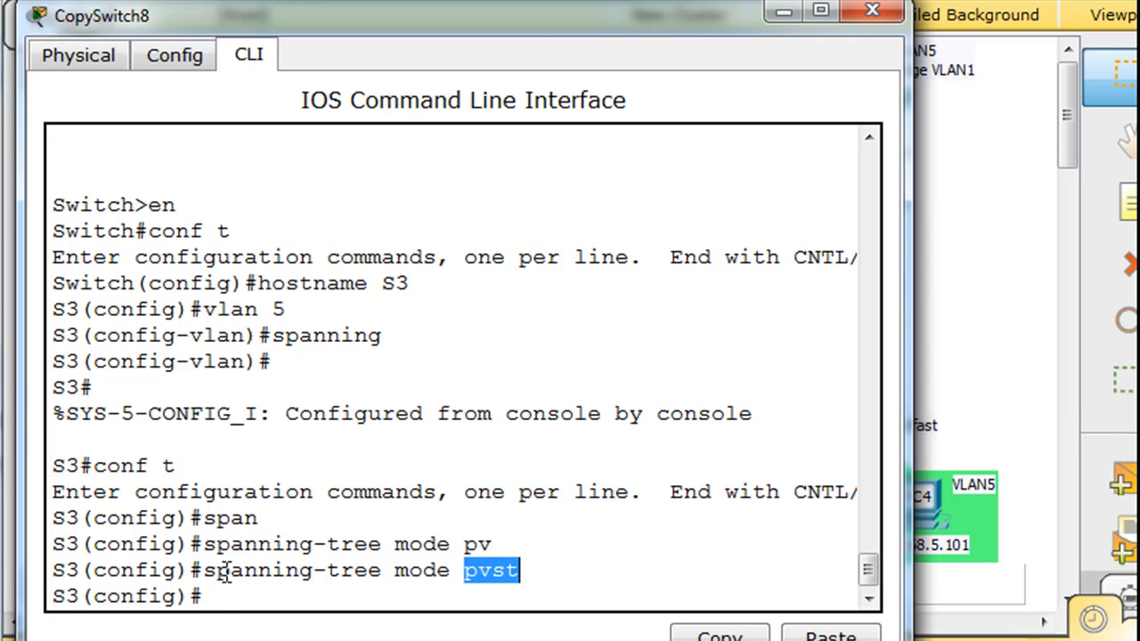
Put interface Gi1/1 into switchport trunk mode.
{"action": "type", "text": "int"}
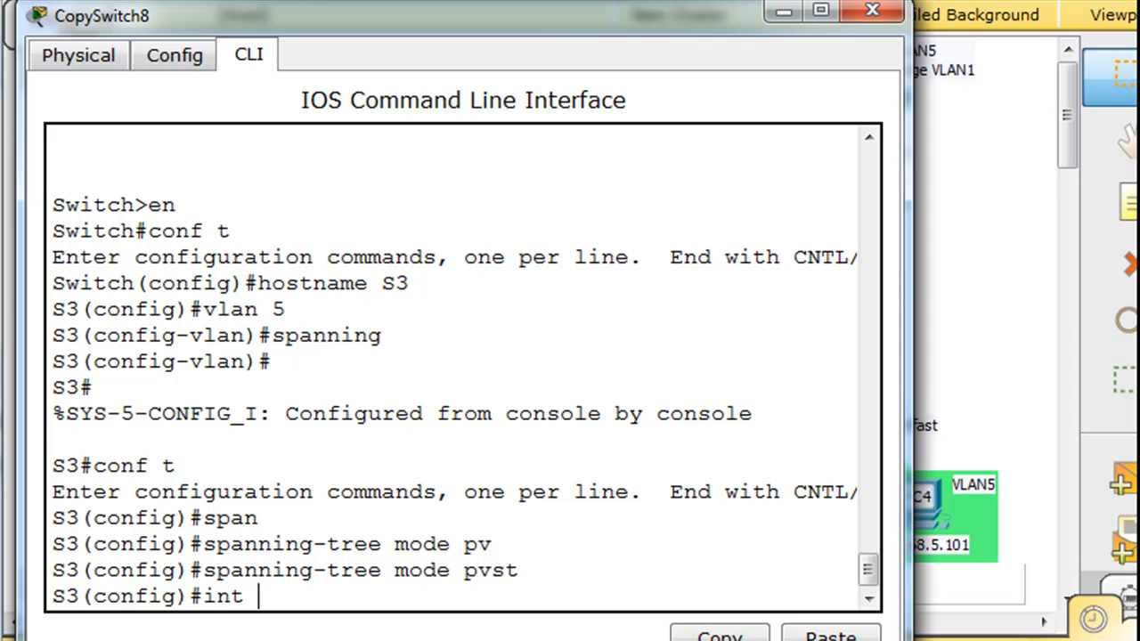
{"action": "type", "text": "gi"}
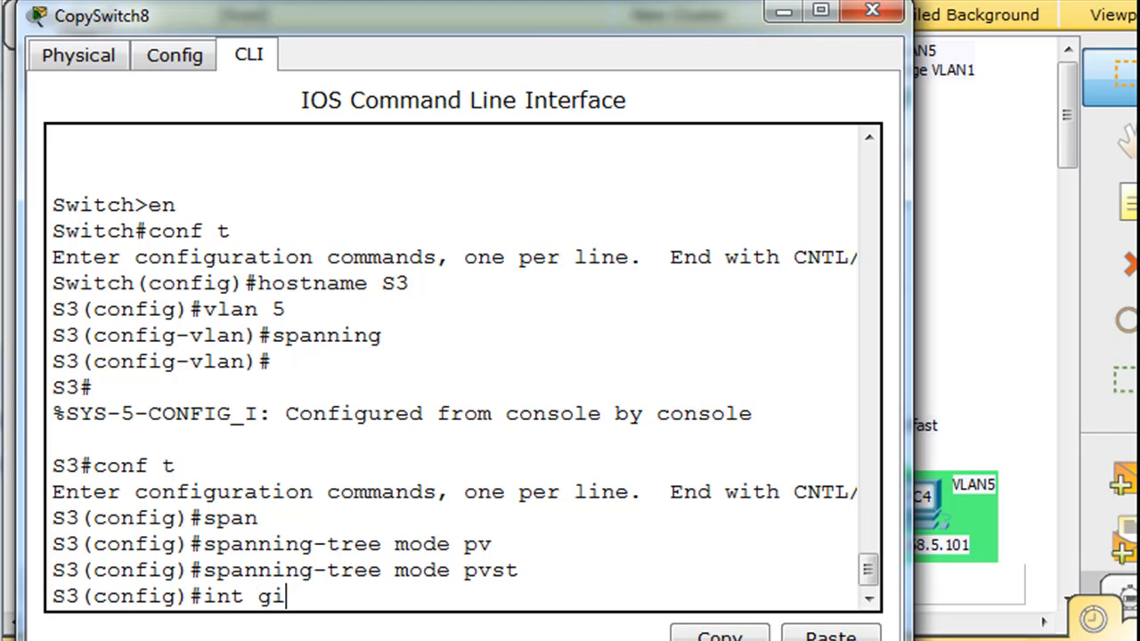
{"action": "type", "text": "1/1"}
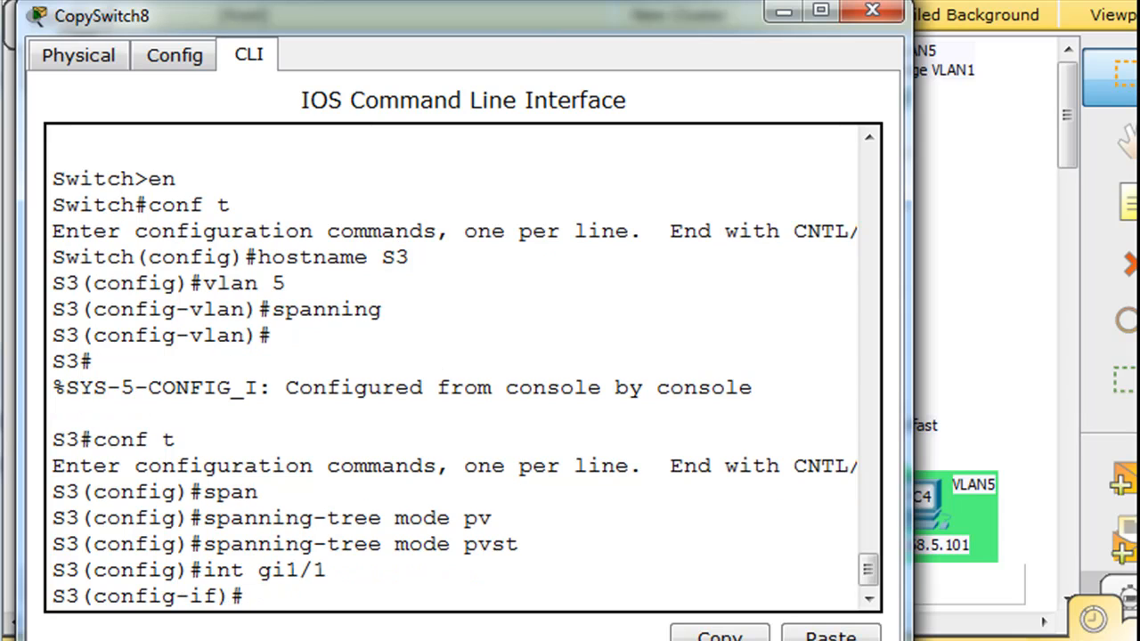
{"action": "type", "text": "switchport"}
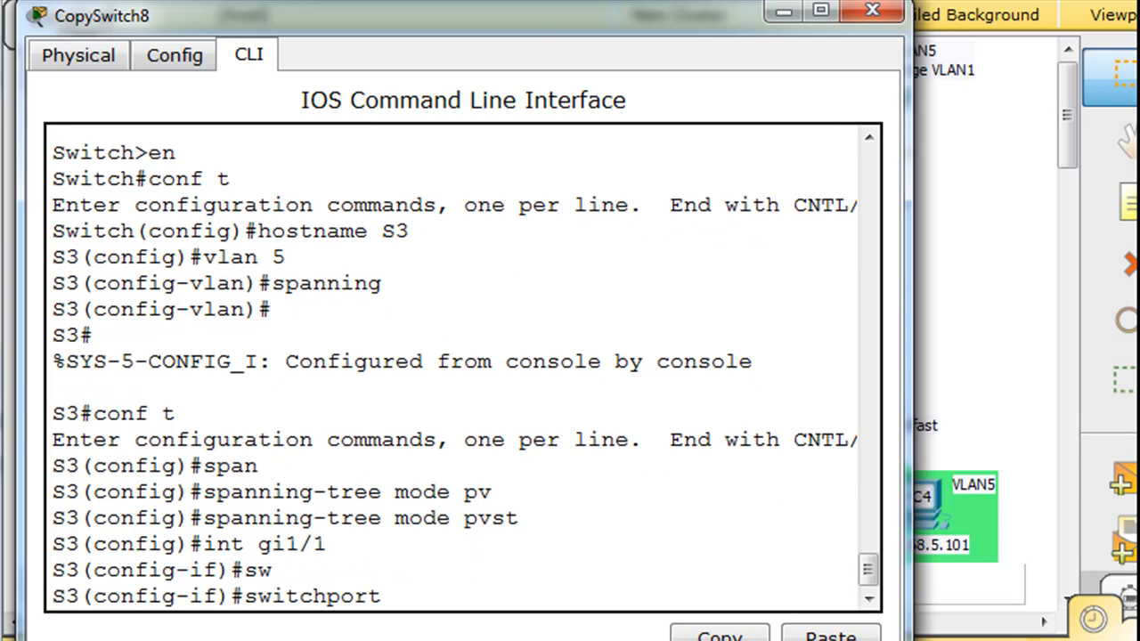
{"action": "type", "text": "mode trunk"}
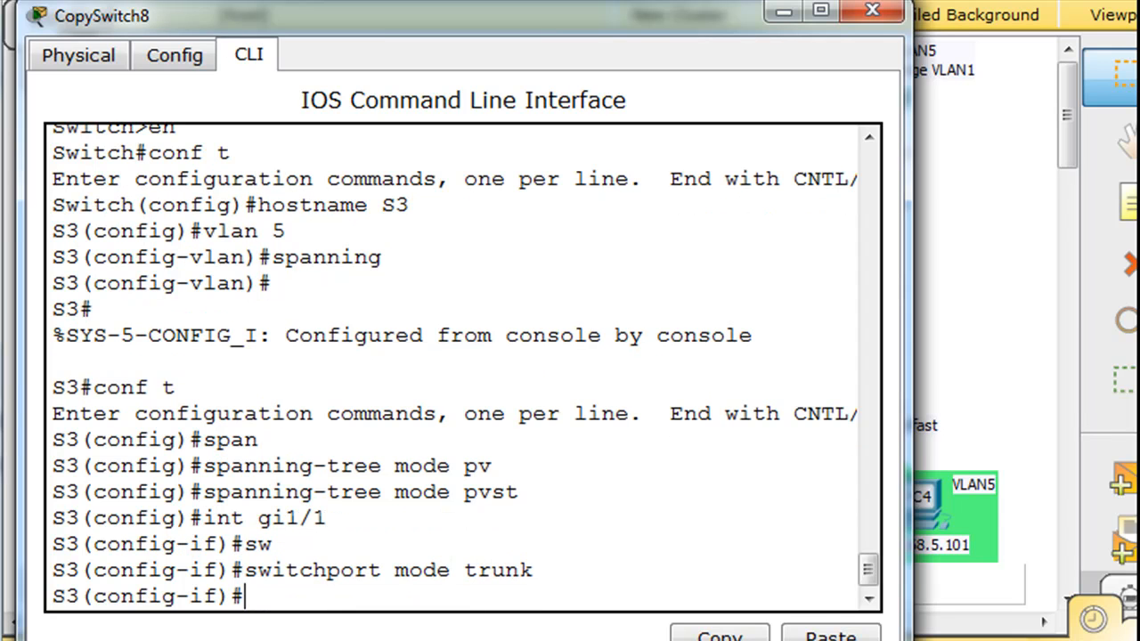
{"action": "type", "text": "switchport mode trunk"}
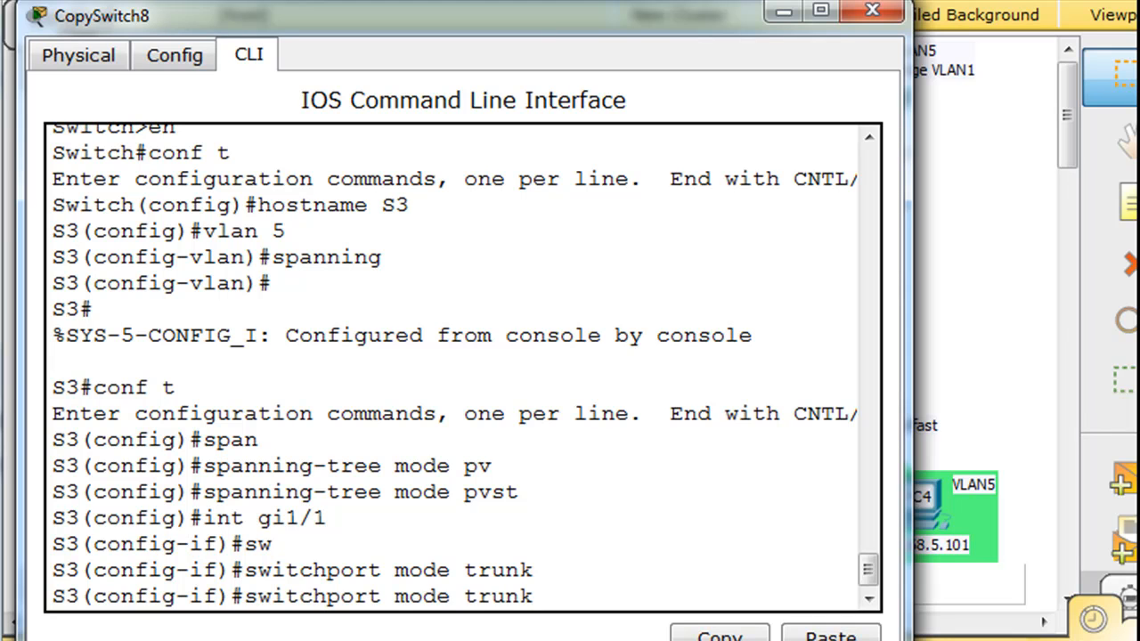
Allow VLANs 1-1005 on the Gi1/1 trunk.
{"action": "type", "text": "switchport trunk"}
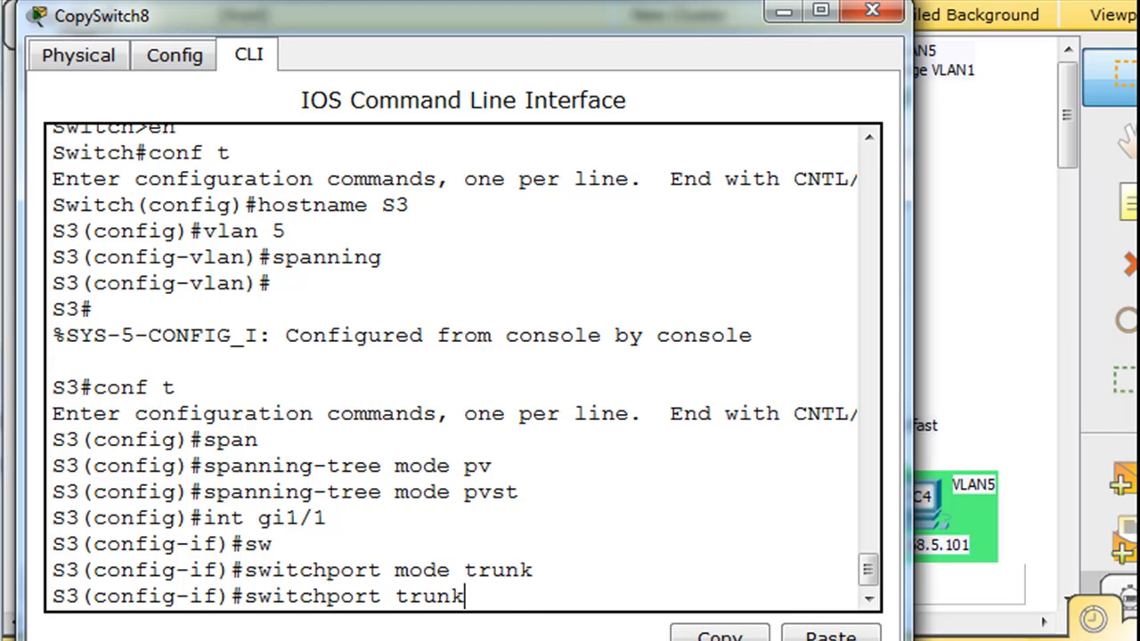
{"action": "type", "text": "allowed"}
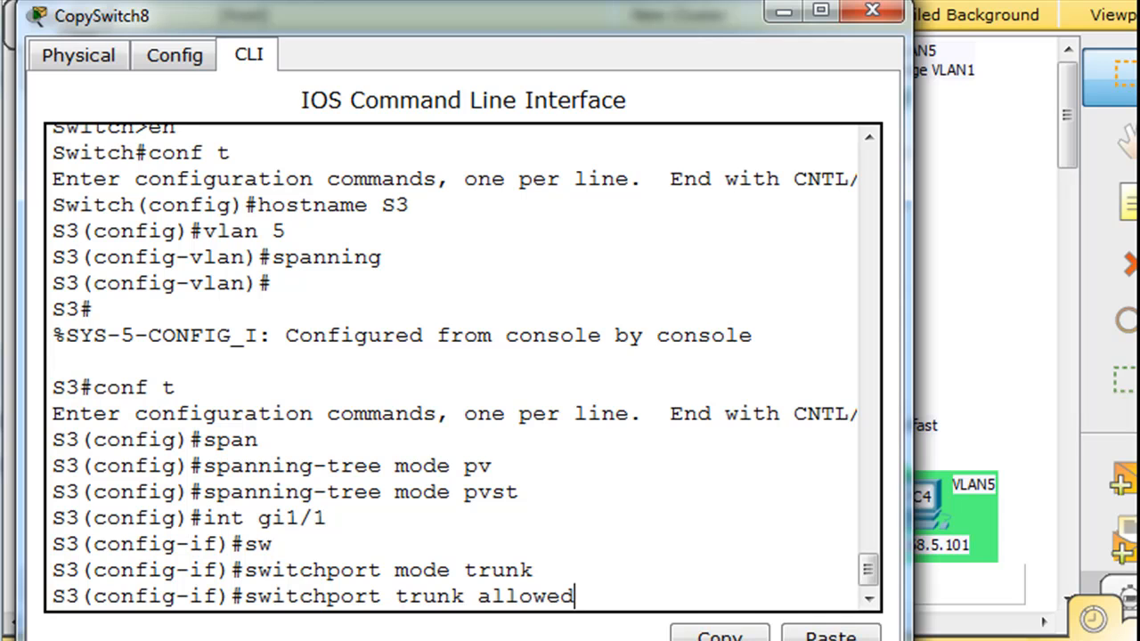
{"action": "type", "text": "vlan"}
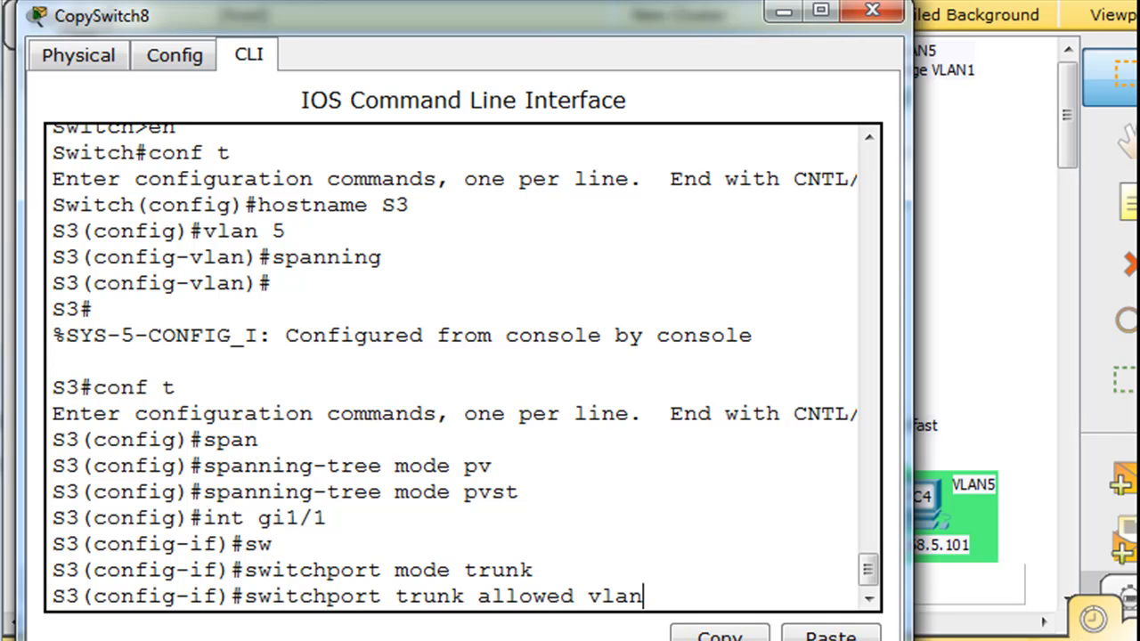
{"action": "type", "text": "1-10"}
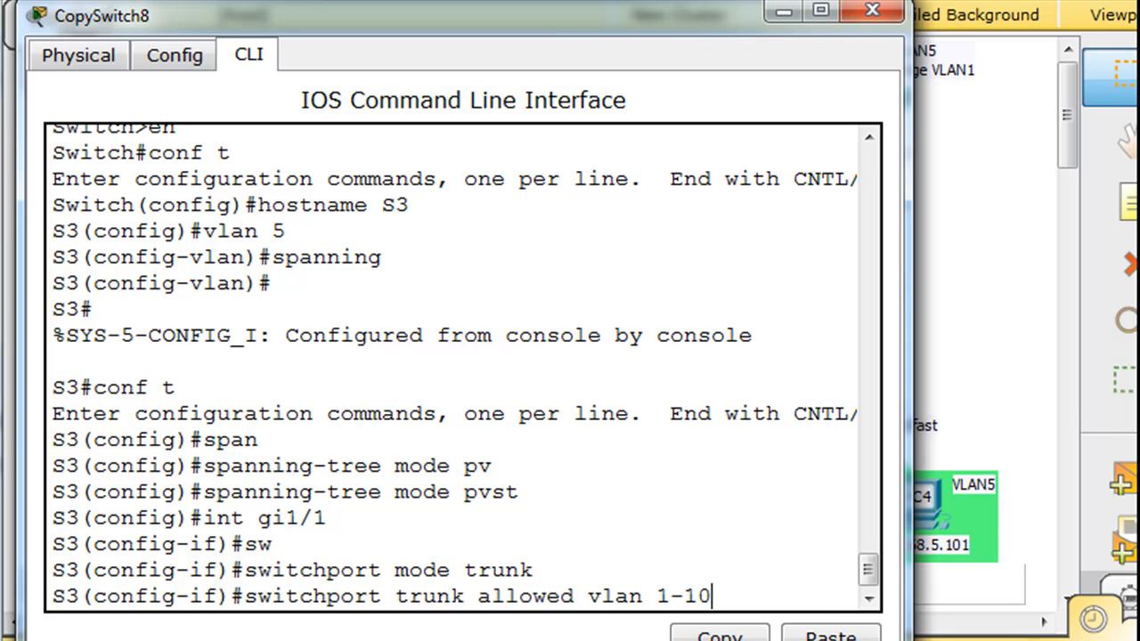
{"action": "type", "text": "05"}
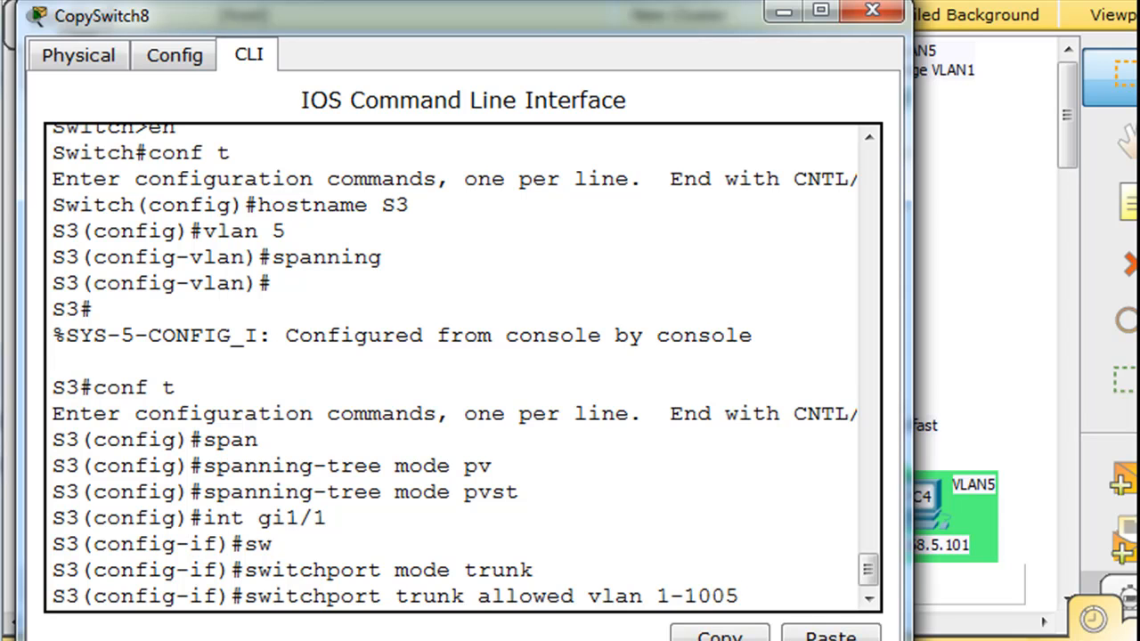
{"action": "key", "text": "enter"}
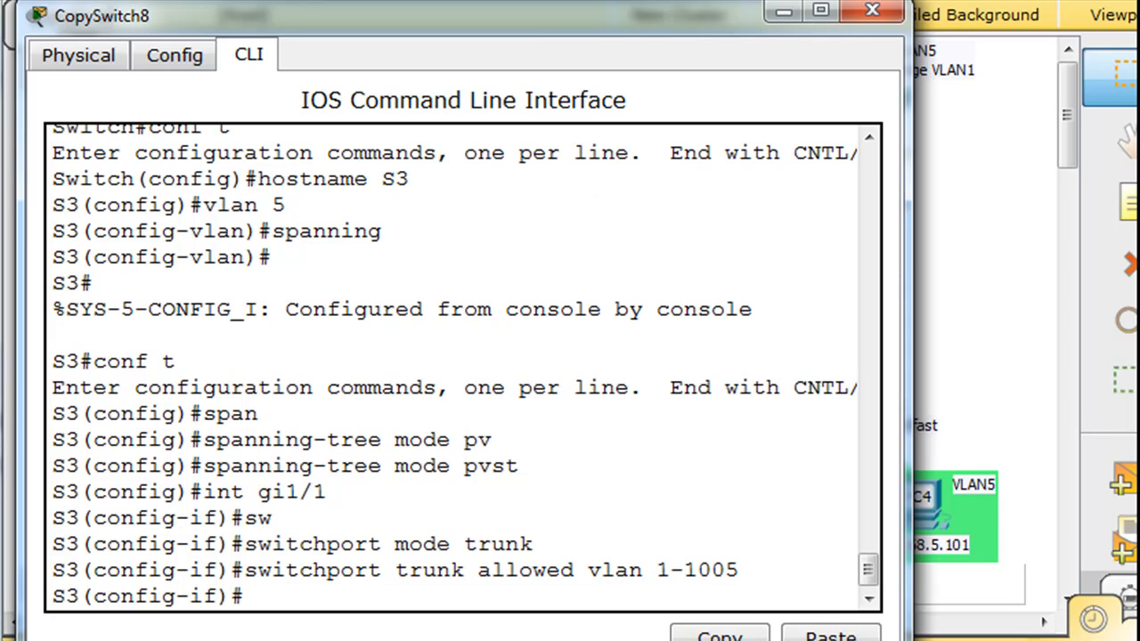
Make Gi2/1 and Gi3/1 trunks allowing VLANs 1-1005, then end to S3#.
{"action": "type", "text": "int gi1/1"}
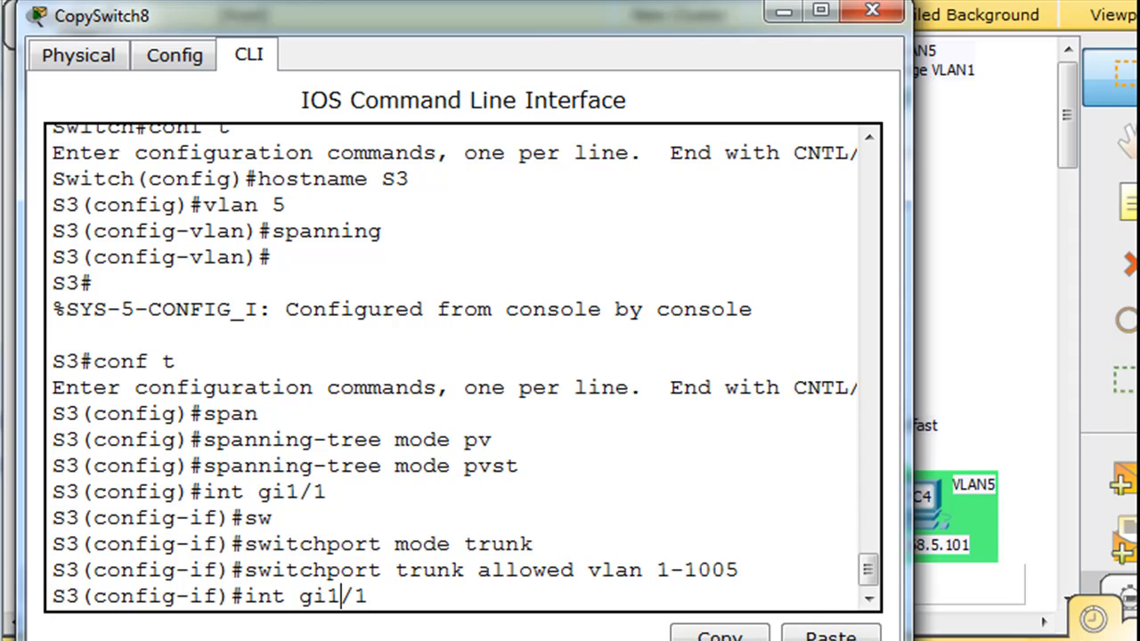
{"action": "type", "text": "spanning-tree mode pvst"}
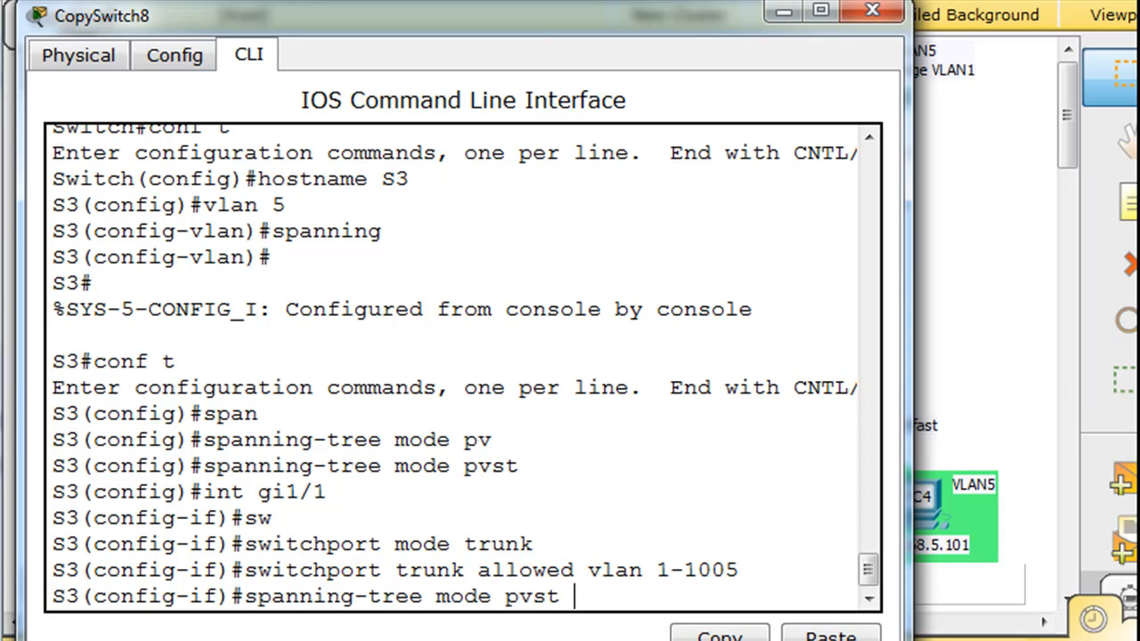
{"action": "type", "text": "hostname S3"}
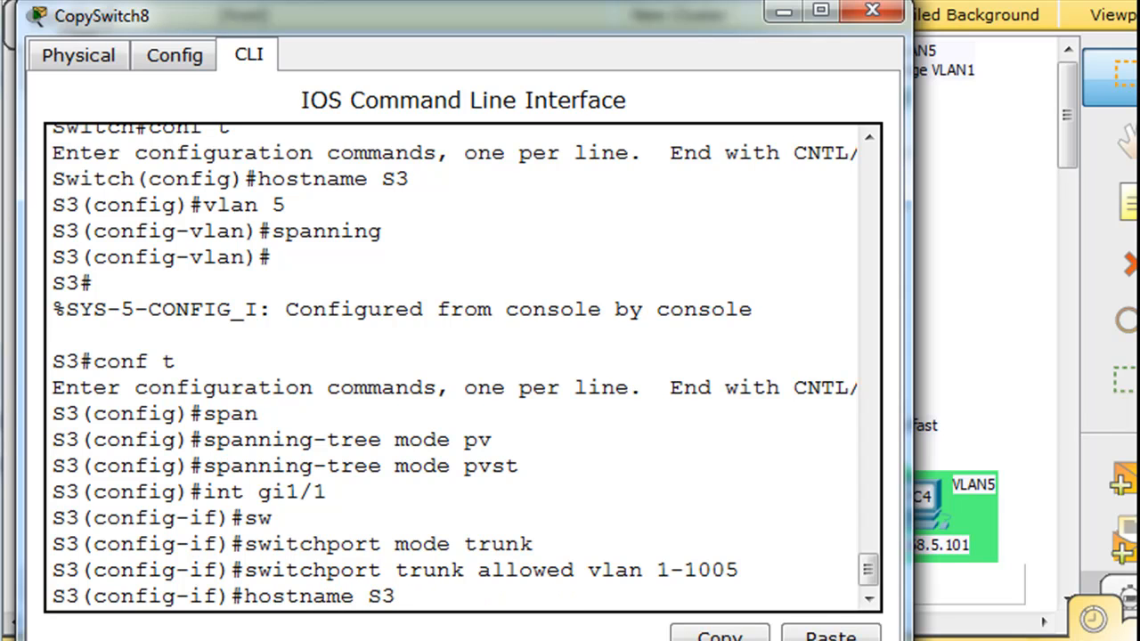
{"action": "type", "text": "int gi1/1"}
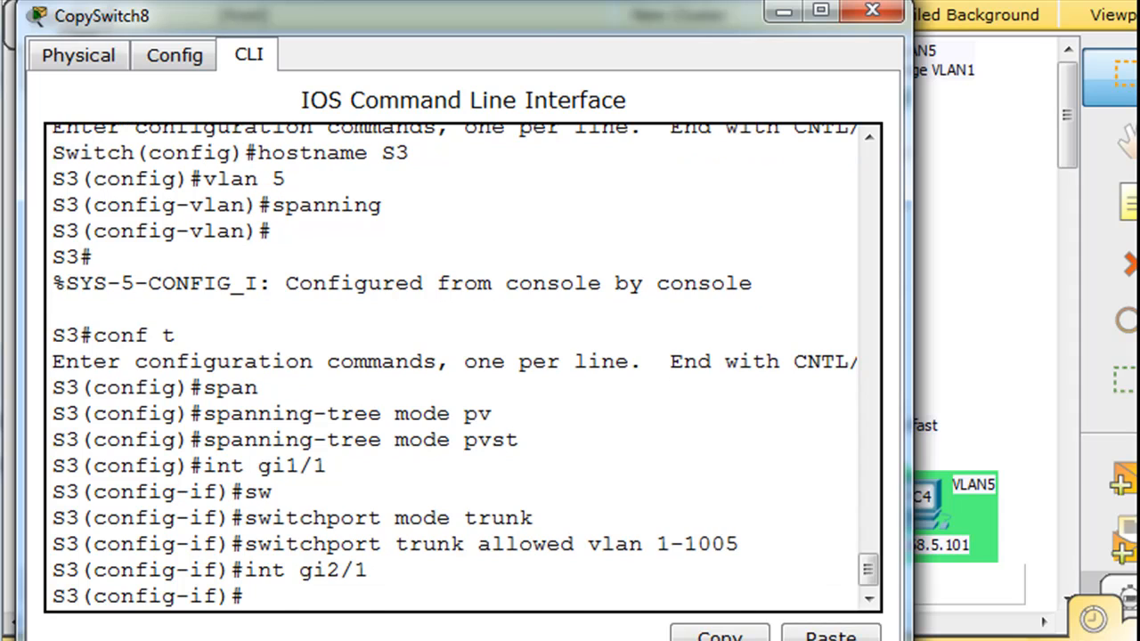
{"action": "type", "text": "switchport mode trunk"}
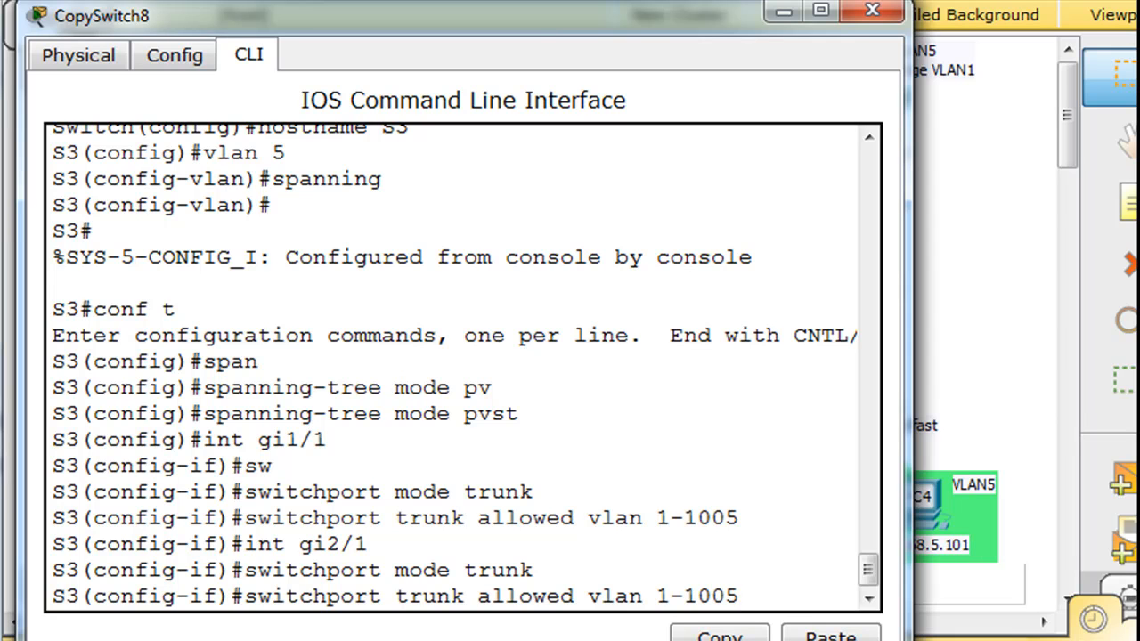
{"action": "type", "text": "switchport trunk allowed vlan 1-1005"}
{"action": "type", "text": "int gi3/1"}
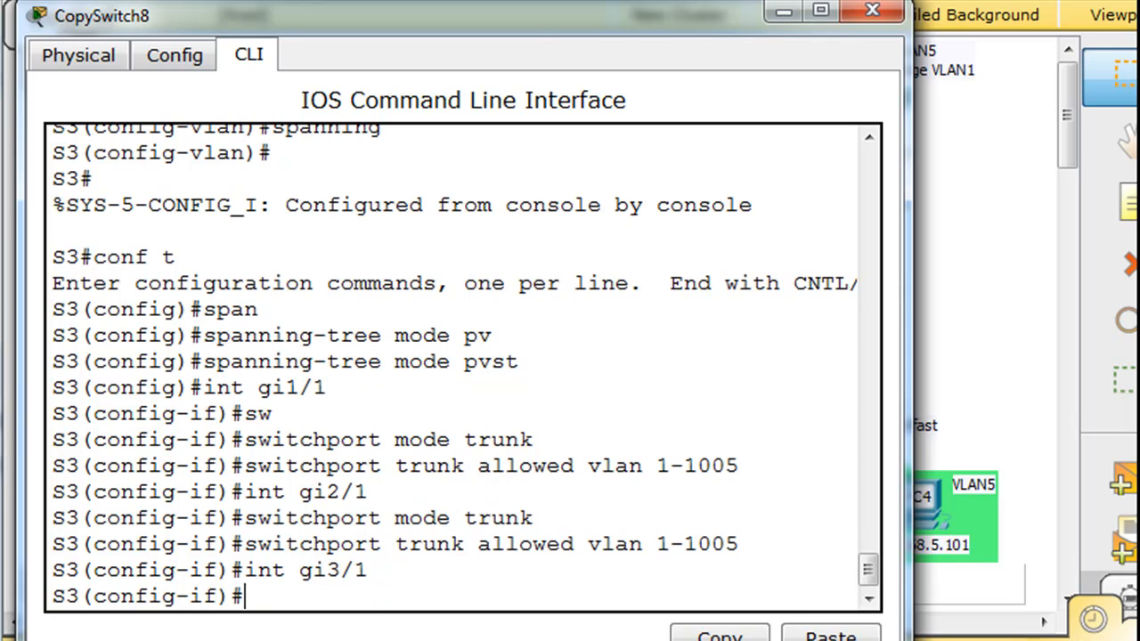
{"action": "type", "text": "switchport mode trunk"}
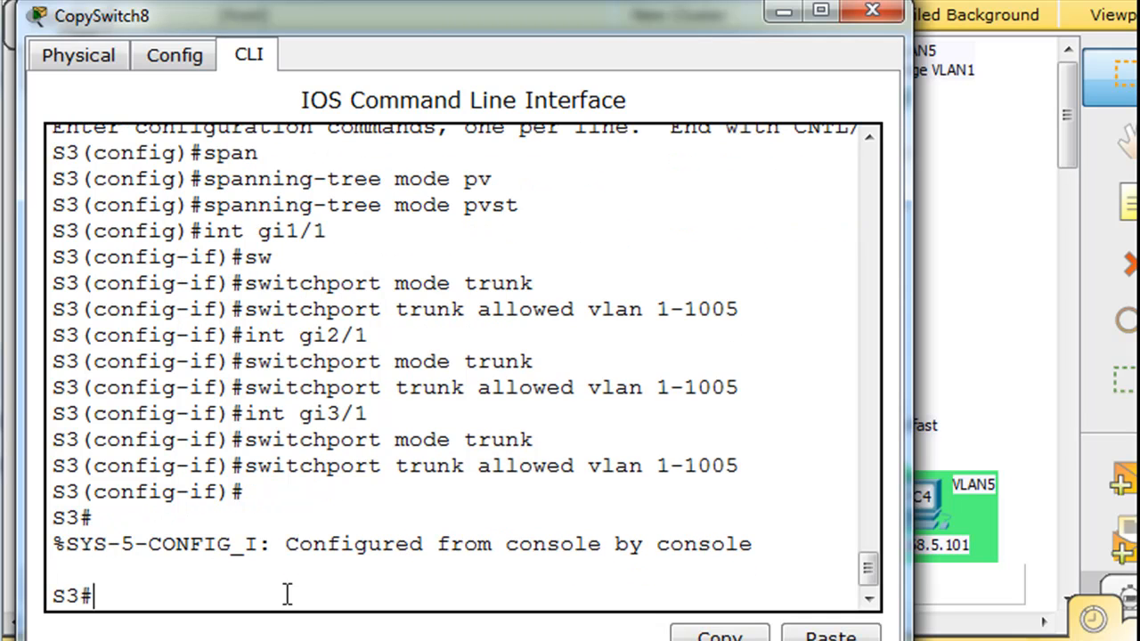
Run show run and scroll the output to confirm trunk mode on Gi1/1, Gi2/1 and Gi3/1.
{"action": "type", "text": "show run"}
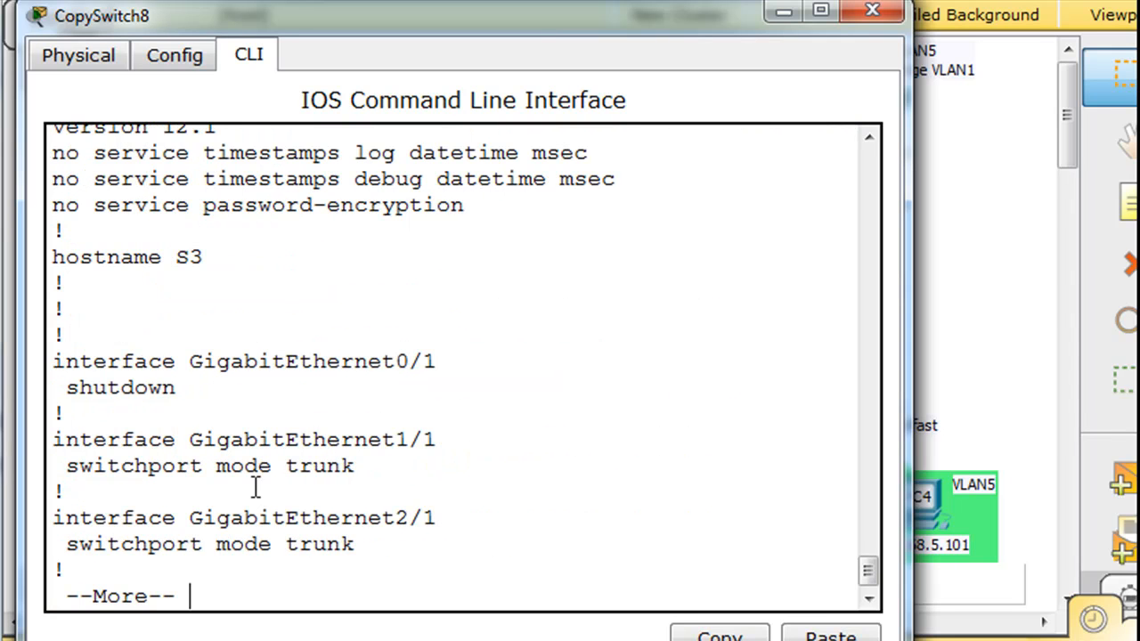
{"action": "mouse_move", "coordinate": [296, 535]}
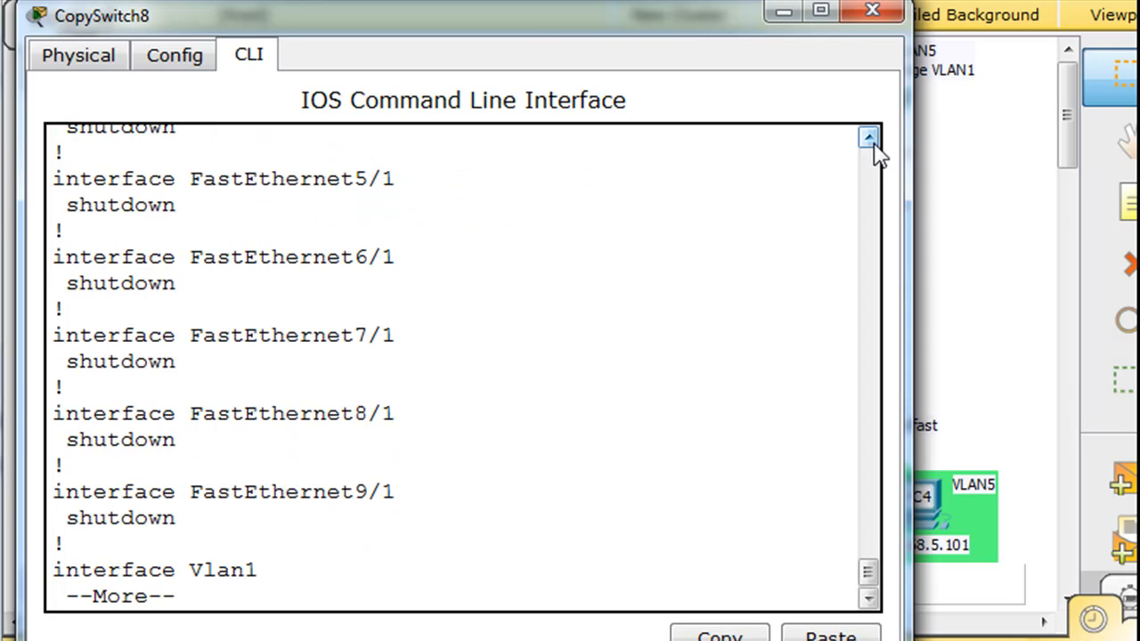
{"action": "left_click", "coordinate": [869, 139]}
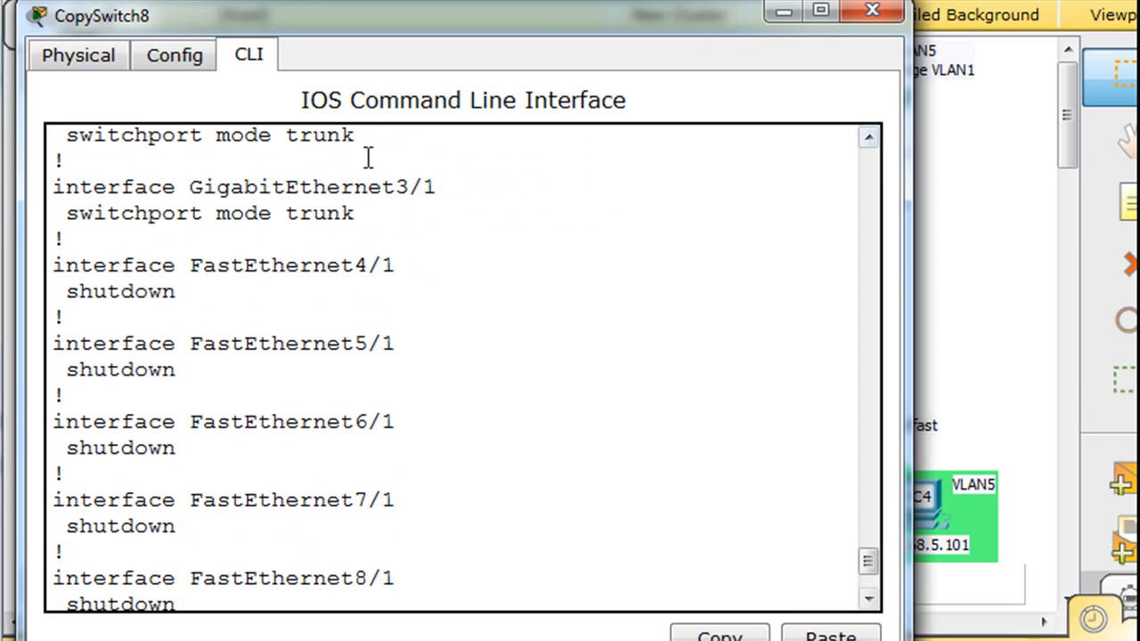
{"action": "left_click", "coordinate": [869, 598]}
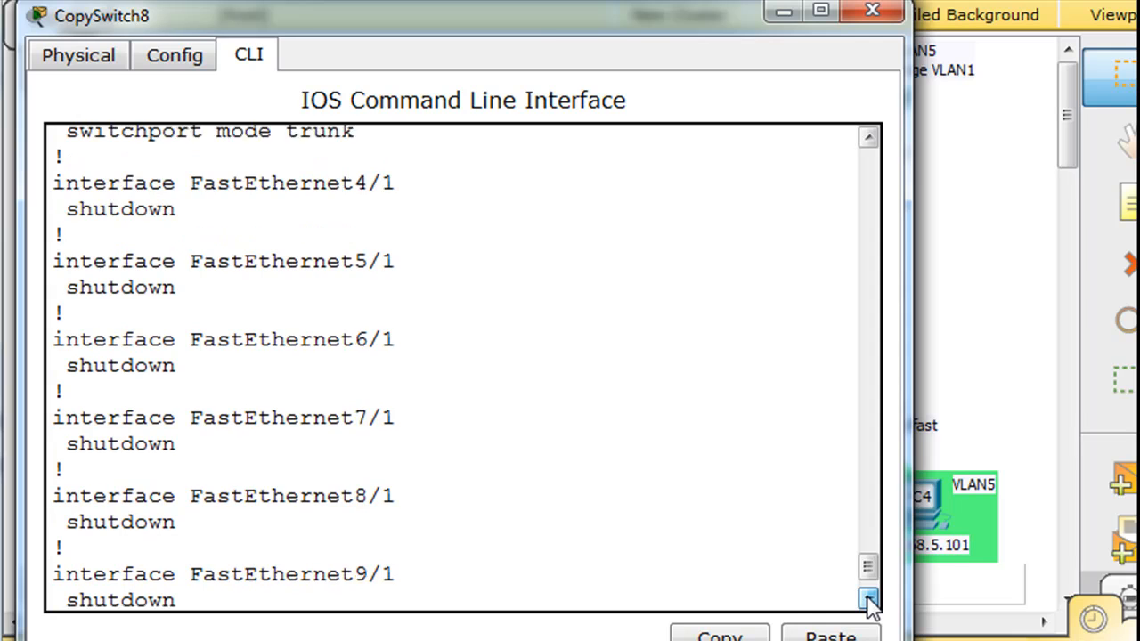
{"action": "left_click", "coordinate": [867, 600]}
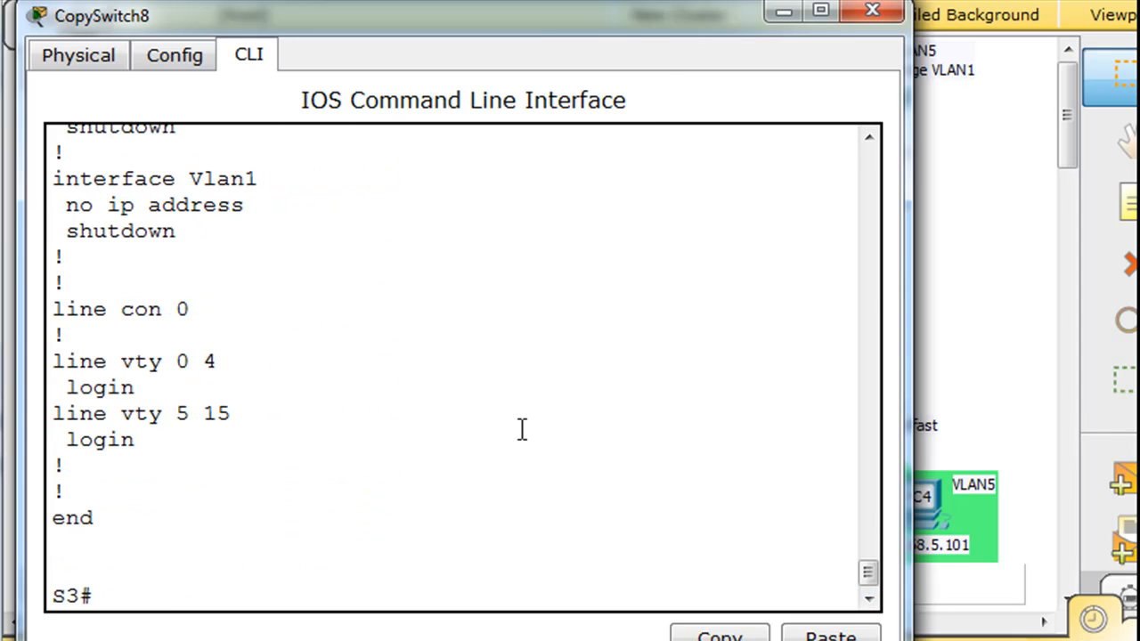
Close S3's window and open switch S5's device window from the topology.
{"action": "left_click", "coordinate": [871, 11]}
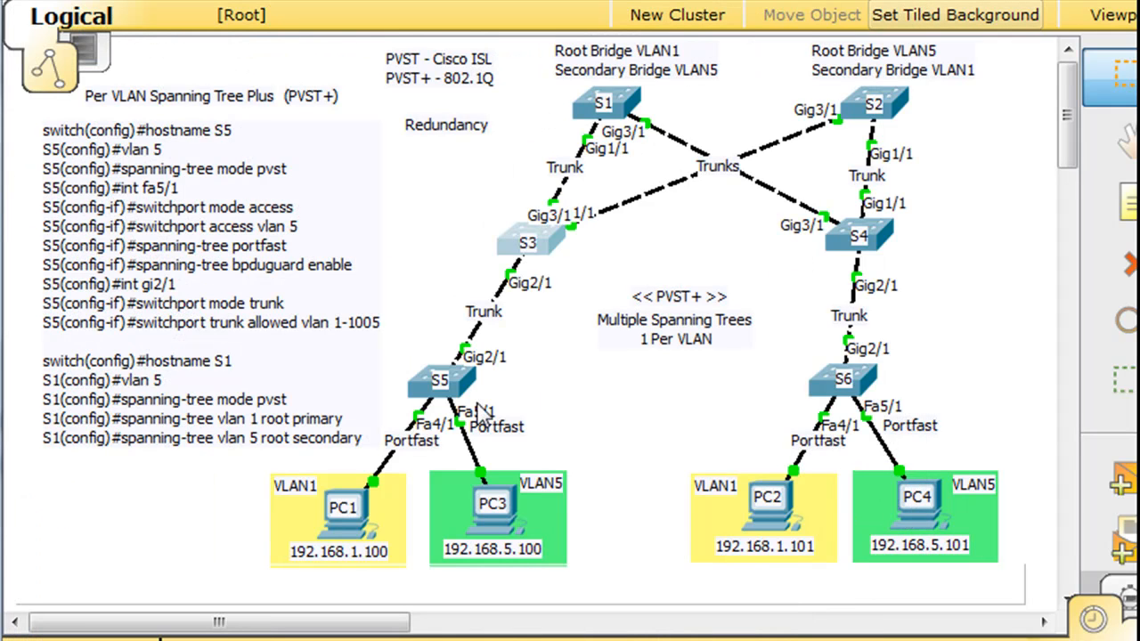
{"action": "mouse_move", "coordinate": [606, 413]}
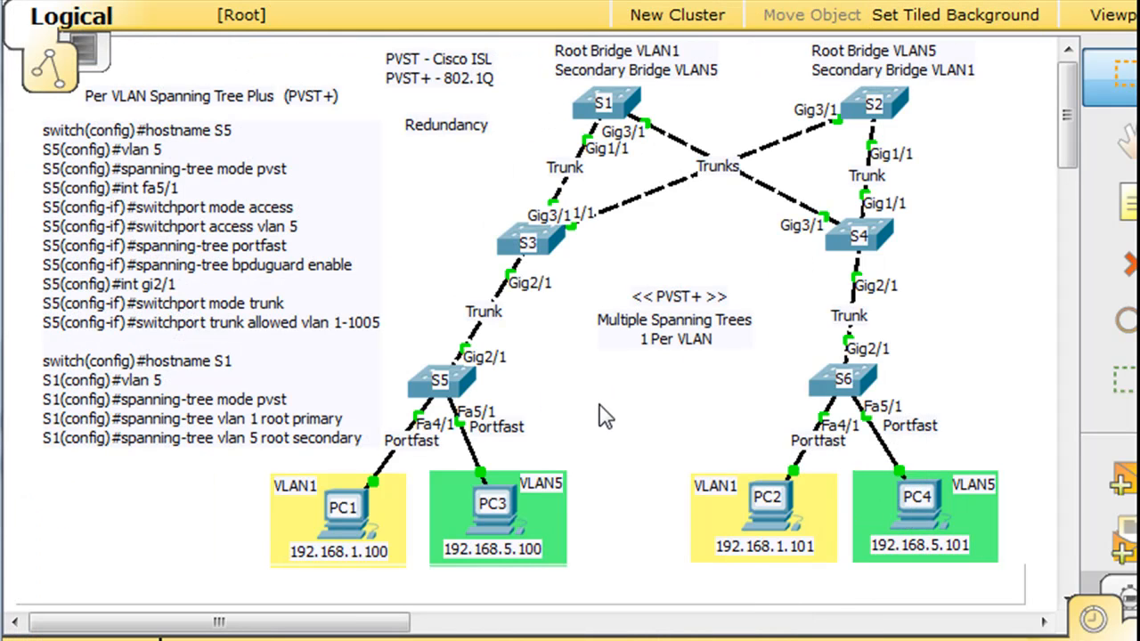
{"action": "mouse_move", "coordinate": [508, 409]}
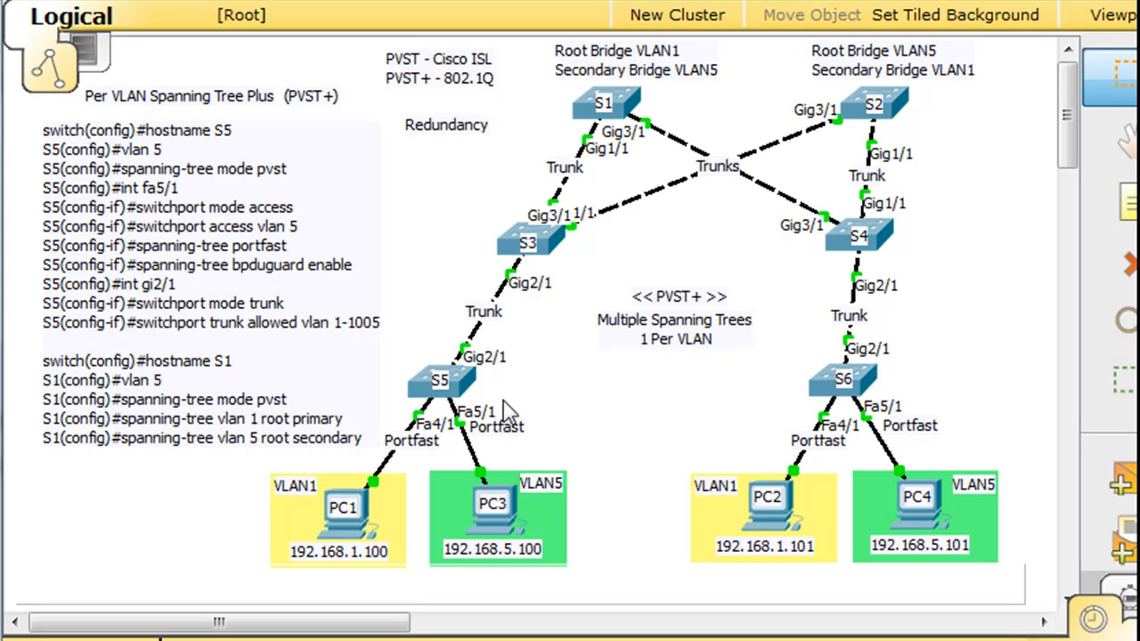
{"action": "left_click", "coordinate": [440, 378]}
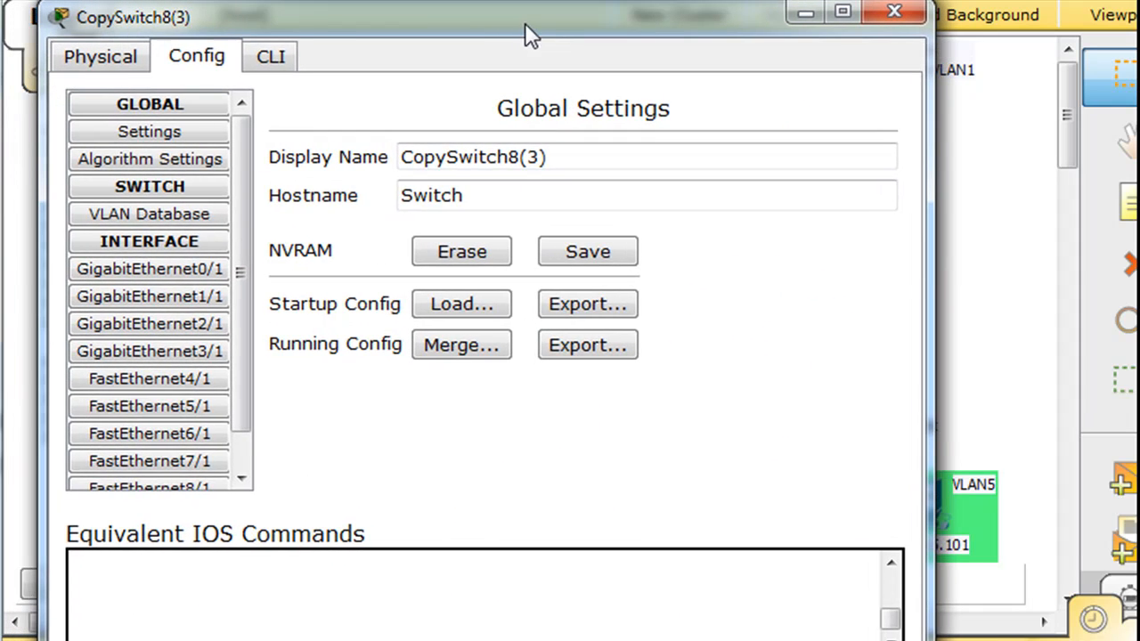
In the CLI, set hostname S5, create VLAN 5 and return to global config mode.
{"action": "left_click", "coordinate": [271, 55]}
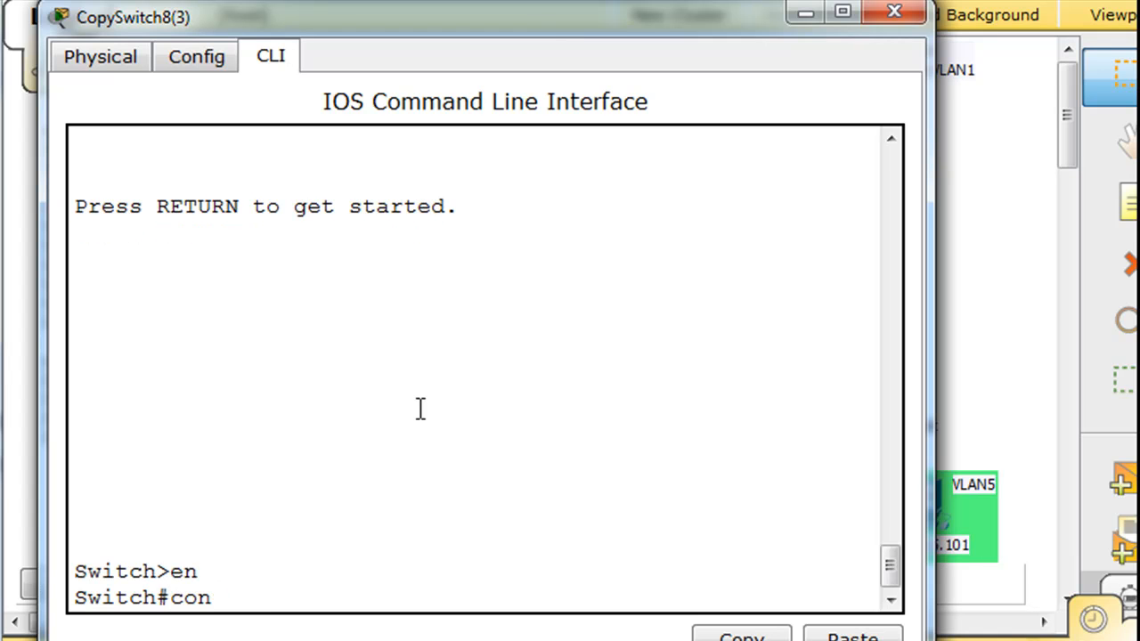
{"action": "type", "text": "conf t"}
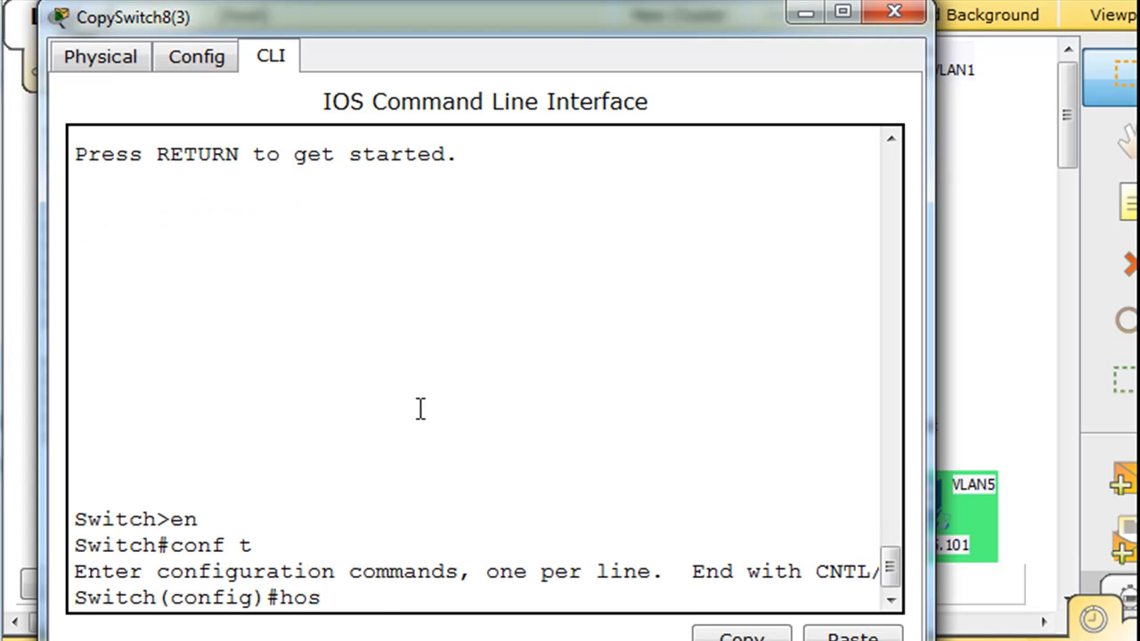
{"action": "type", "text": "tname S5"}
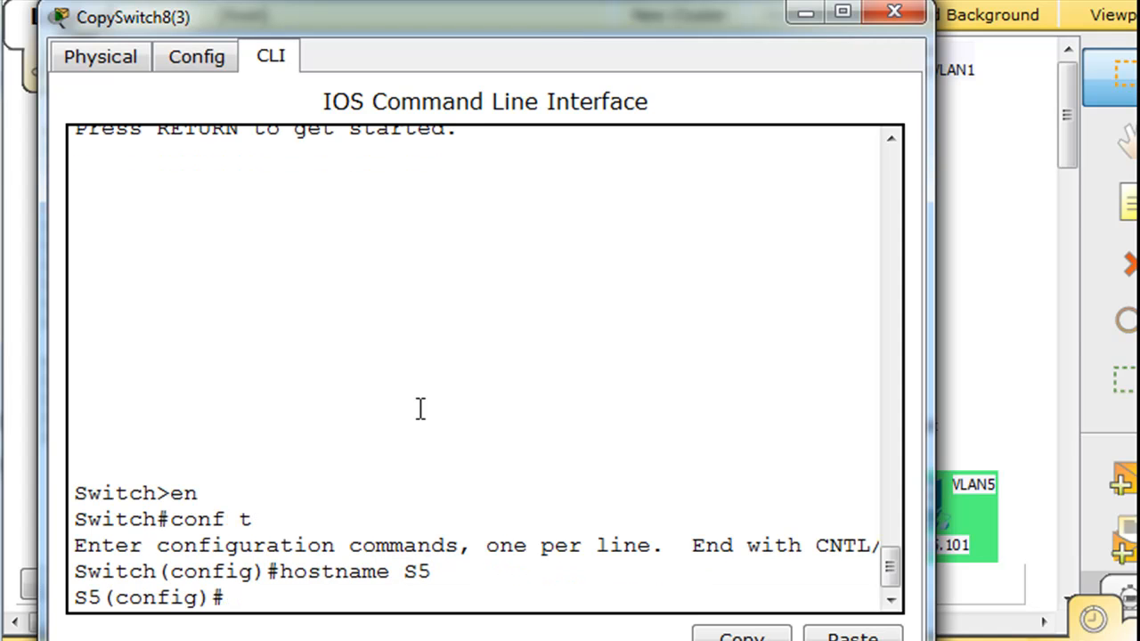
{"action": "type", "text": "vlan 5"}
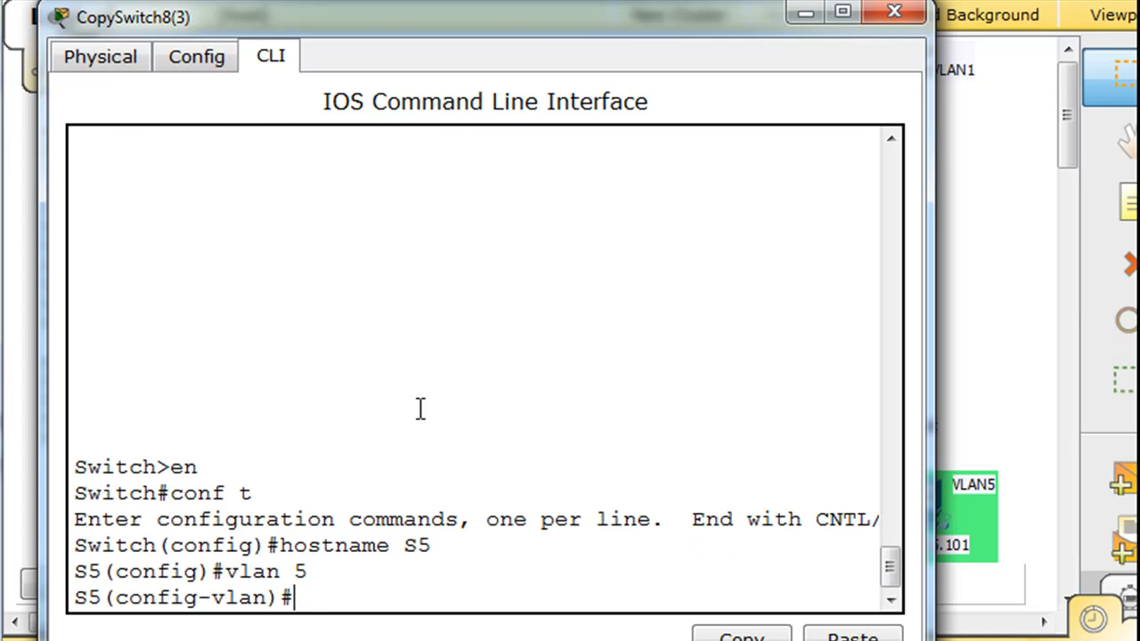
{"action": "type", "text": "spa"}
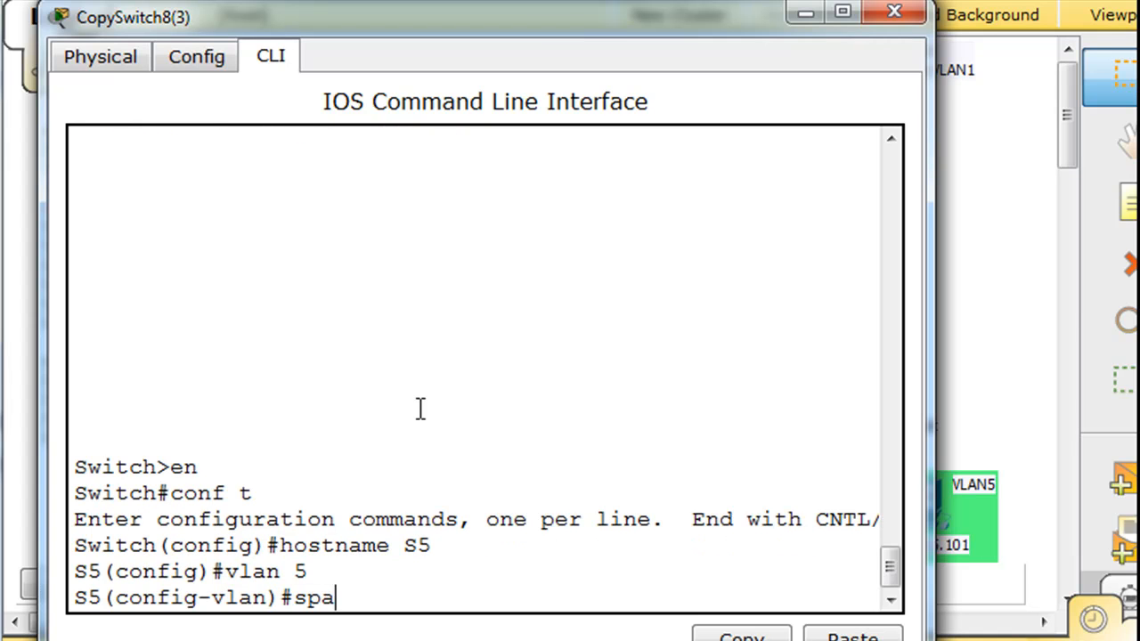
{"action": "type", "text": "n"}
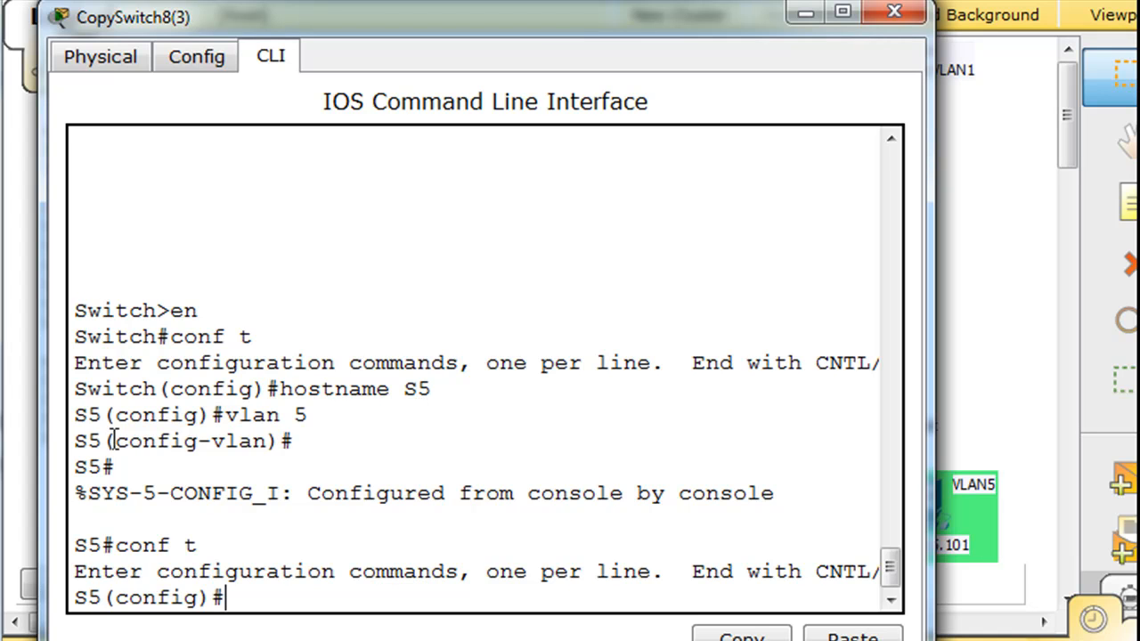
{"action": "double_click", "coordinate": [192, 442]}
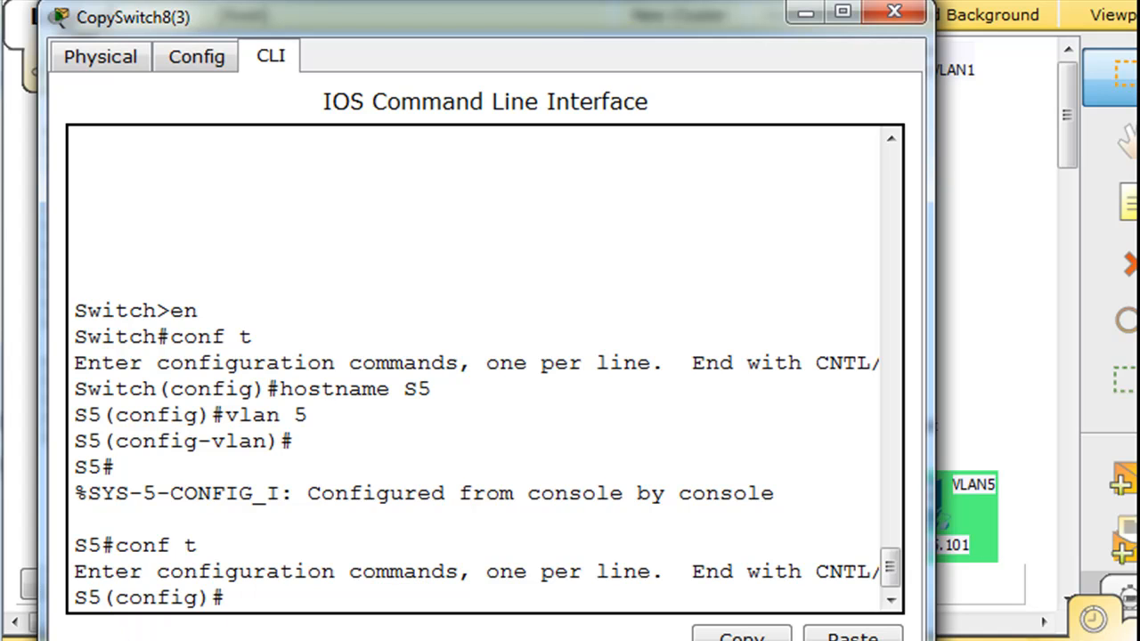
Enter spanning-tree mode pvst on S5, back at the S5(config)# prompt.
{"action": "type", "text": "spnning"}
{"action": "type", "text": "spa"}
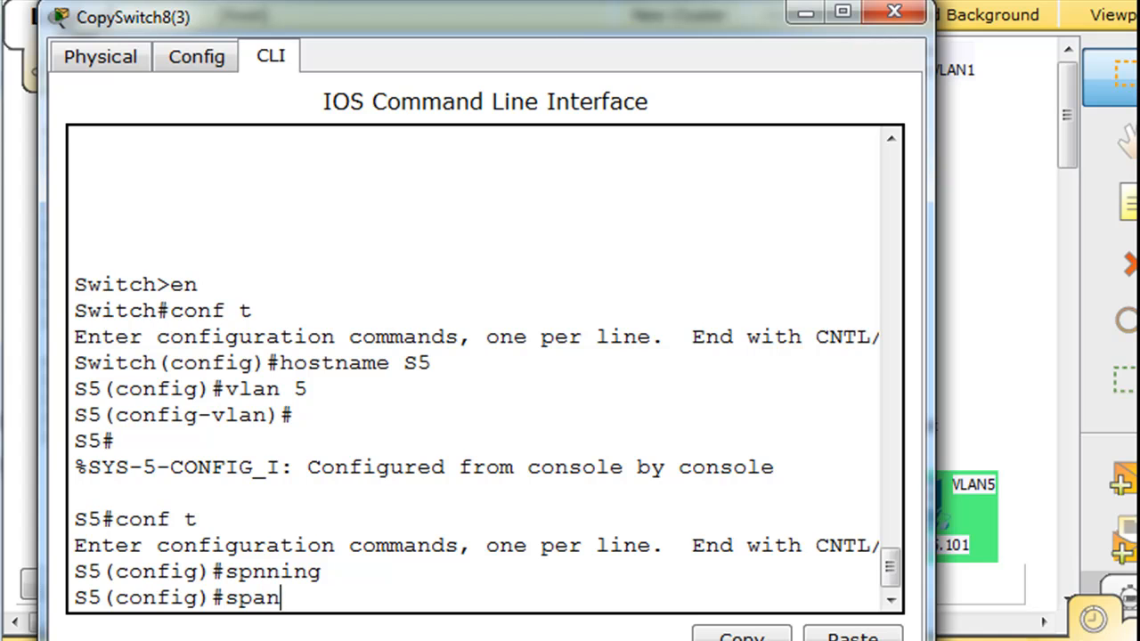
{"action": "type", "text": "ning-tree"}
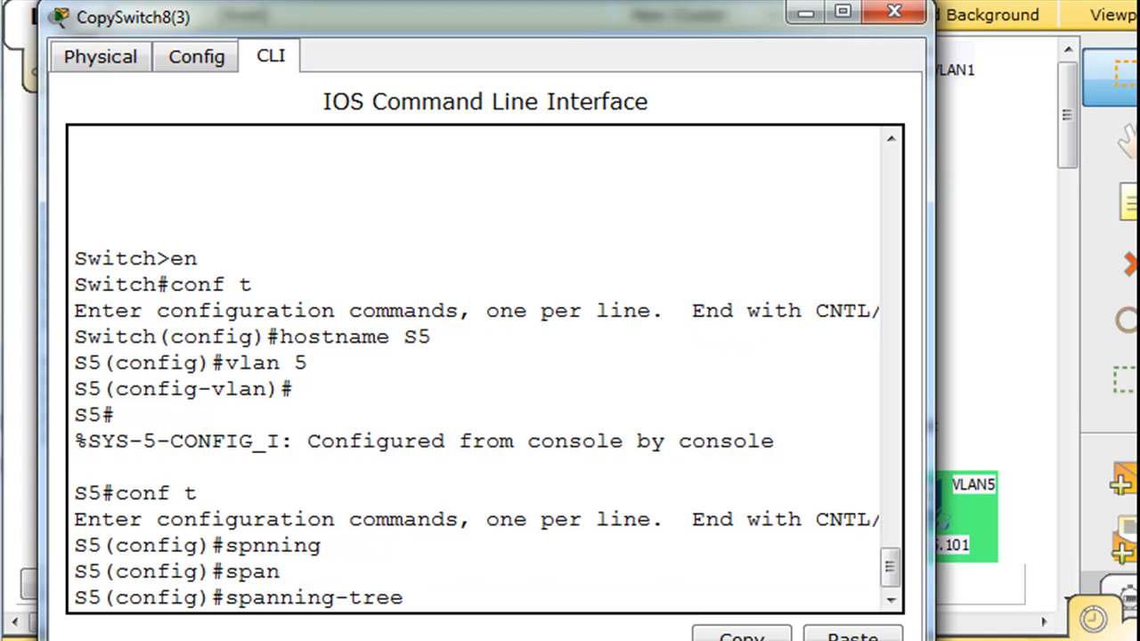
{"action": "type", "text": "mode"}
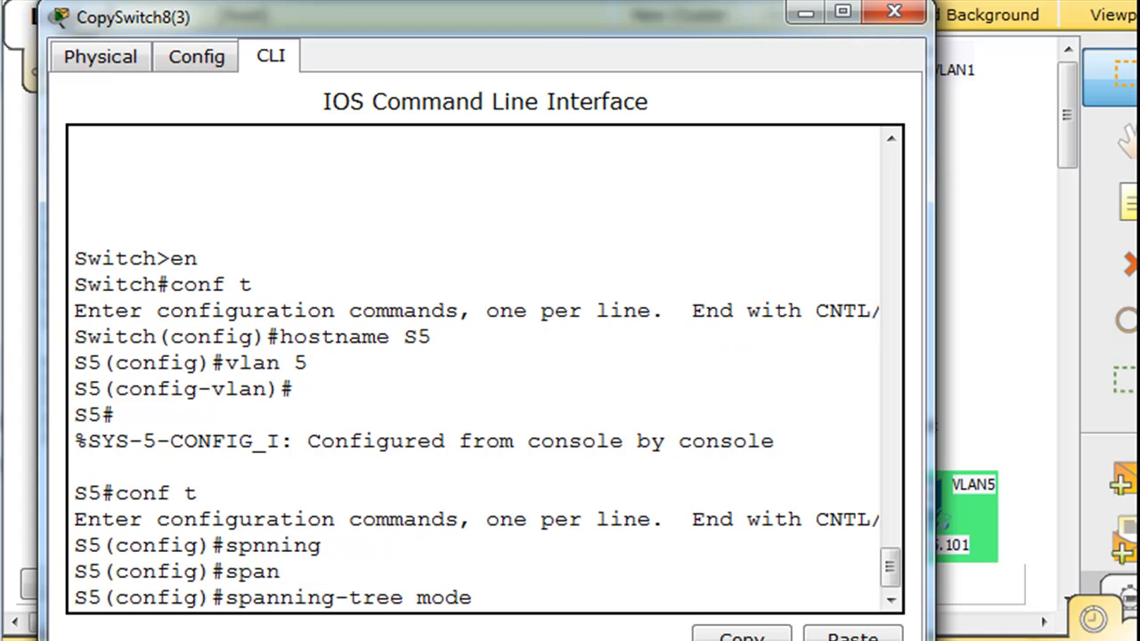
{"action": "type", "text": "v"}
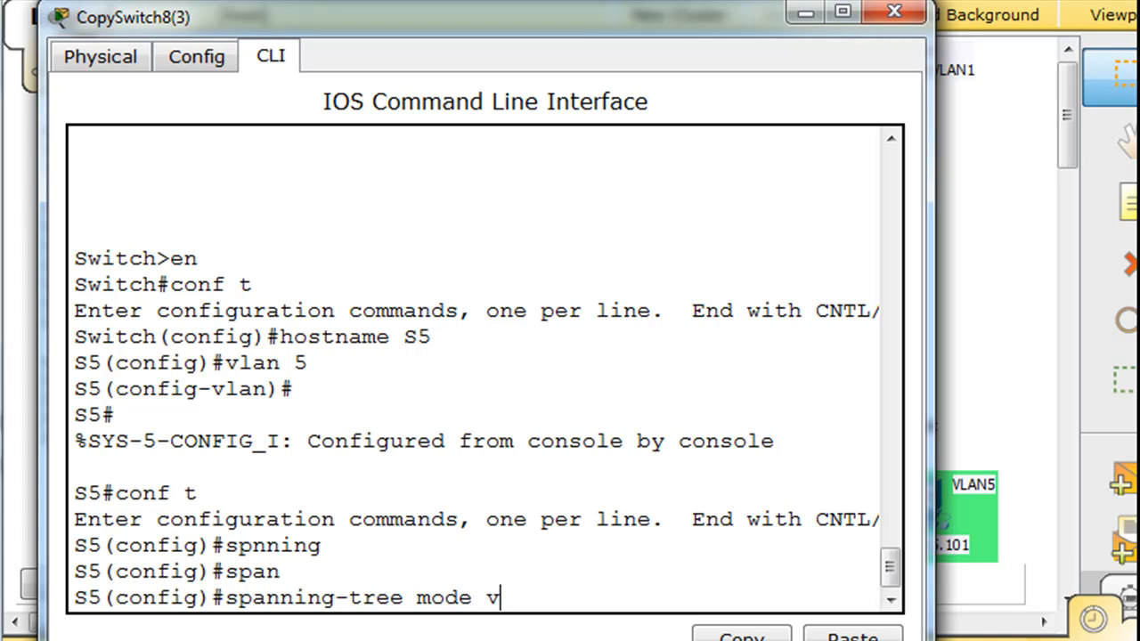
{"action": "type", "text": "p"}
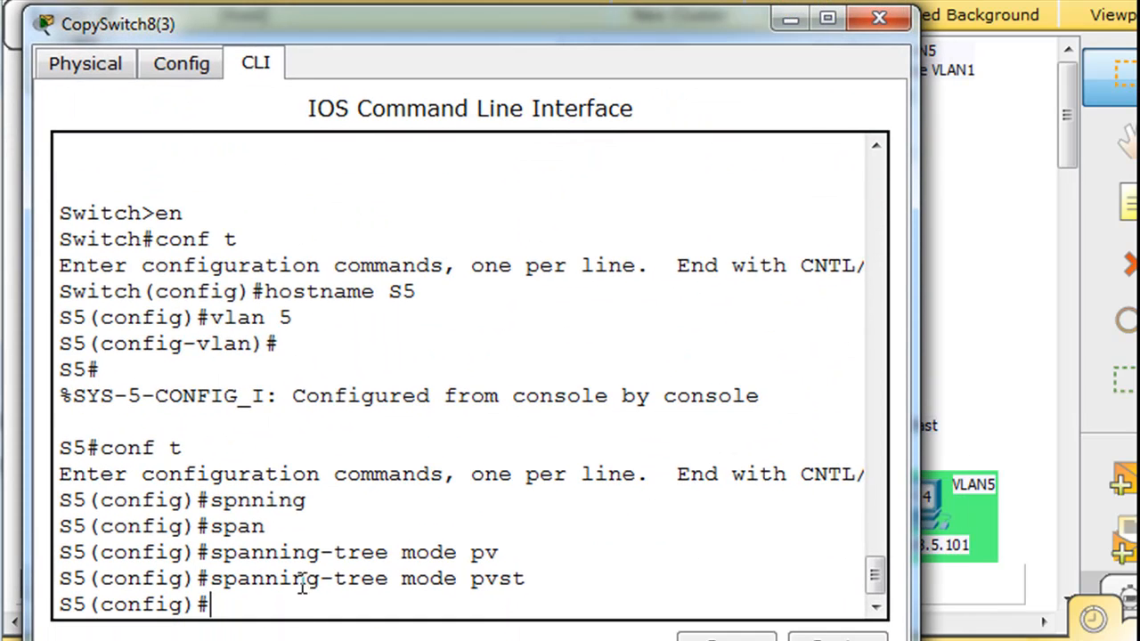
Enter interface configuration mode for Gi2/1 on S5.
{"action": "type", "text": "int"}
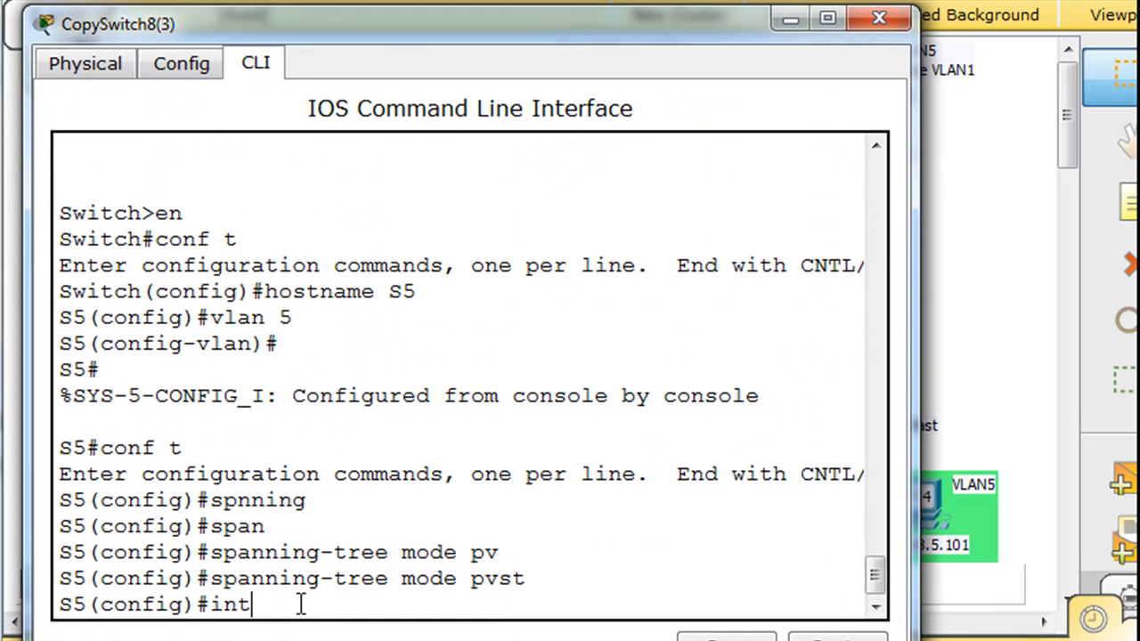
{"action": "type", "text": "gi"}
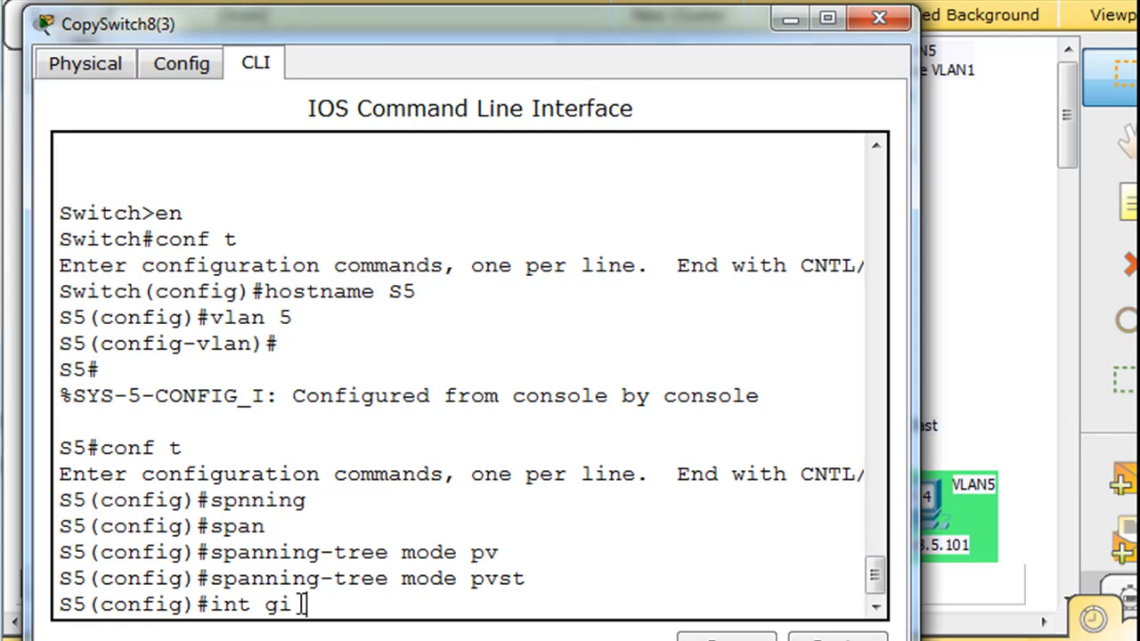
{"action": "type", "text": "2/1"}
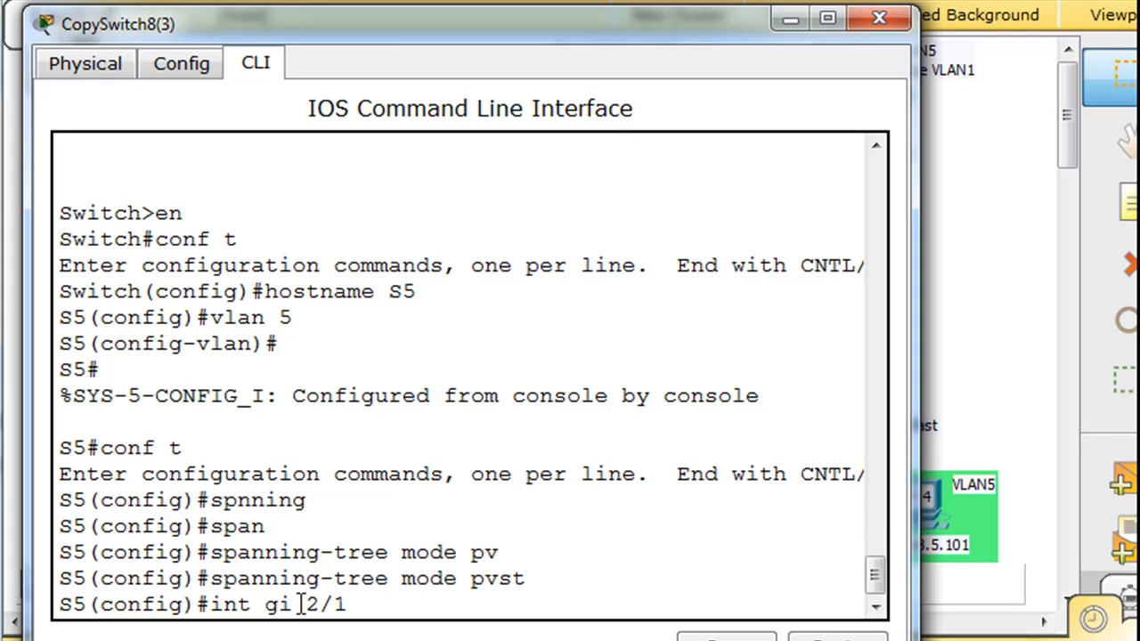
{"action": "key", "text": "enter"}
{"action": "type", "text": "switchport"}
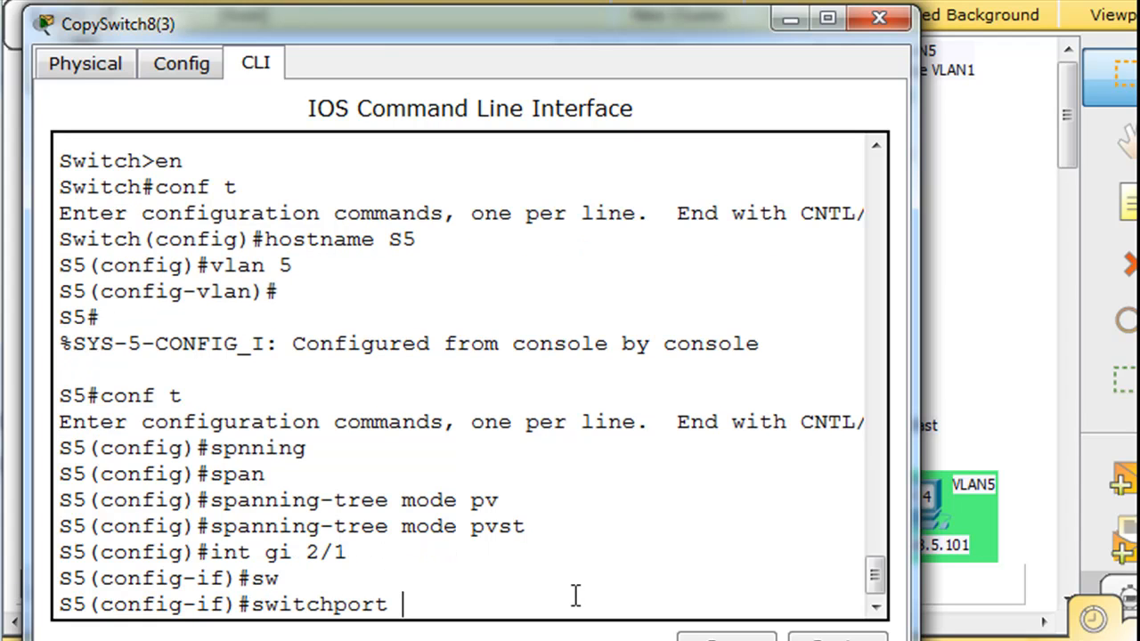
Set Gi2/1 to trunk mode and begin the 'switchport trunk allowed vlan' command.
{"action": "type", "text": "mode trunk"}
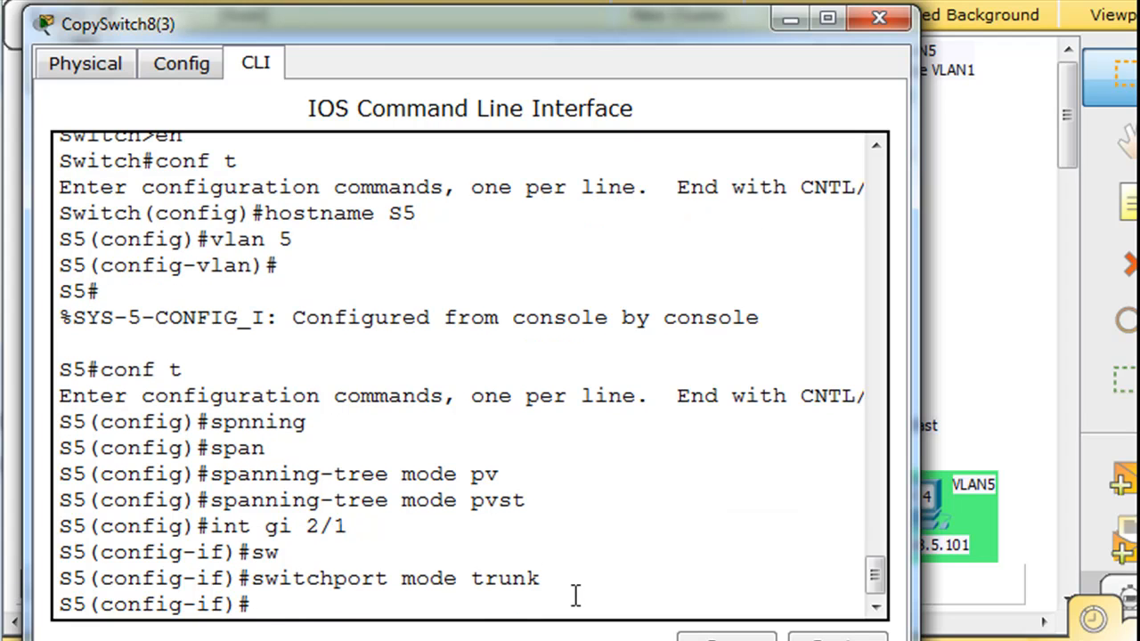
{"action": "type", "text": "switchport modtrunk"}
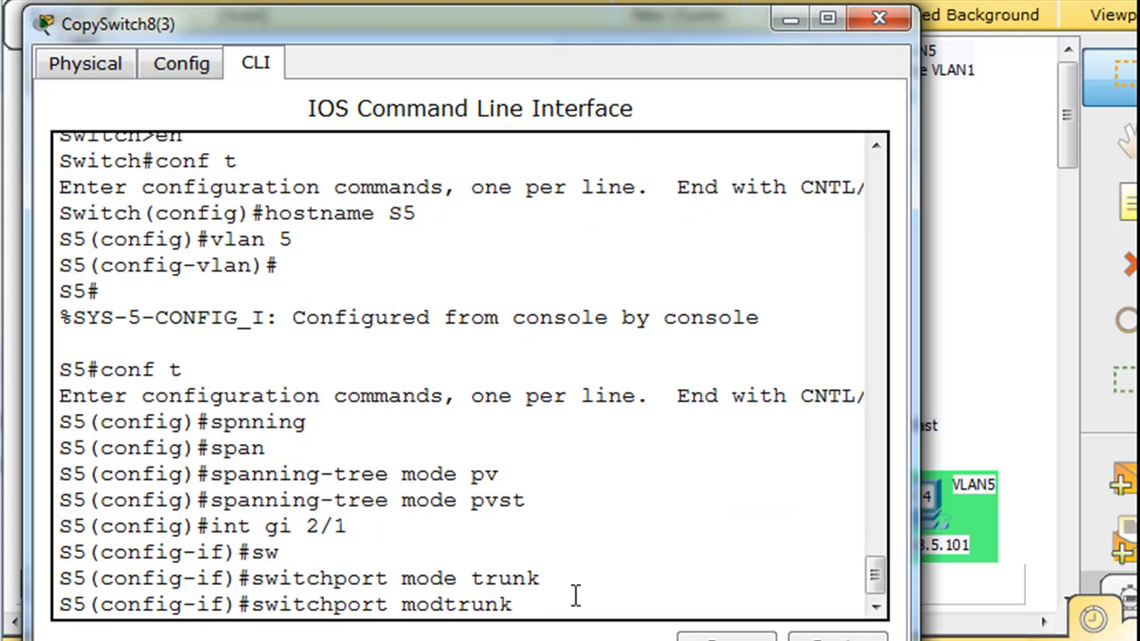
{"action": "type", "text": "trunk"}
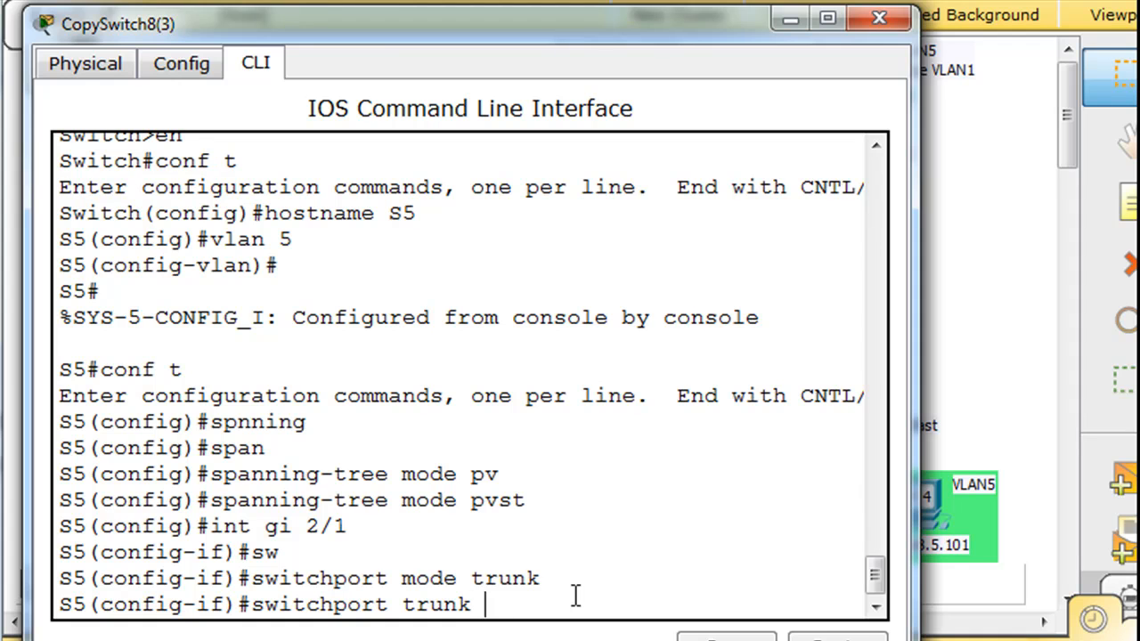
{"action": "type", "text": "allowed vla"}
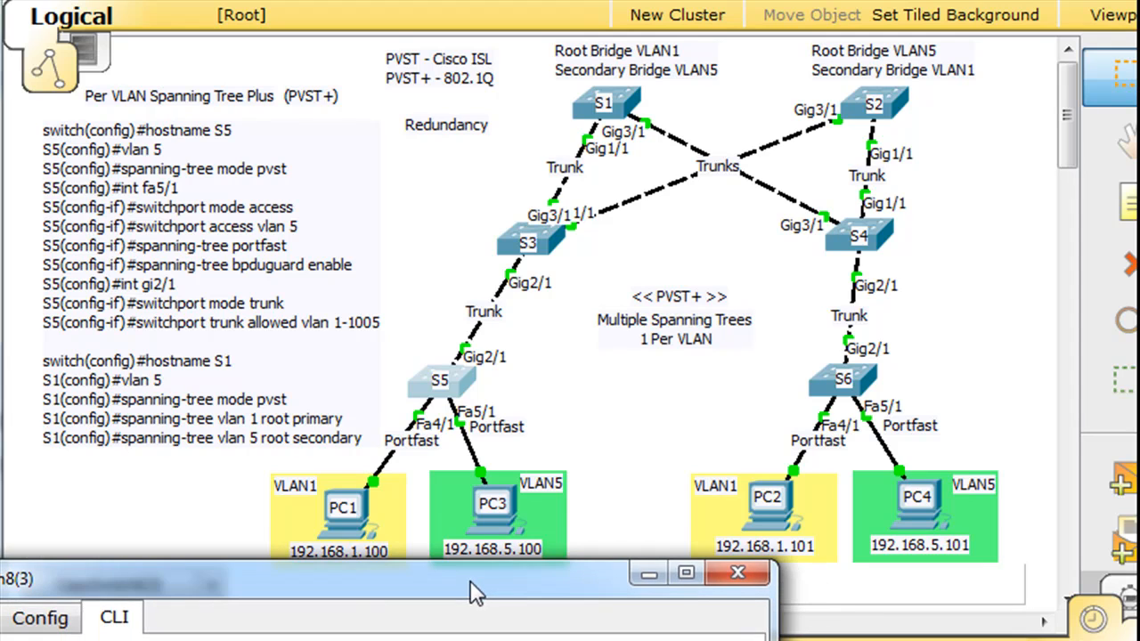
{"action": "mouse_move", "coordinate": [513, 401]}
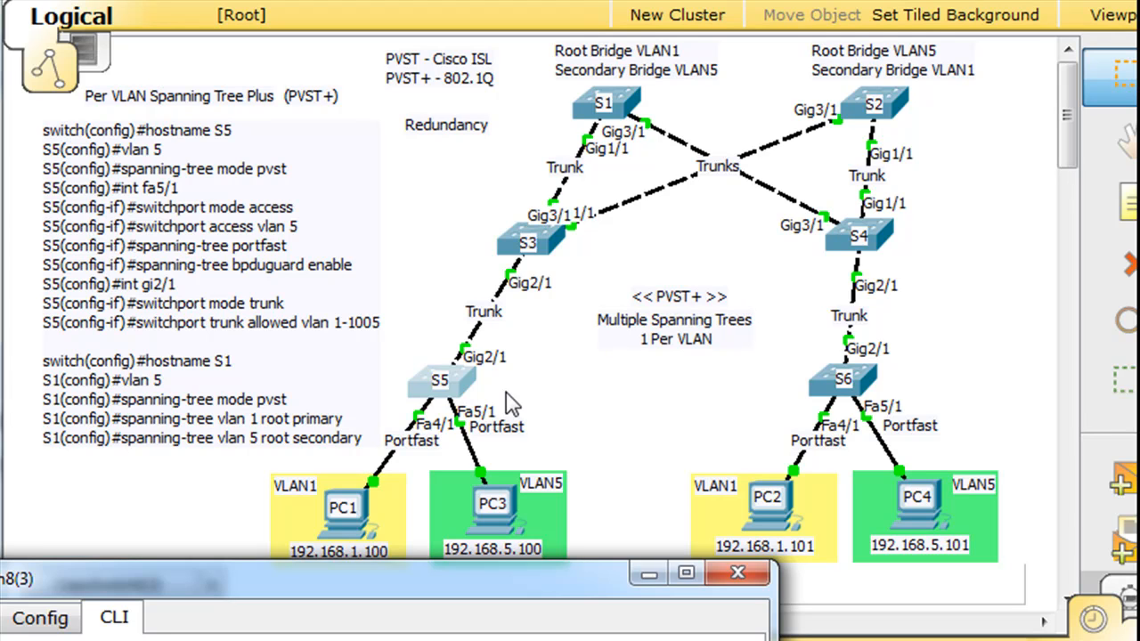
{"action": "mouse_move", "coordinate": [509, 591]}
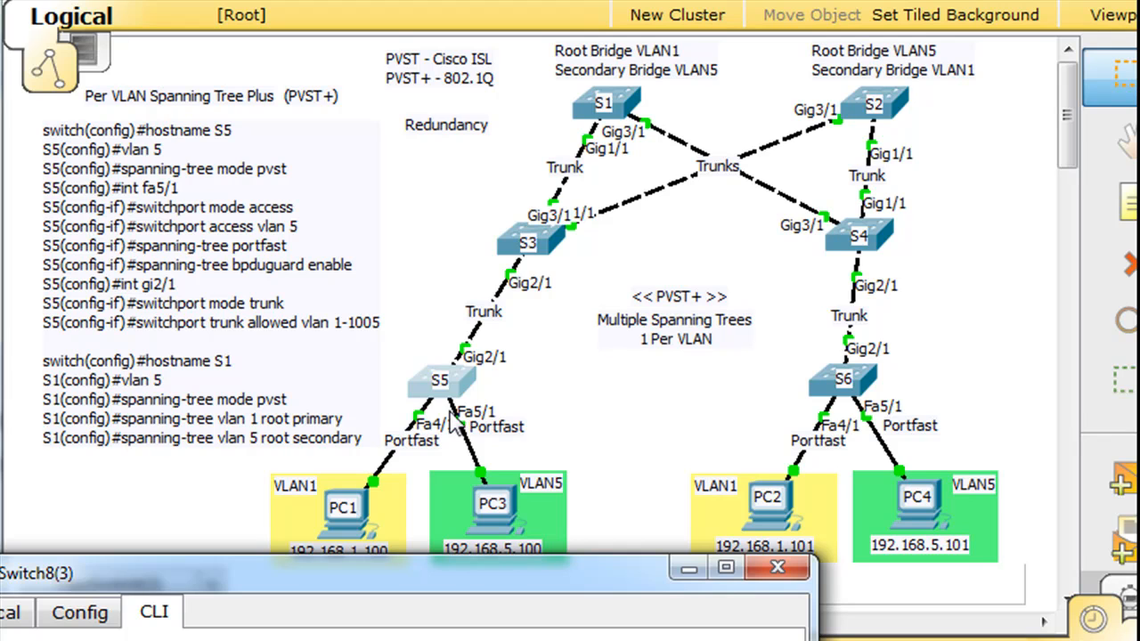
{"action": "mouse_move", "coordinate": [524, 531]}
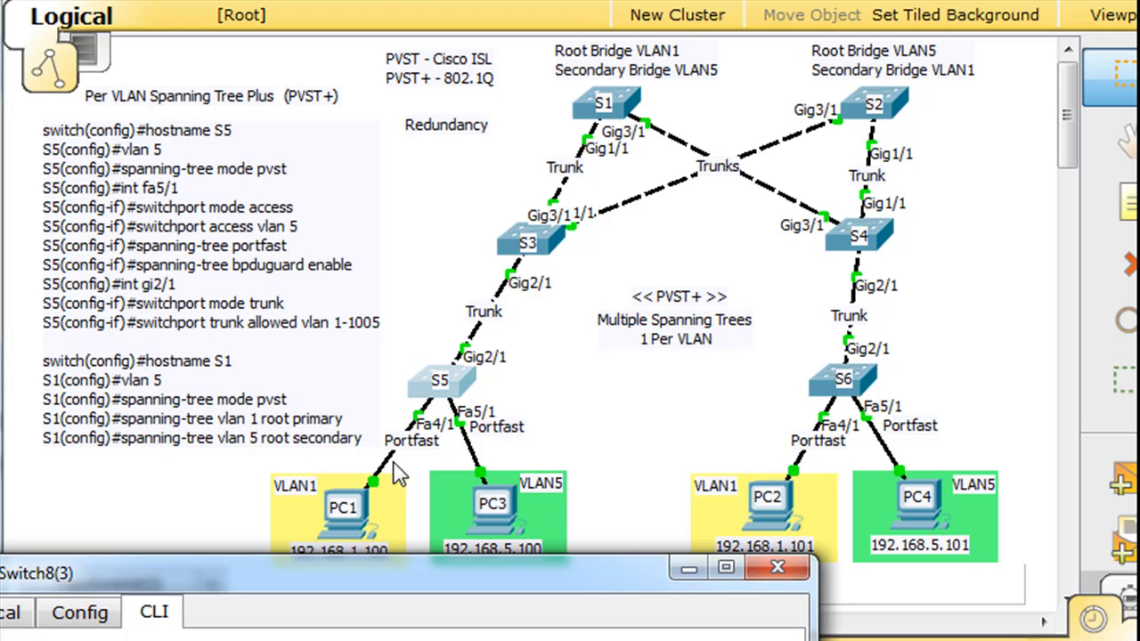
{"action": "mouse_move", "coordinate": [520, 508]}
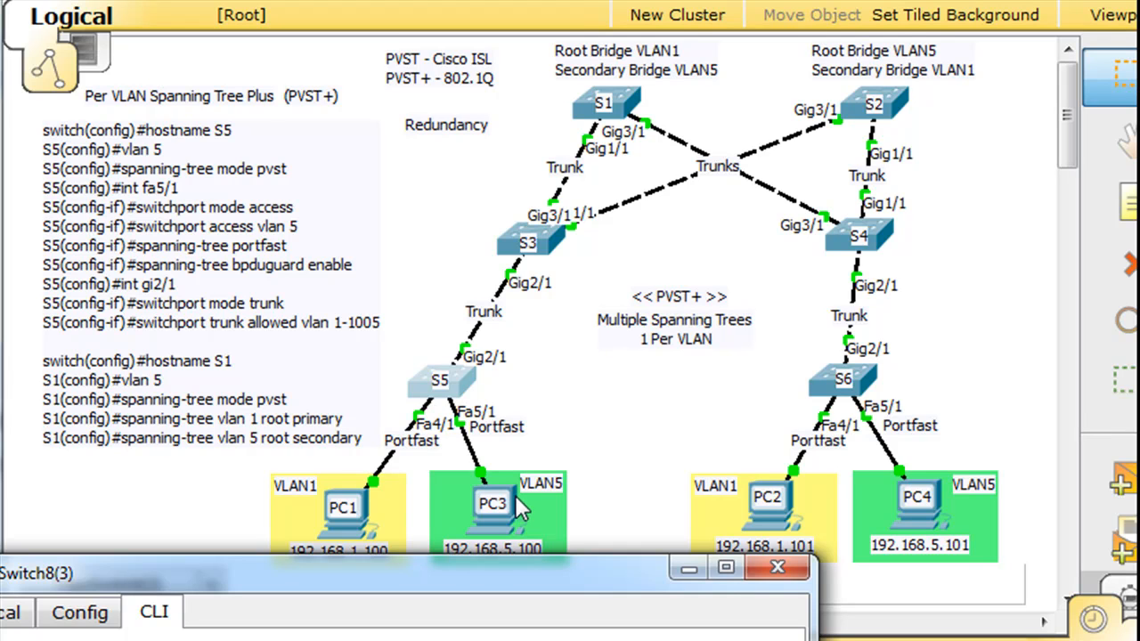
{"action": "mouse_move", "coordinate": [411, 428]}
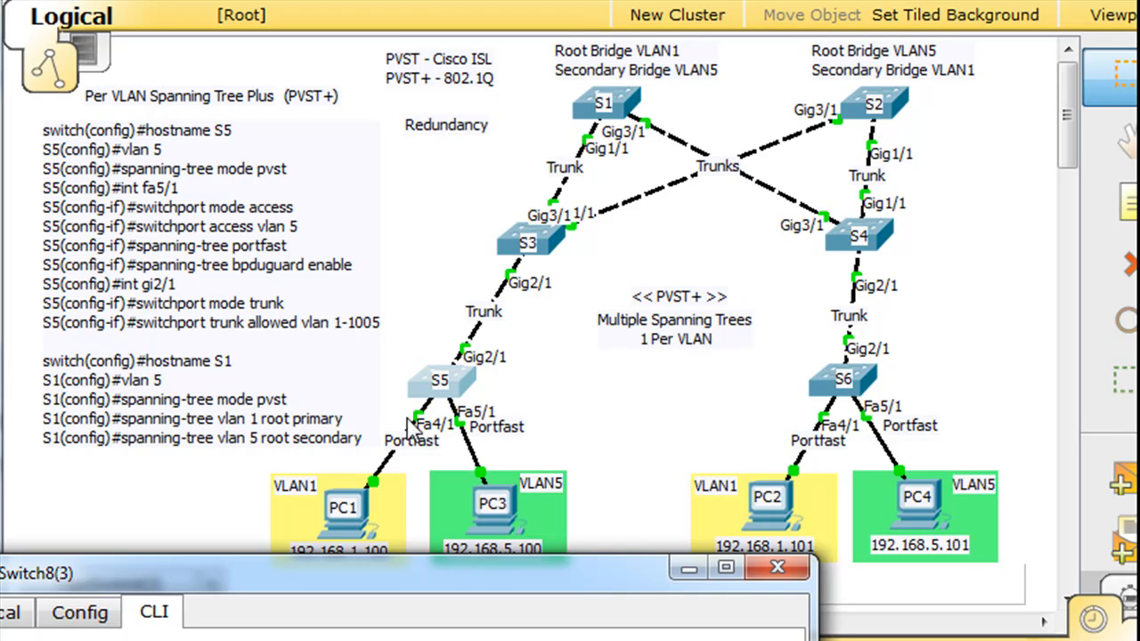
{"action": "mouse_move", "coordinate": [485, 520]}
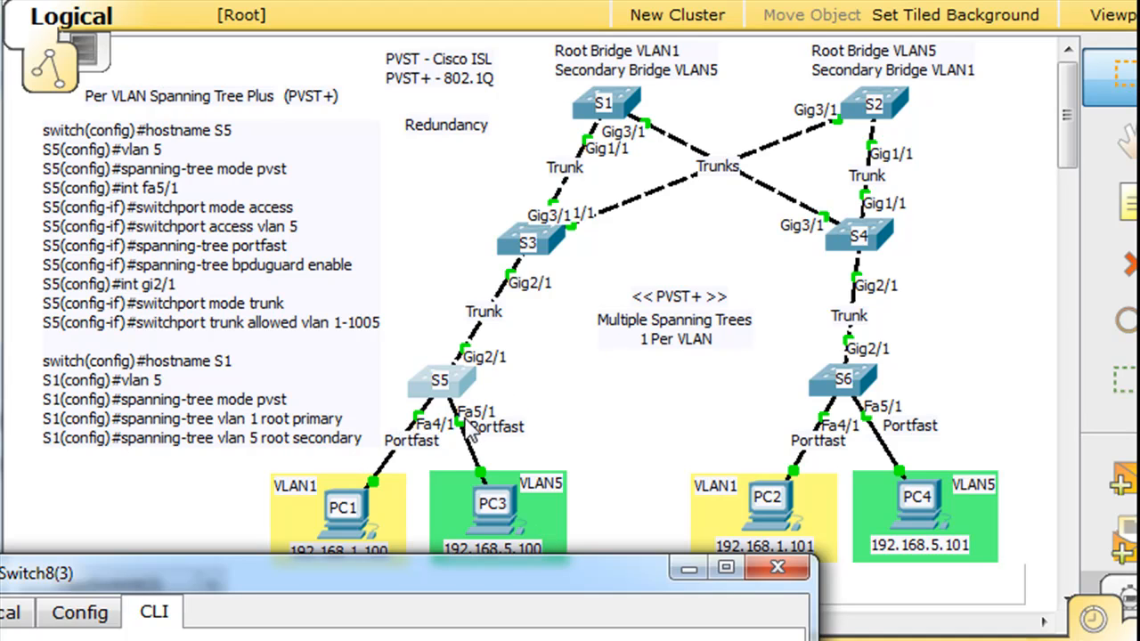
{"action": "mouse_move", "coordinate": [515, 474]}
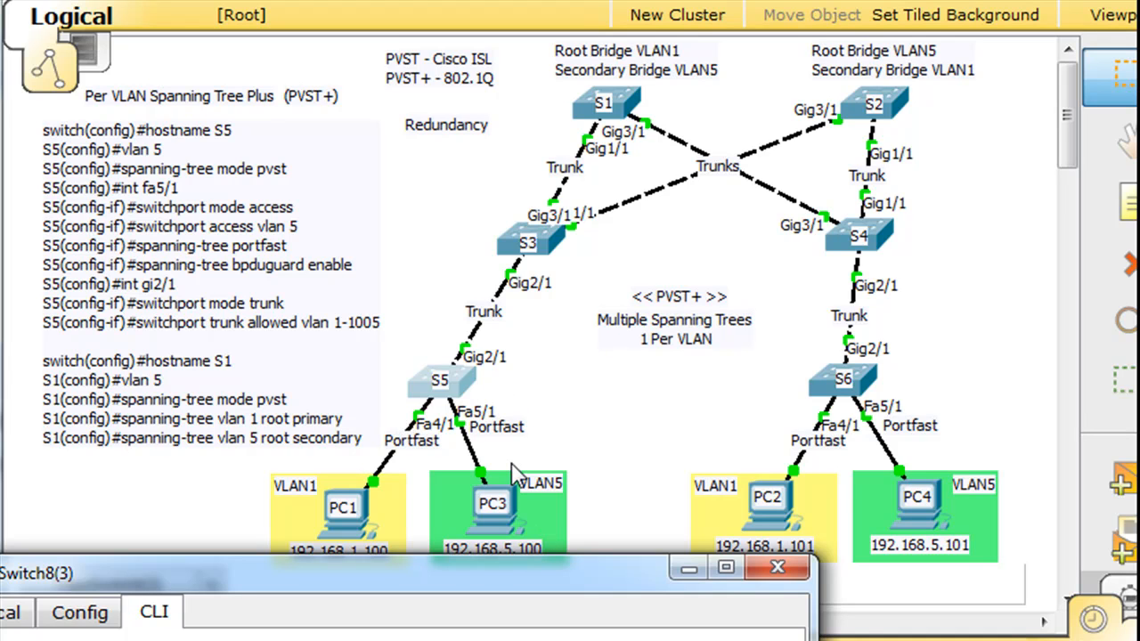
{"action": "mouse_move", "coordinate": [355, 484]}
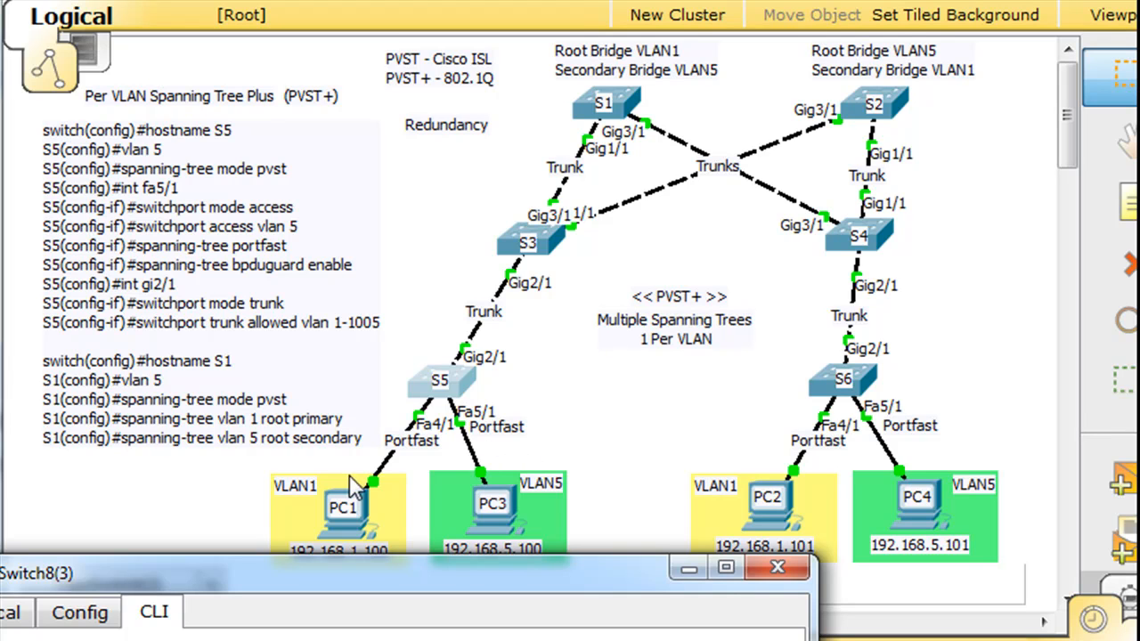
{"action": "mouse_move", "coordinate": [418, 463]}
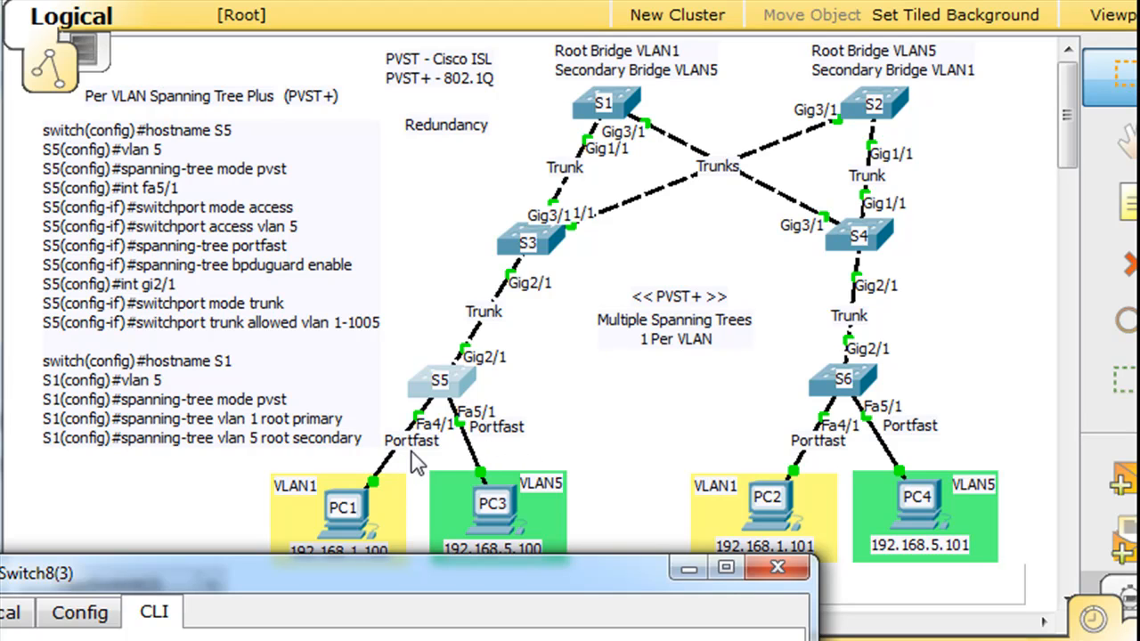
{"action": "mouse_move", "coordinate": [488, 461]}
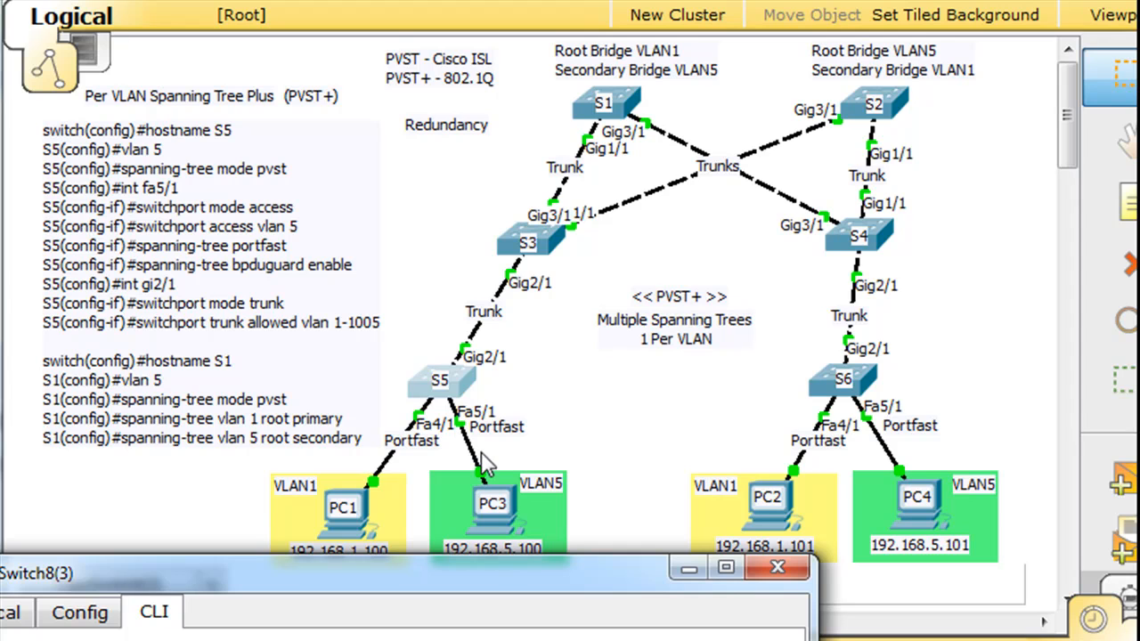
{"action": "mouse_move", "coordinate": [358, 503]}
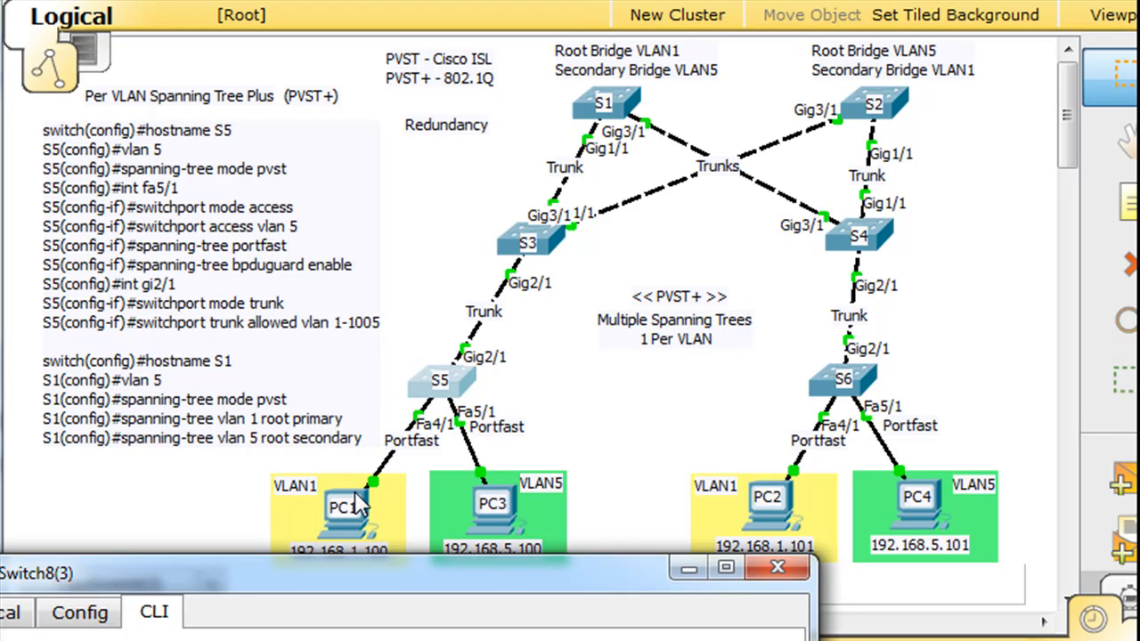
{"action": "mouse_move", "coordinate": [470, 425]}
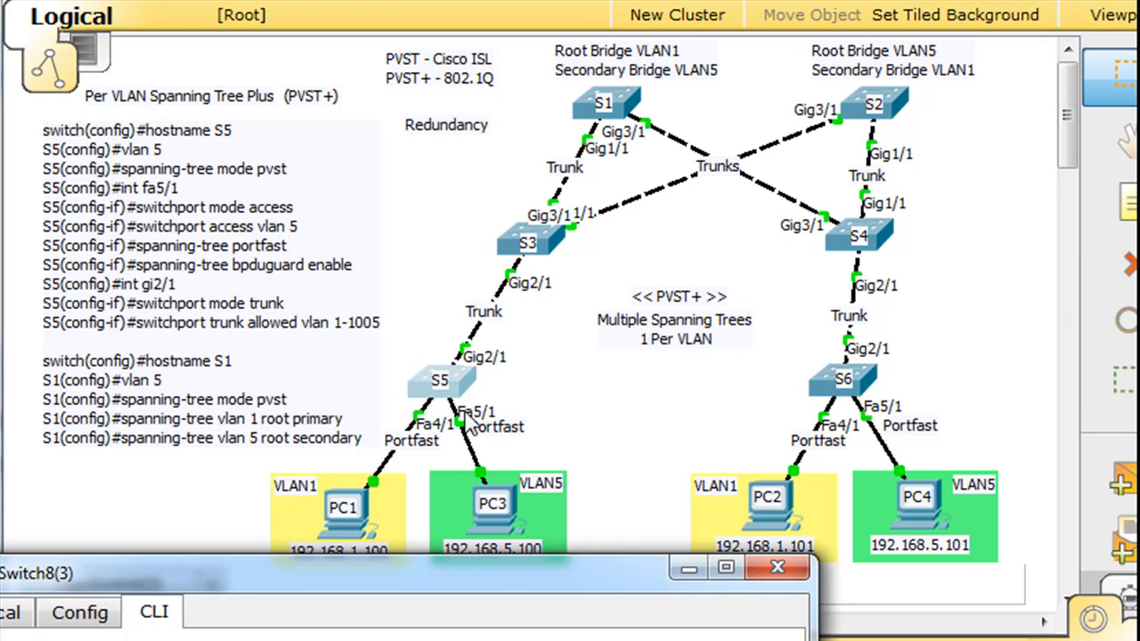
{"action": "mouse_move", "coordinate": [570, 413]}
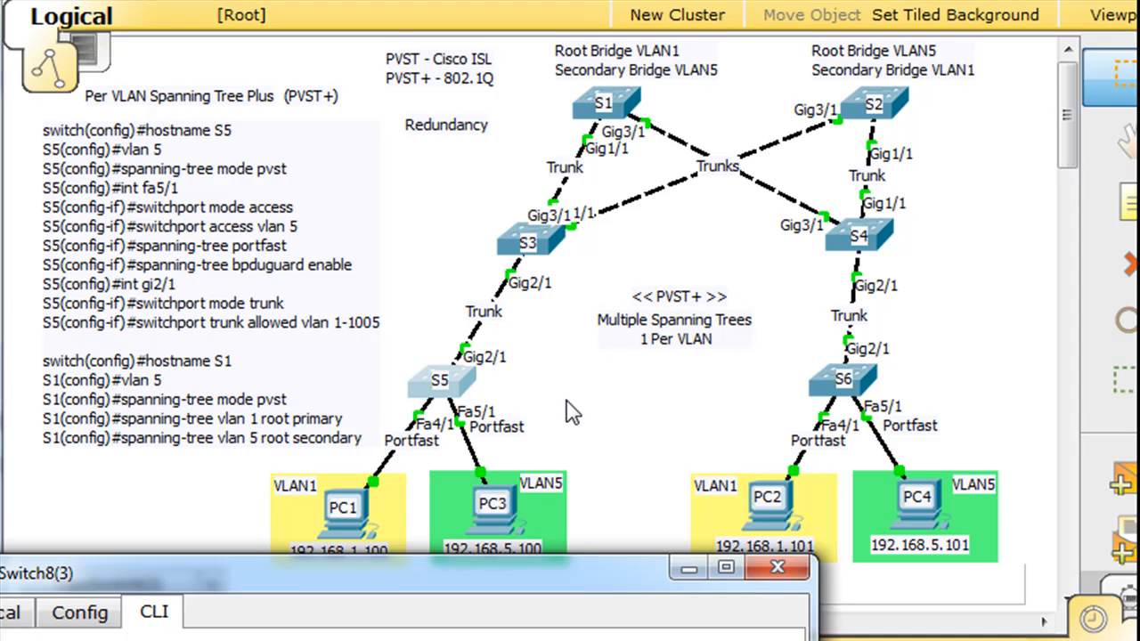
{"action": "mouse_move", "coordinate": [489, 495]}
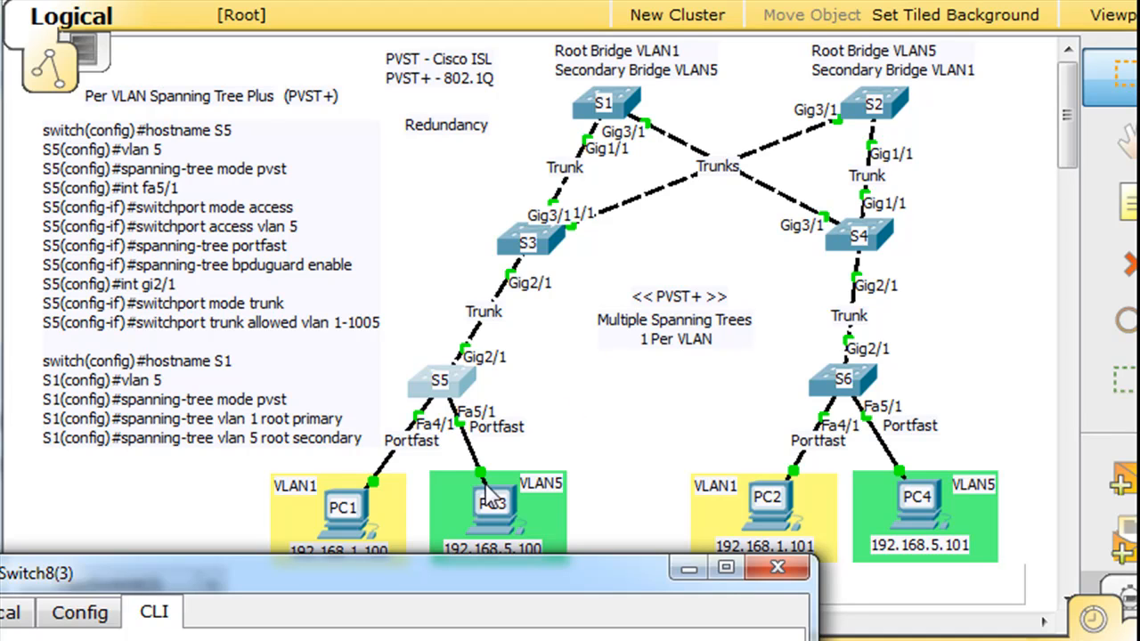
{"action": "mouse_move", "coordinate": [383, 472]}
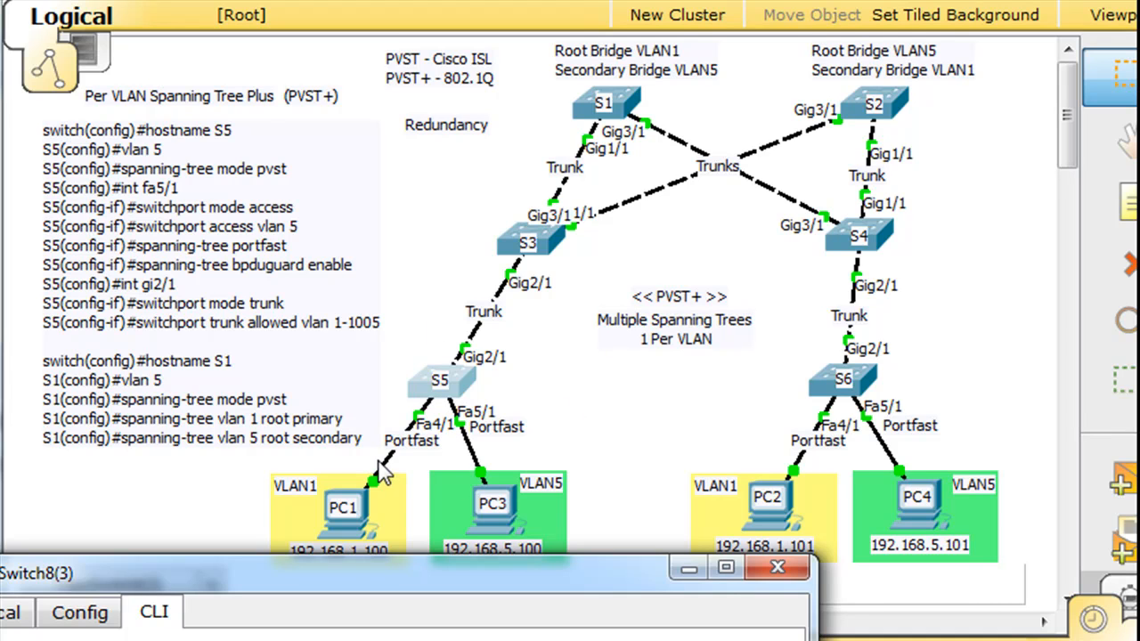
{"action": "mouse_move", "coordinate": [496, 349]}
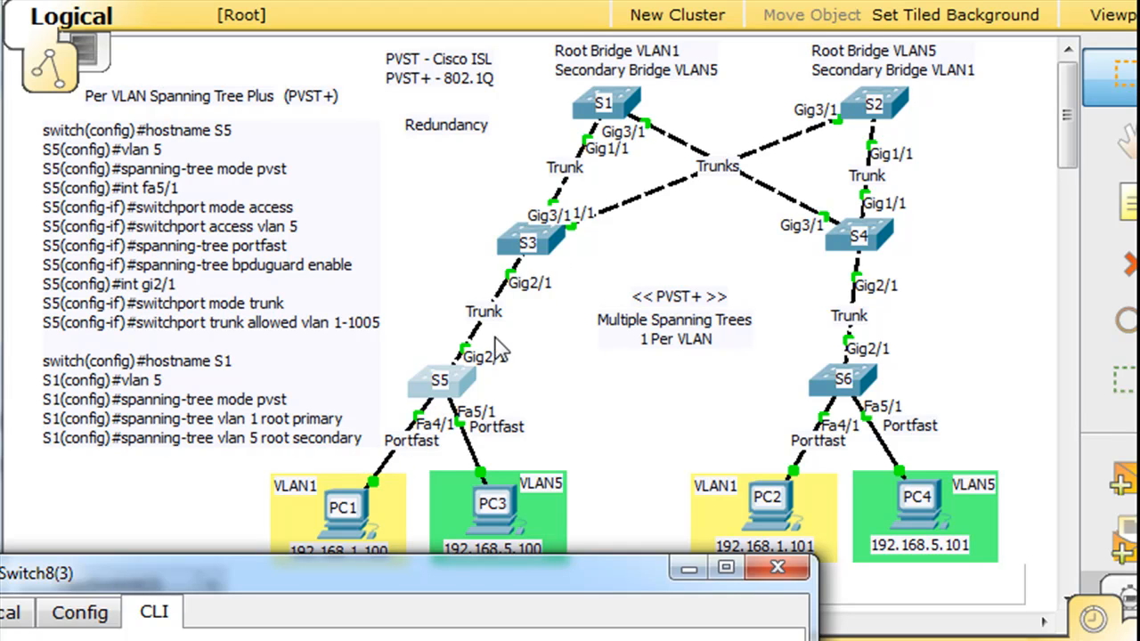
{"action": "mouse_move", "coordinate": [495, 347]}
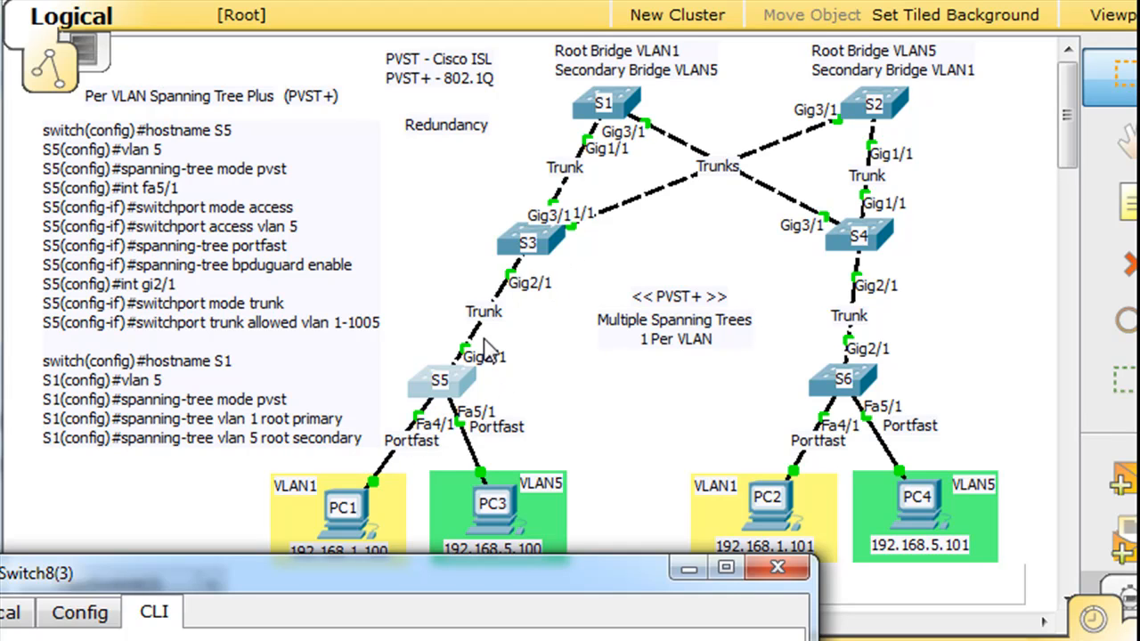
{"action": "mouse_move", "coordinate": [520, 454]}
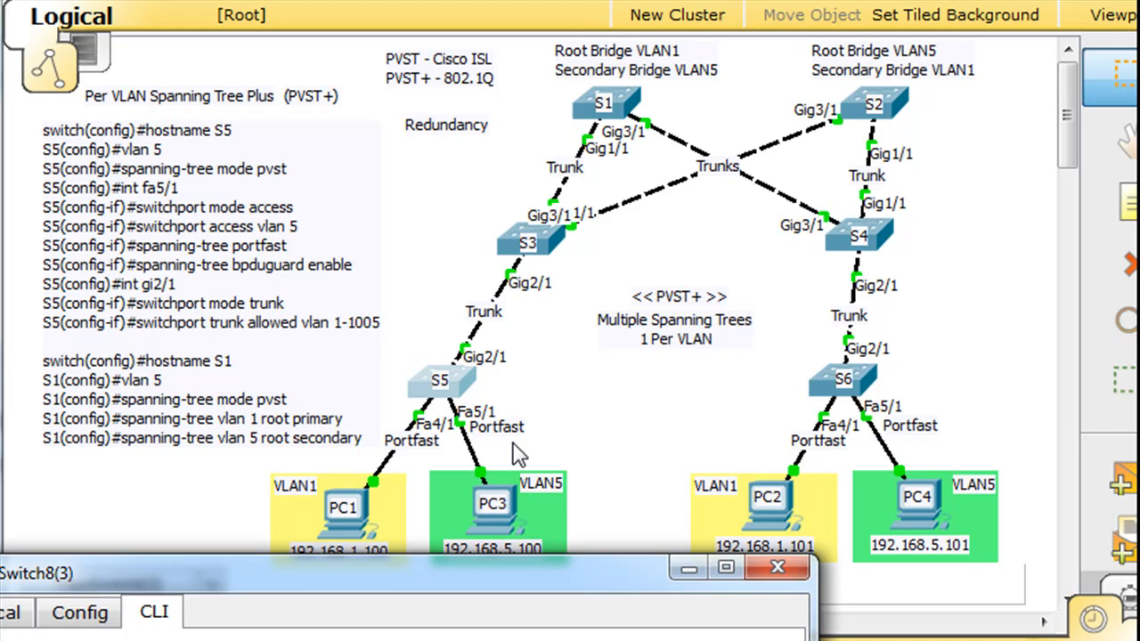
{"action": "mouse_move", "coordinate": [552, 453]}
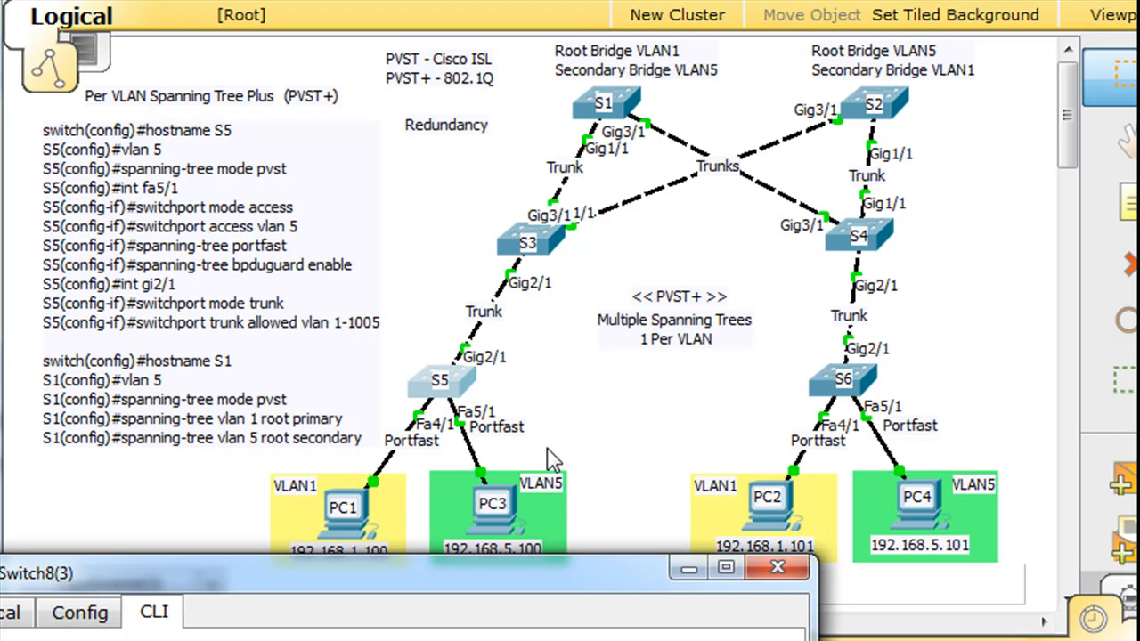
{"action": "mouse_move", "coordinate": [513, 534]}
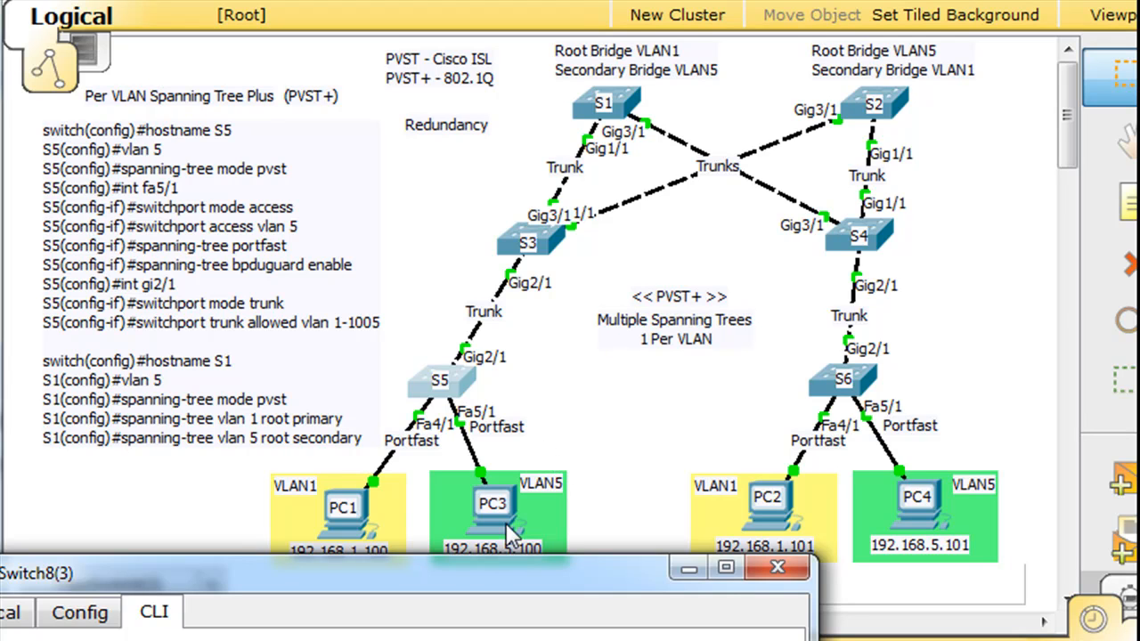
{"action": "mouse_move", "coordinate": [499, 456]}
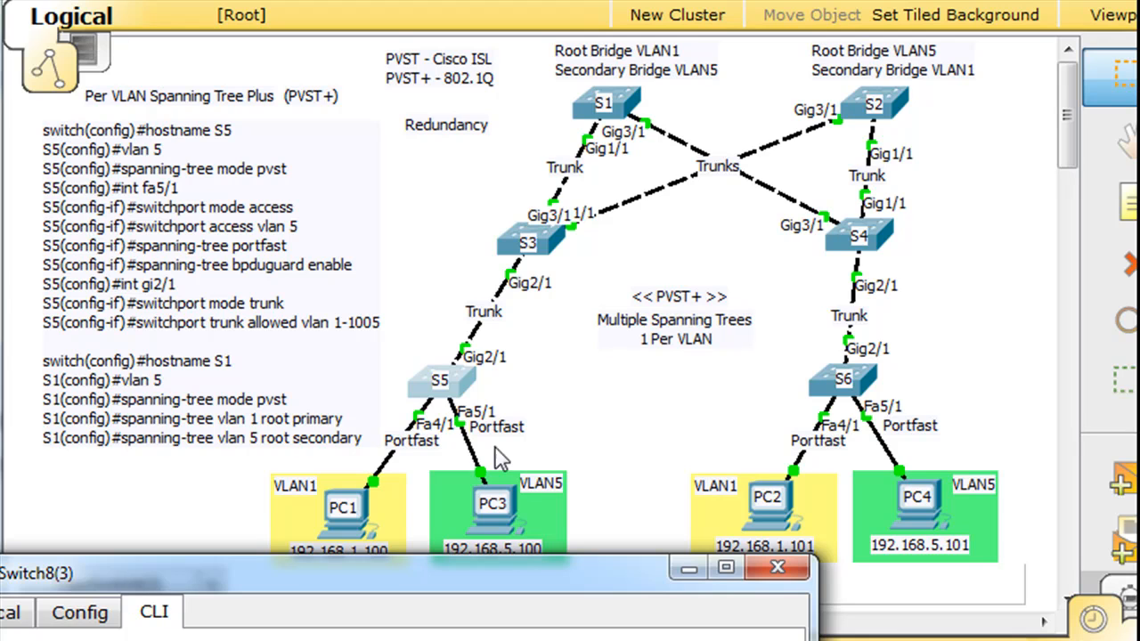
{"action": "mouse_move", "coordinate": [506, 467]}
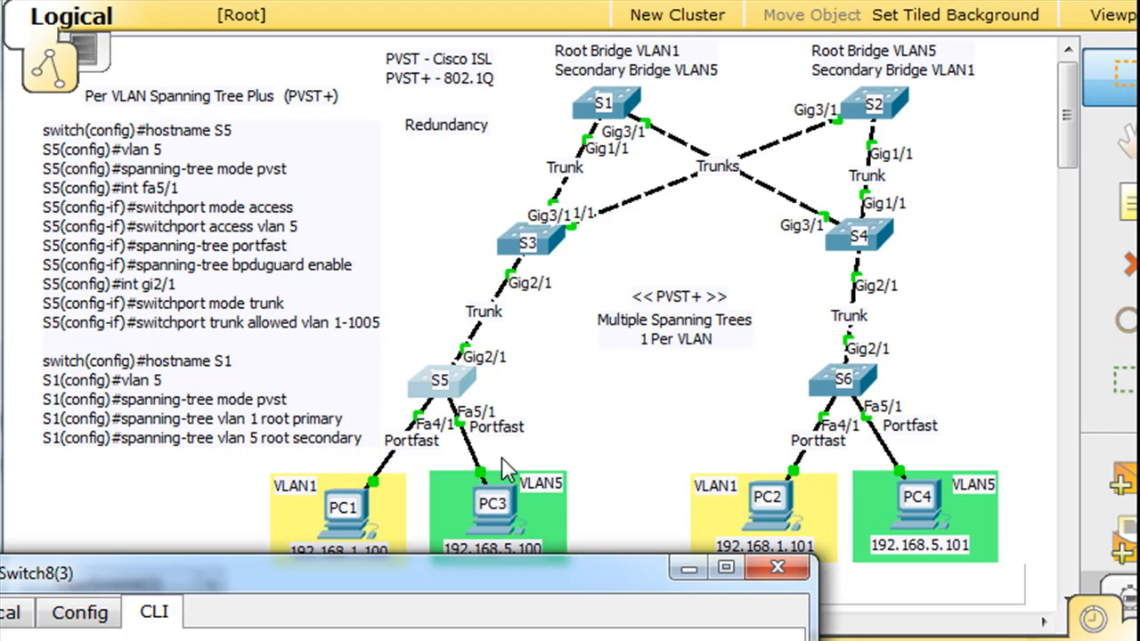
{"action": "mouse_move", "coordinate": [388, 467]}
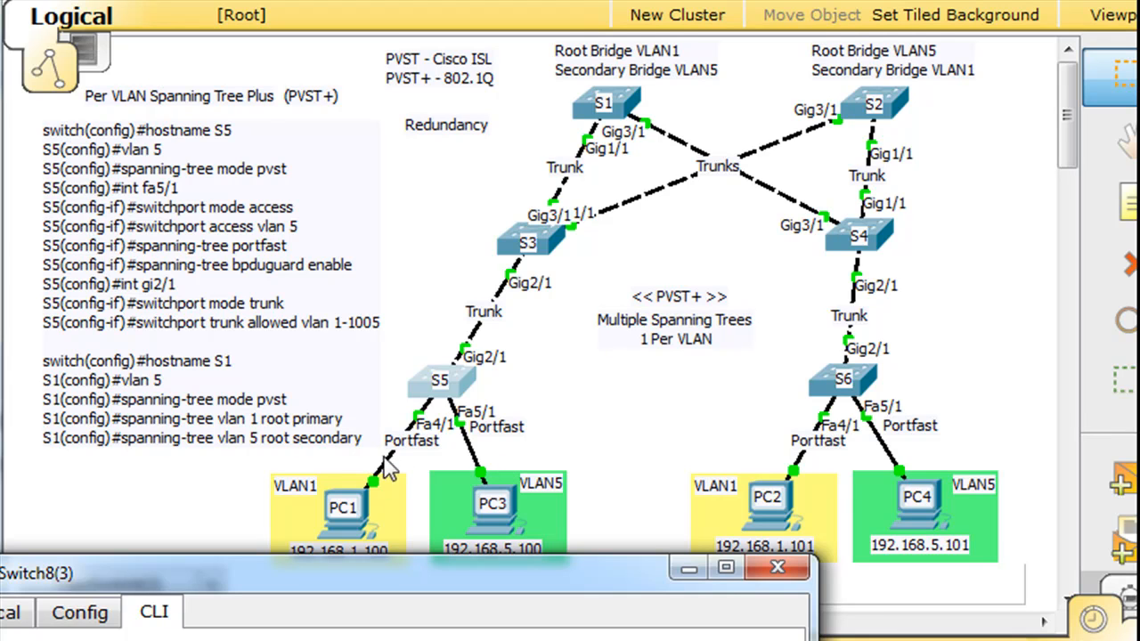
{"action": "mouse_move", "coordinate": [374, 481]}
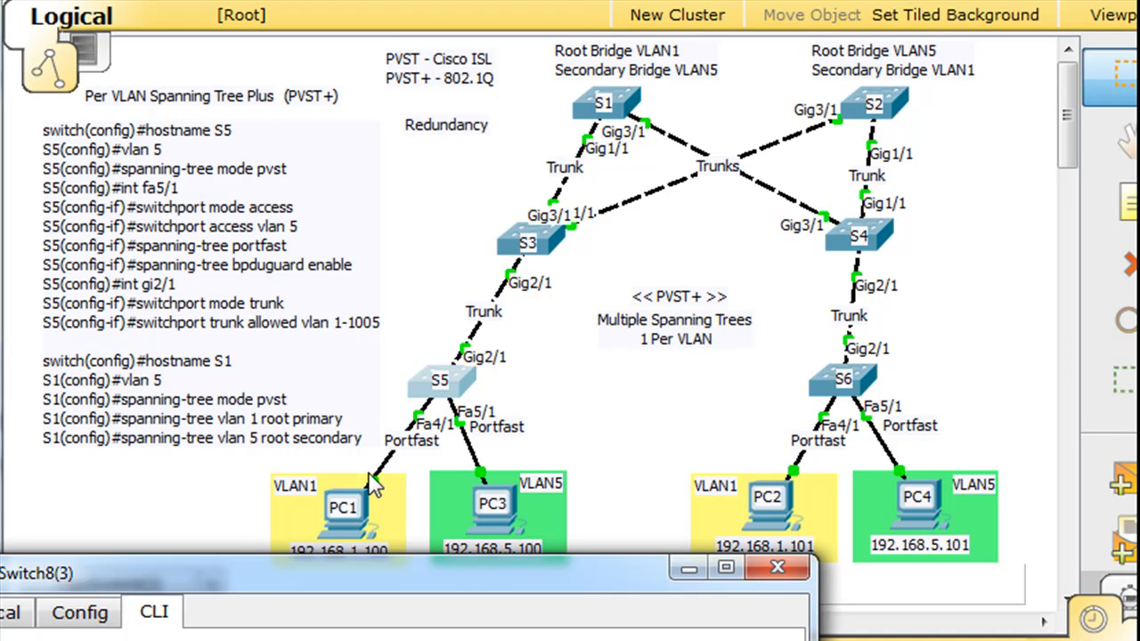
{"action": "mouse_move", "coordinate": [408, 392]}
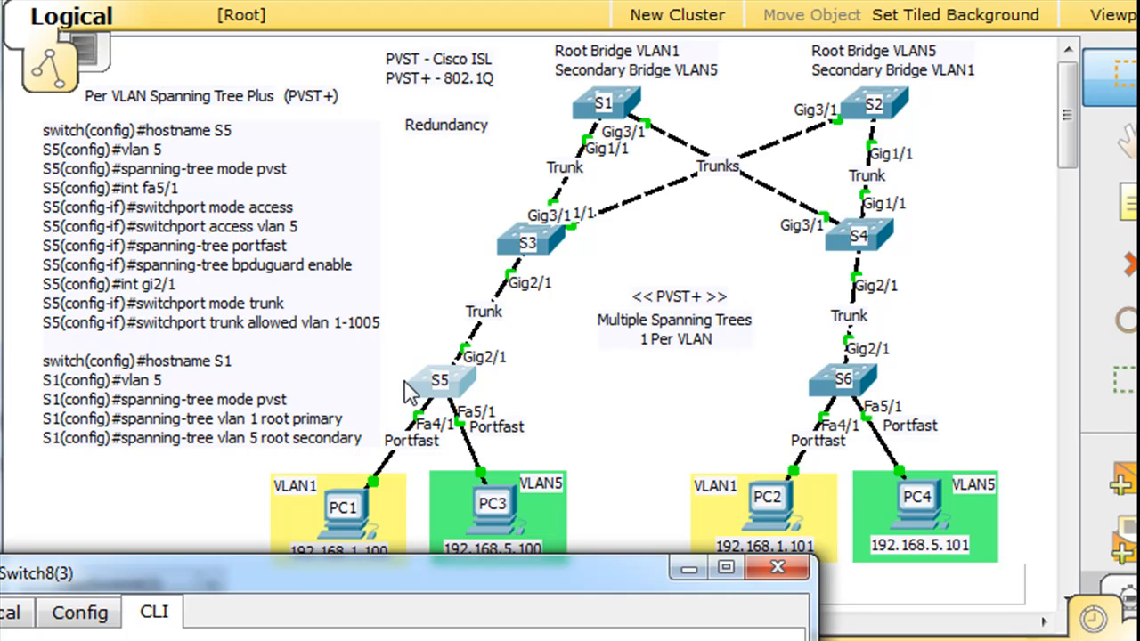
{"action": "mouse_move", "coordinate": [597, 471]}
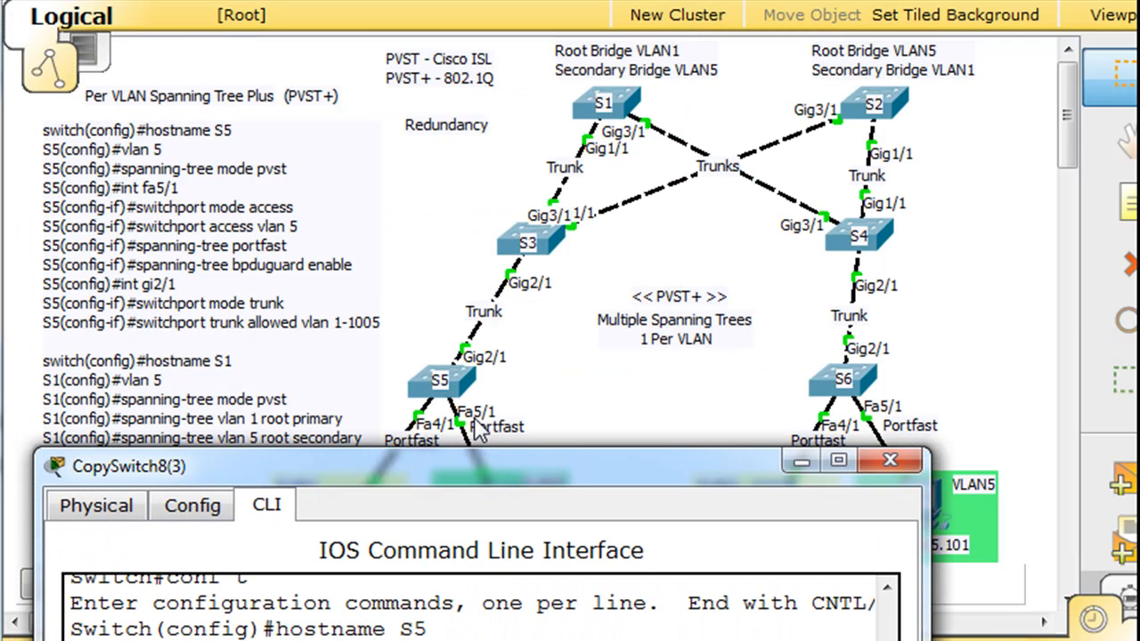
{"action": "mouse_move", "coordinate": [472, 479]}
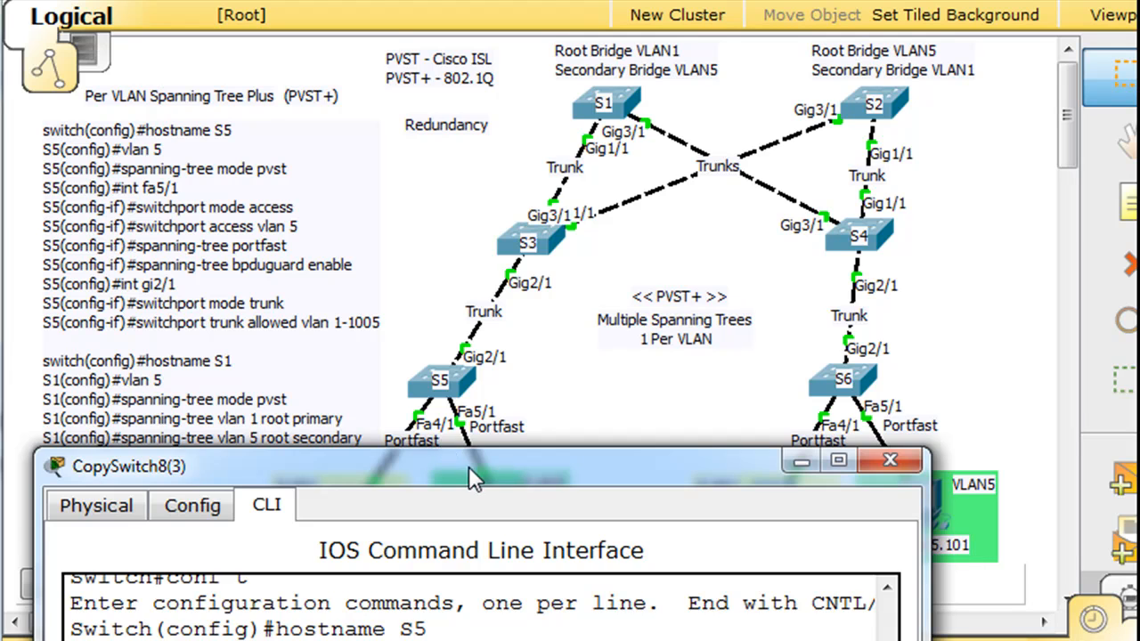
Enter interface configuration mode for Fa4/1 on S5.
{"action": "left_click_drag", "start_coordinate": [472, 467], "coordinate": [470, 16]}
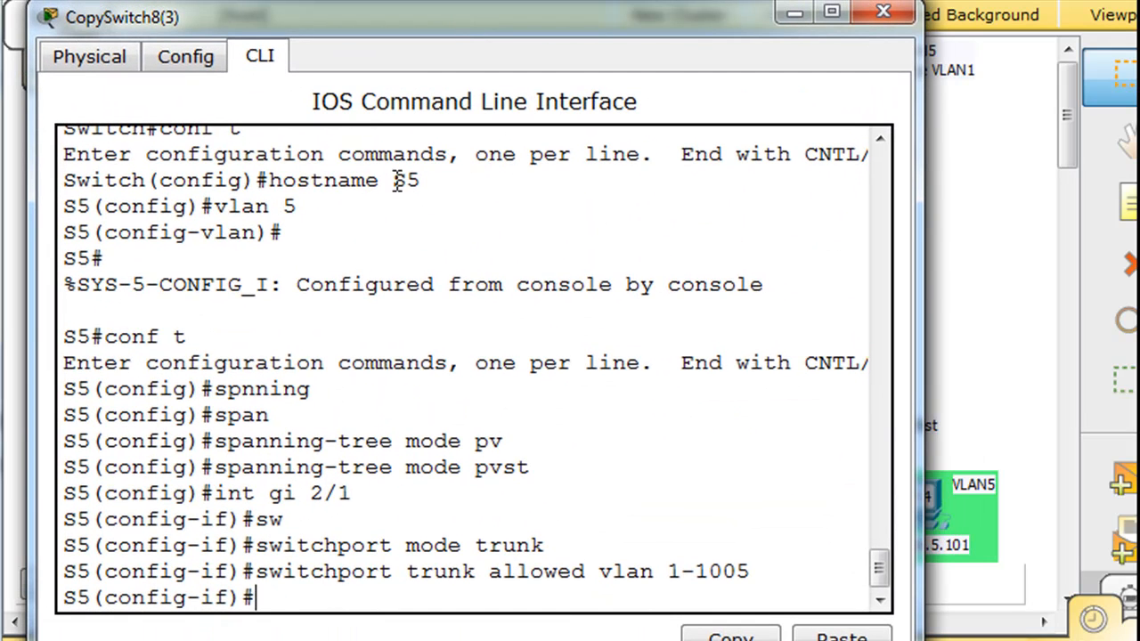
{"action": "type", "text": "int fa"}
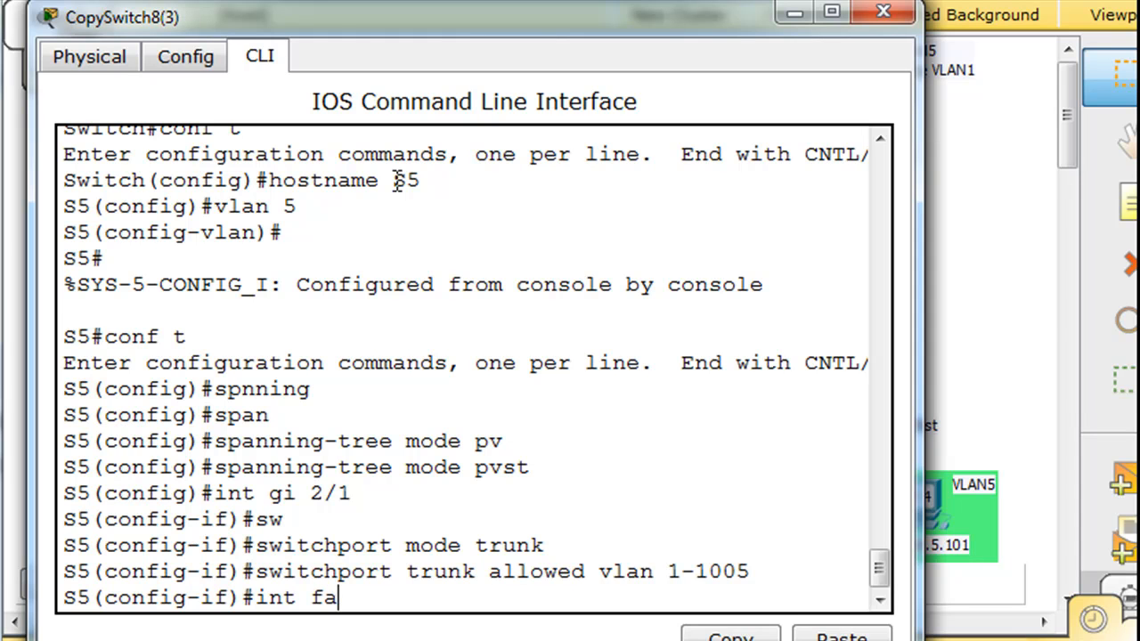
{"action": "type", "text": "4/1"}
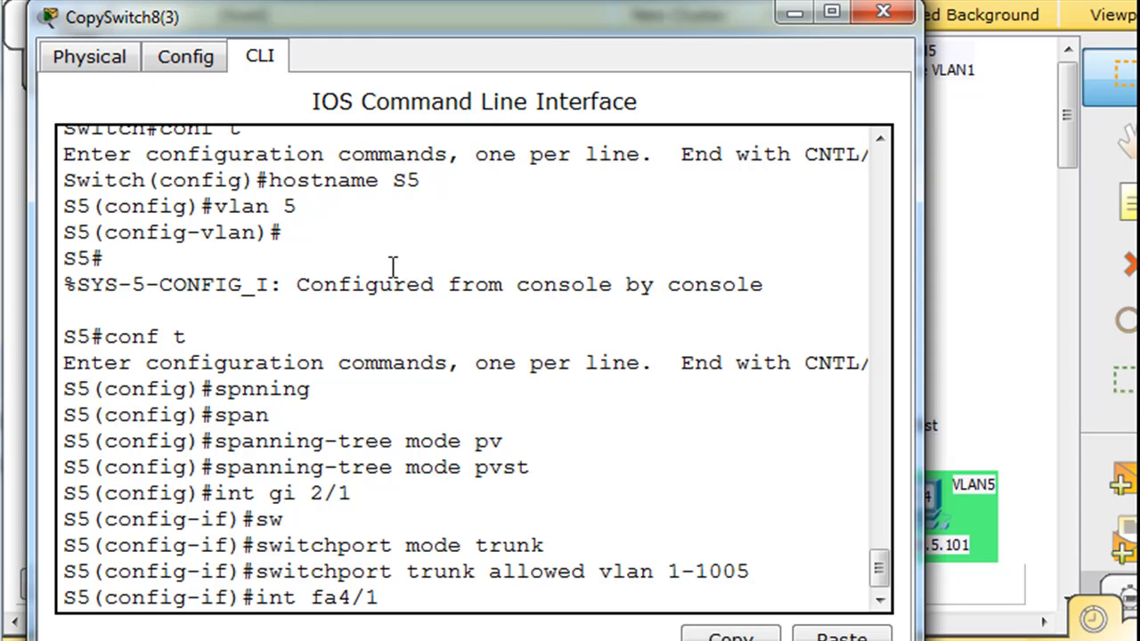
{"action": "key", "text": "enter"}
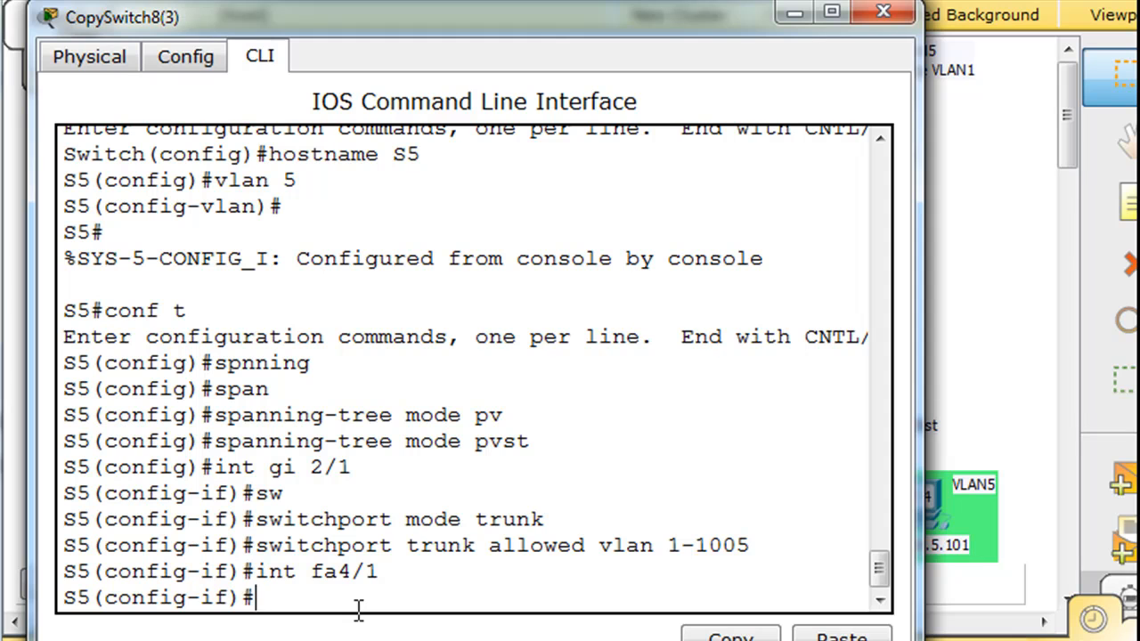
Make Fa4/1 an access port in VLAN 1 and begin a spanning-tree command.
{"action": "type", "text": "swi"}
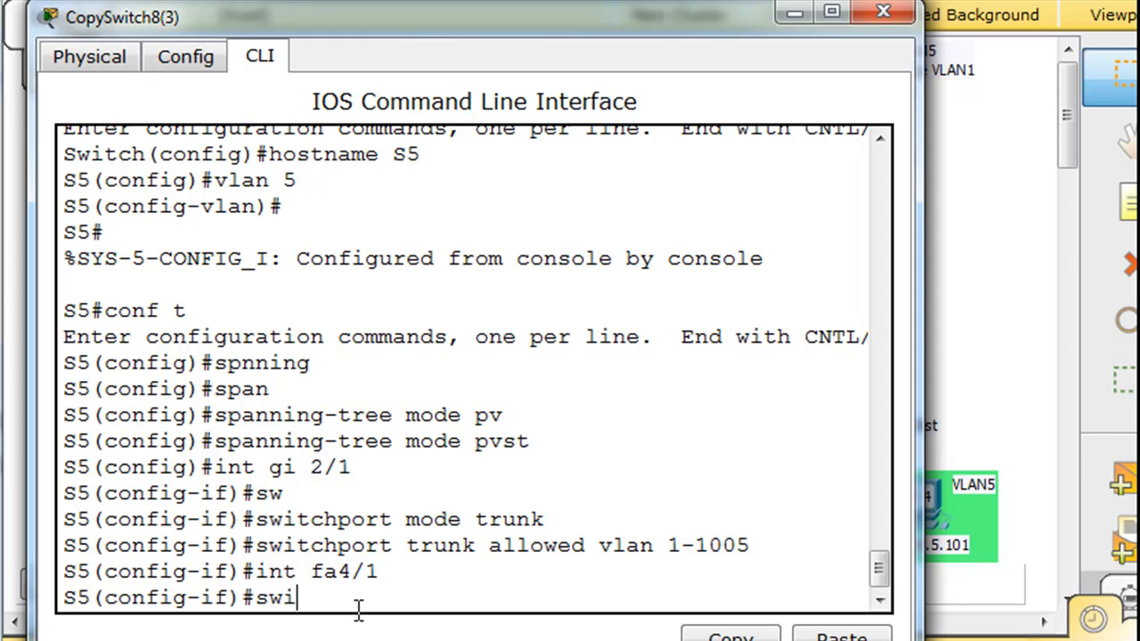
{"action": "type", "text": "tchport mode acces"}
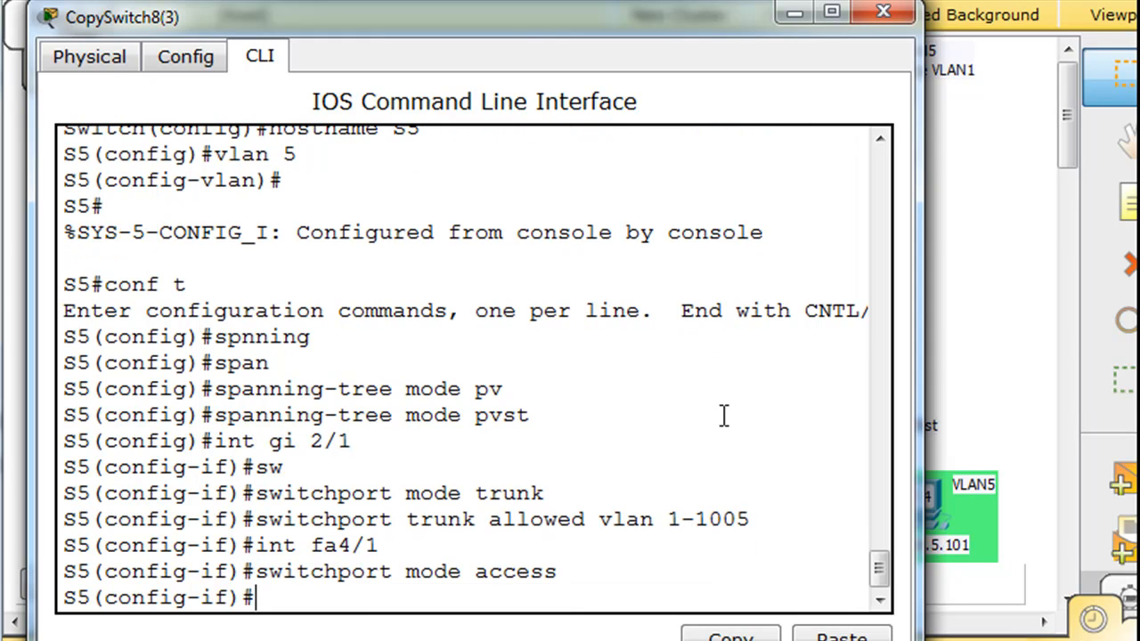
{"action": "type", "text": "switchport mode access"}
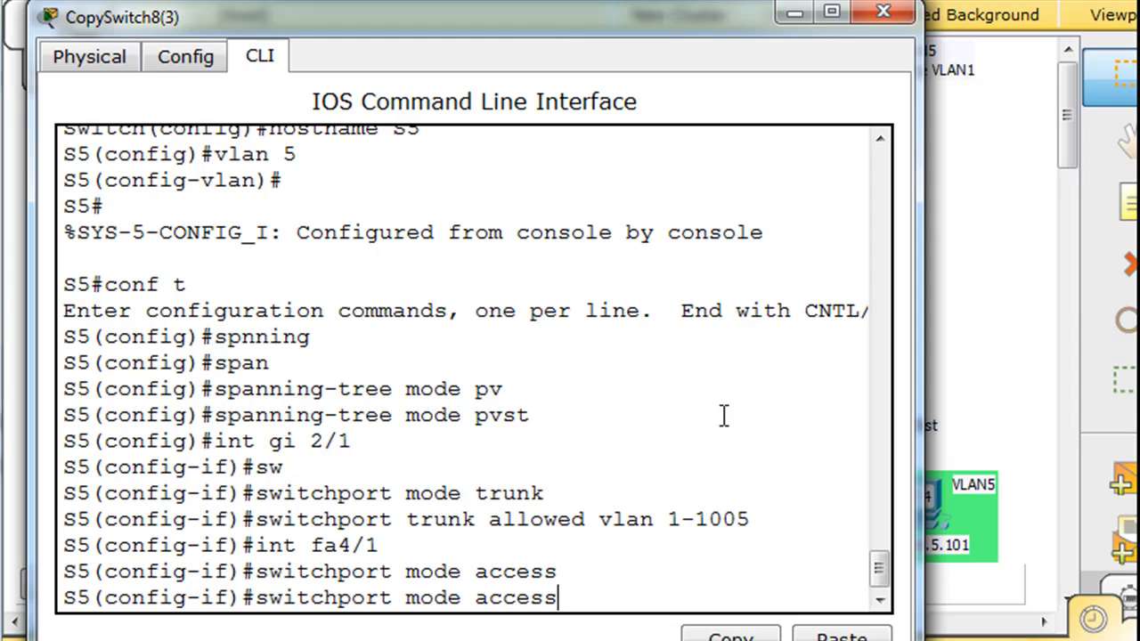
{"action": "mouse_move", "coordinate": [459, 598]}
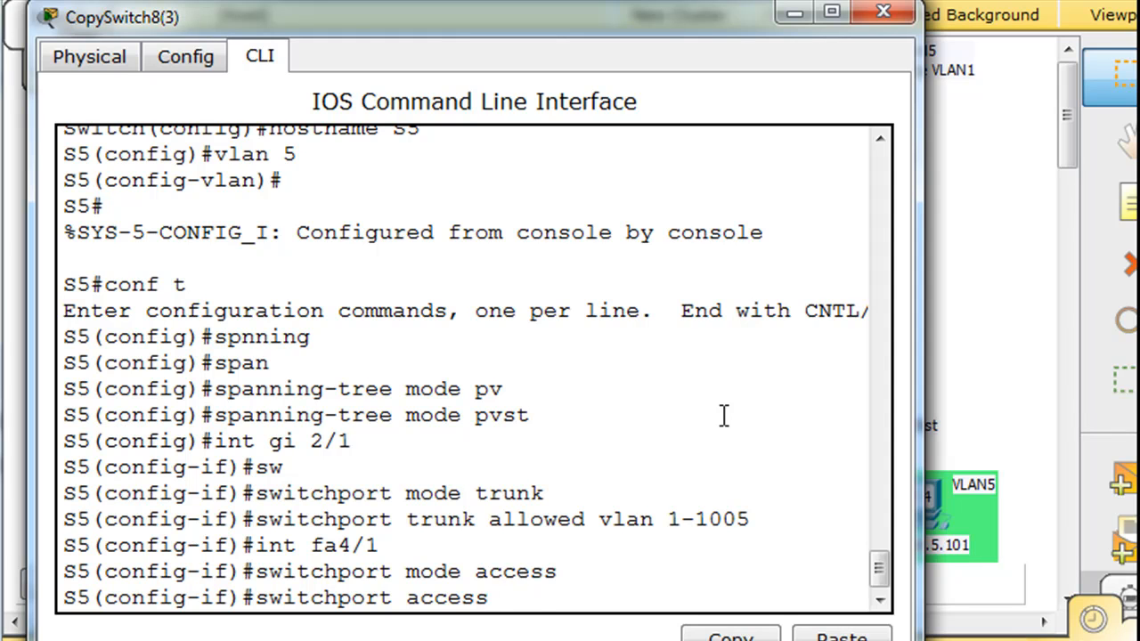
{"action": "type", "text": "vlan 1"}
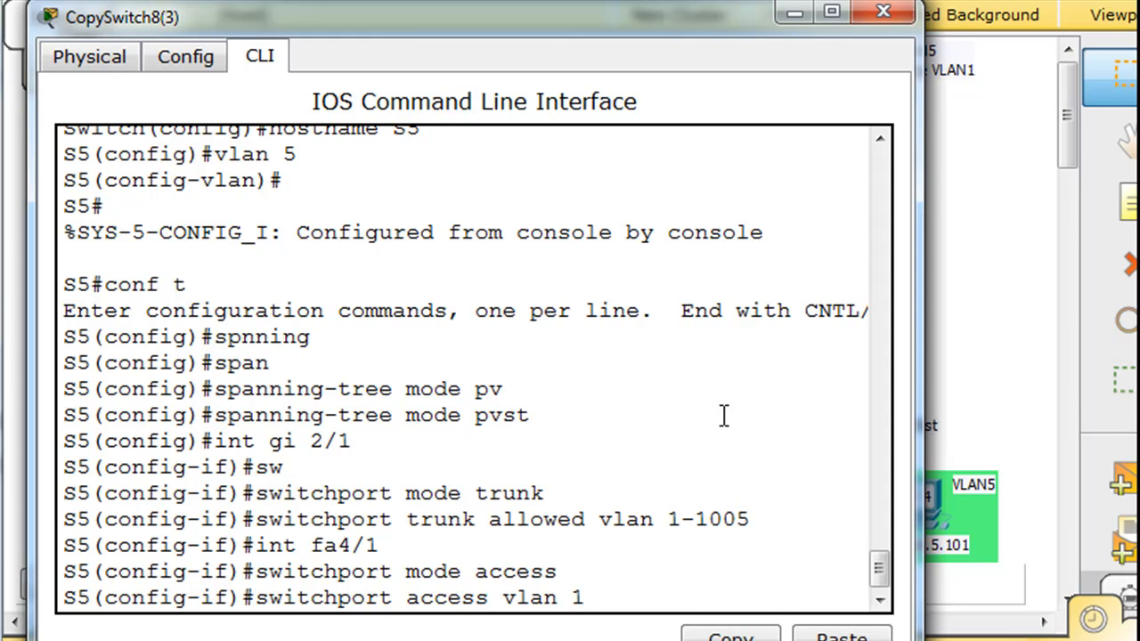
{"action": "key", "text": "enter"}
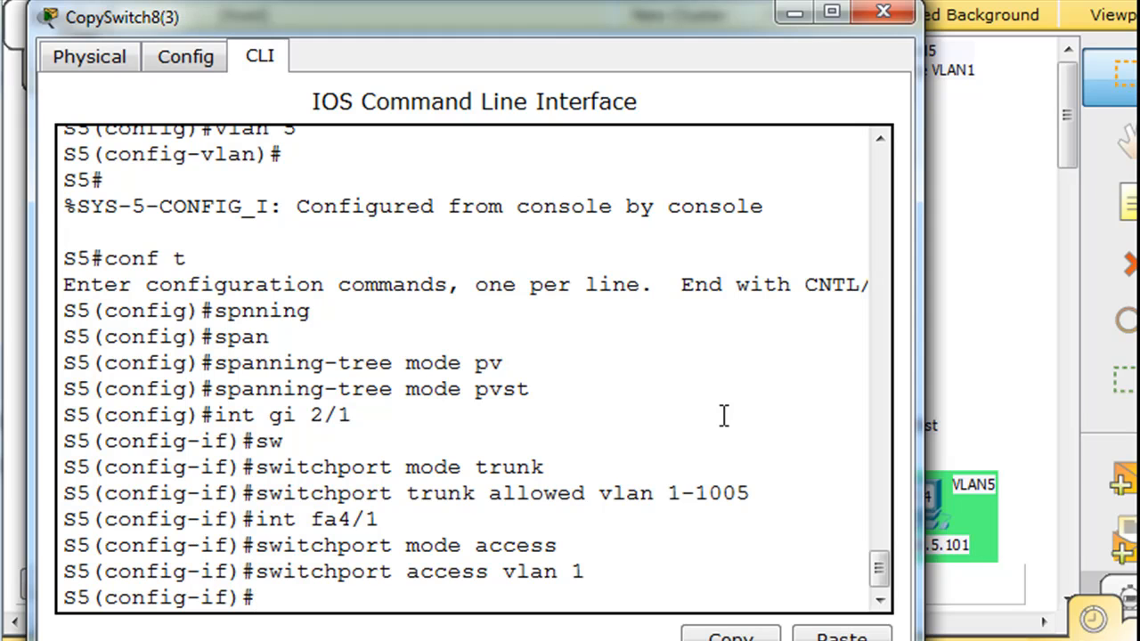
{"action": "type", "text": "spanning-tree"}
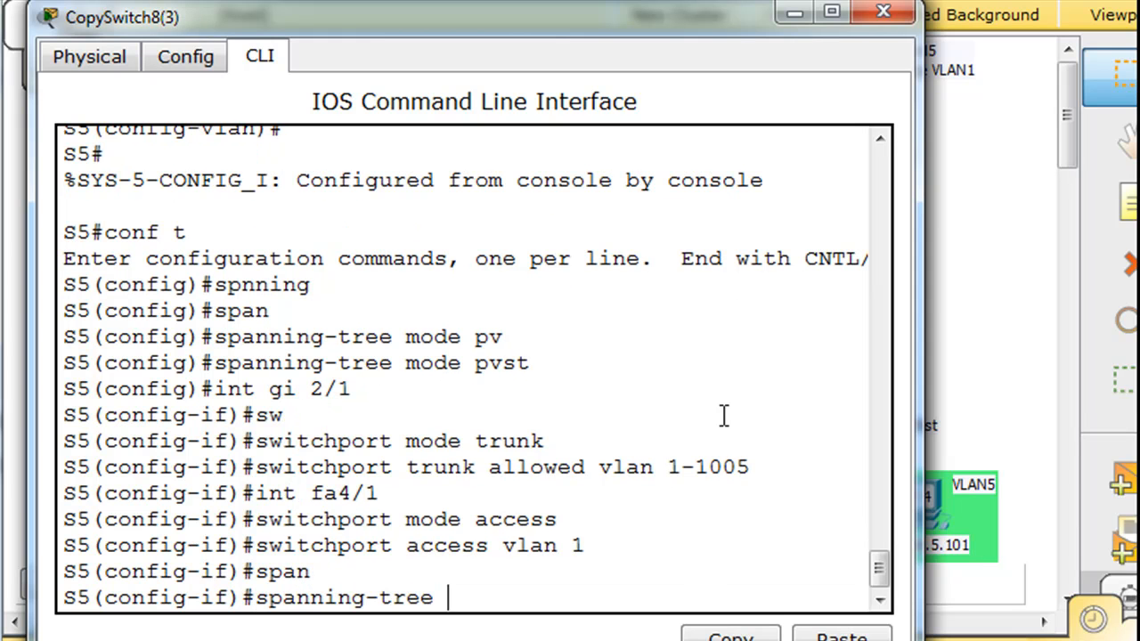
List the spanning-tree options with '?' and enable portfast on Fa4/1.
{"action": "type", "text": "?"}
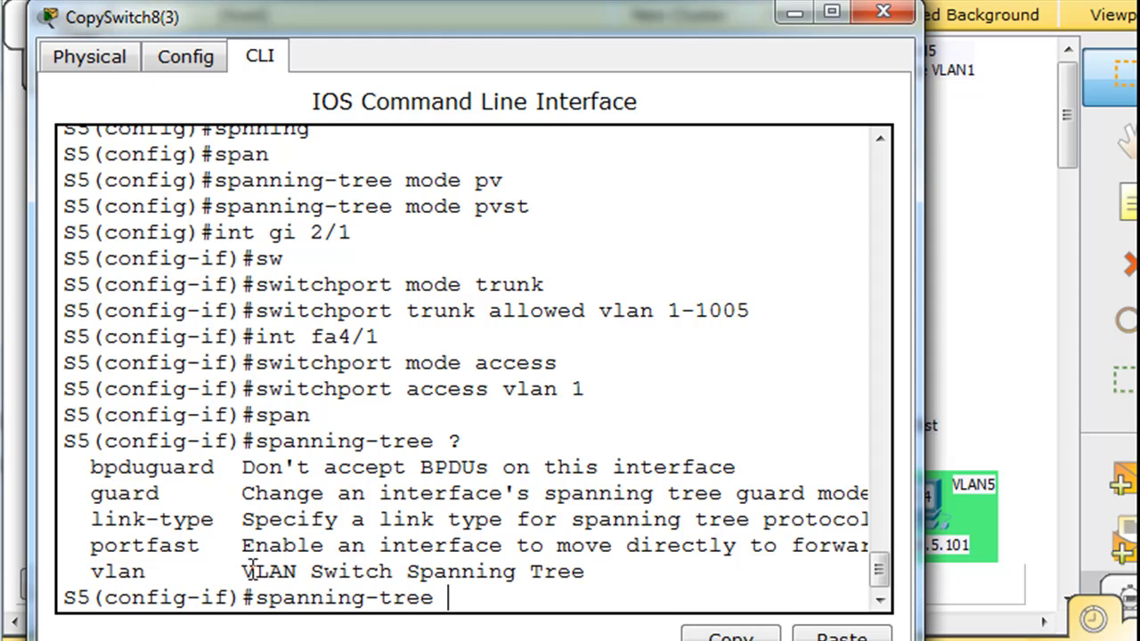
{"action": "type", "text": "p"}
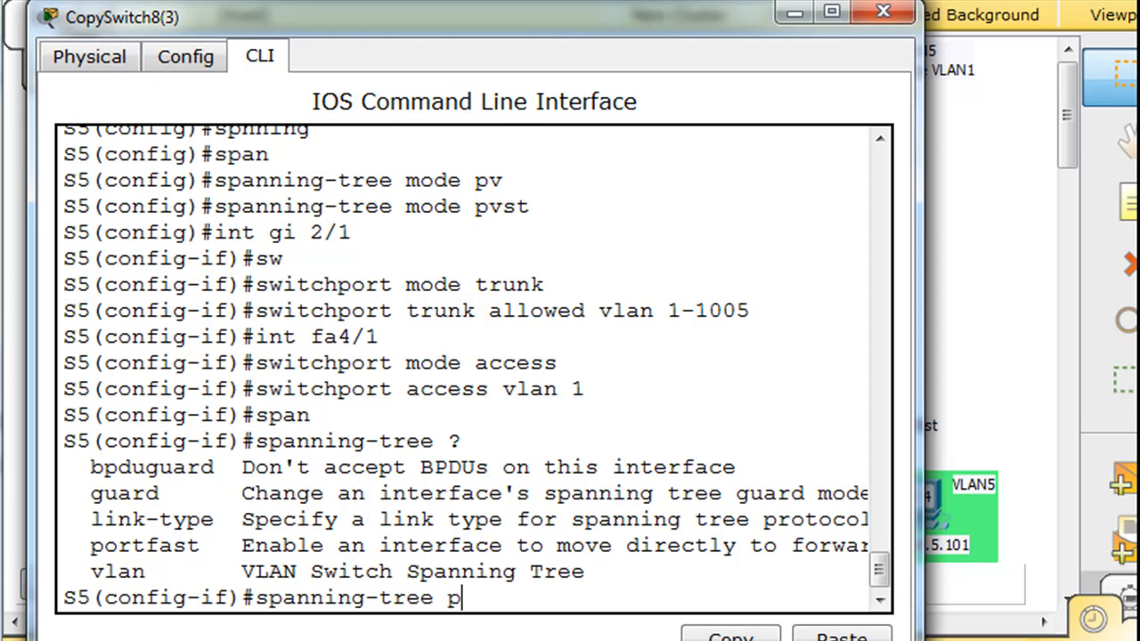
{"action": "type", "text": "ortfast"}
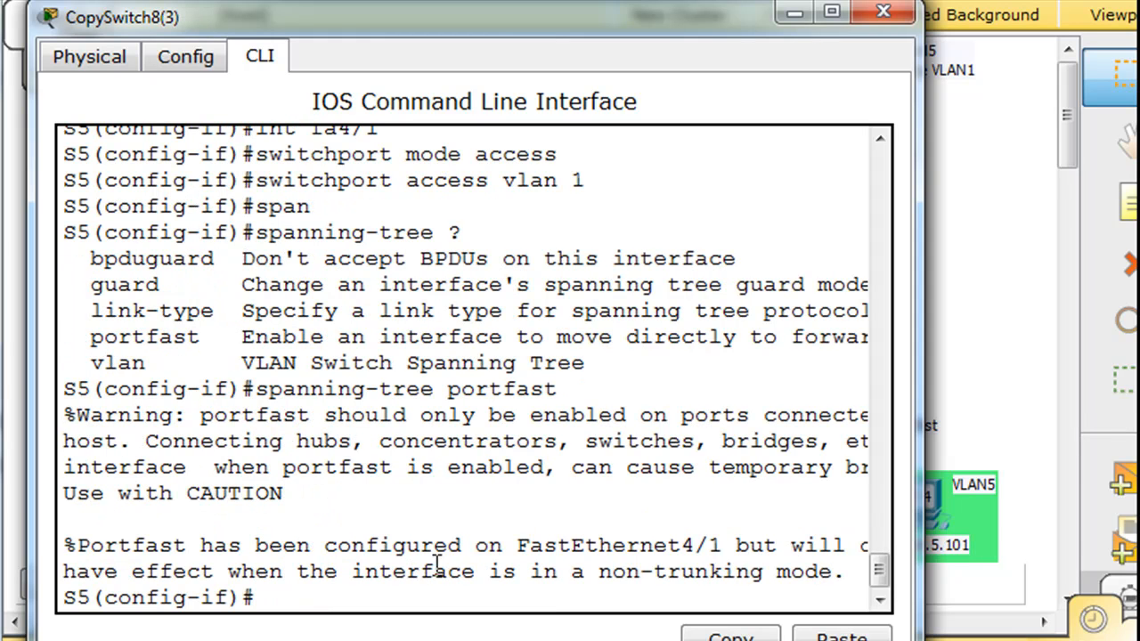
{"action": "mouse_move", "coordinate": [935, 499]}
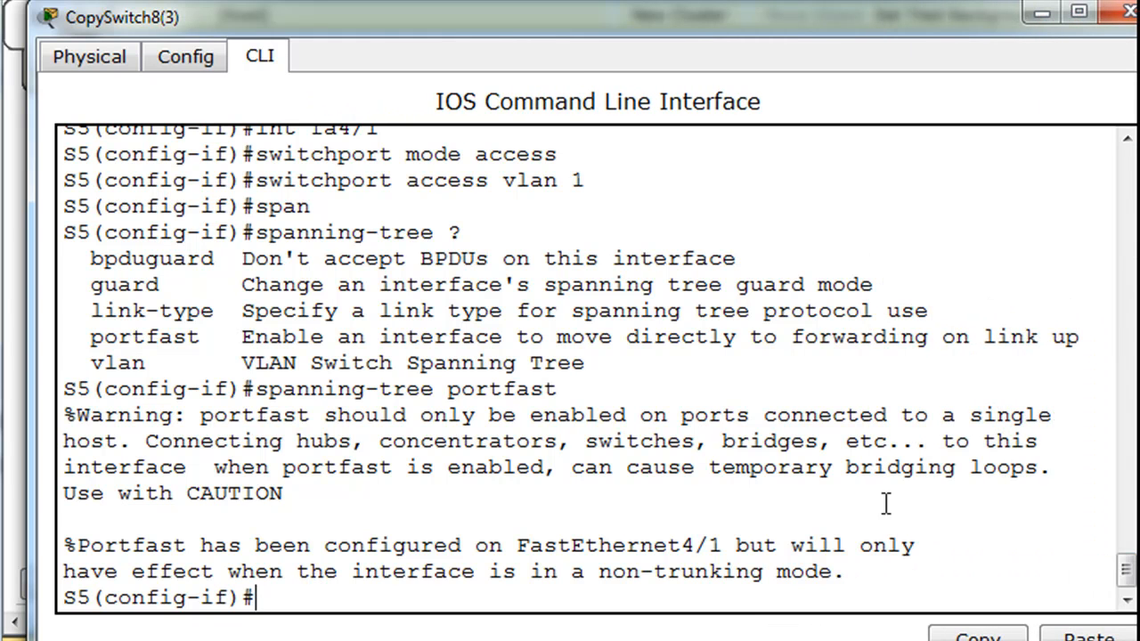
{"action": "mouse_move", "coordinate": [317, 456]}
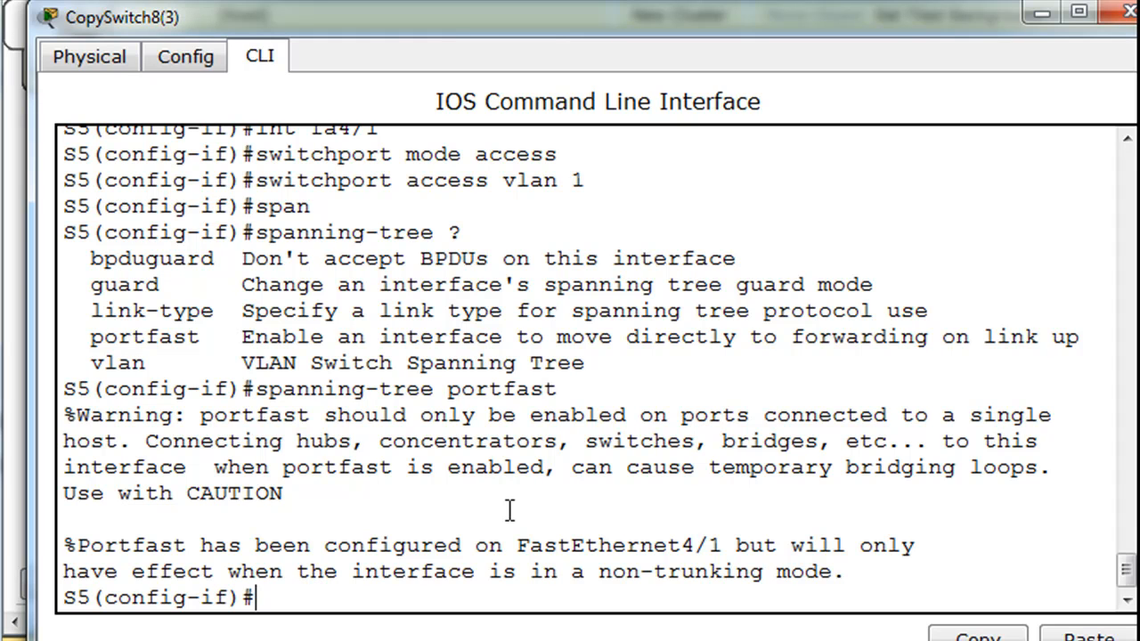
{"action": "mouse_move", "coordinate": [431, 542]}
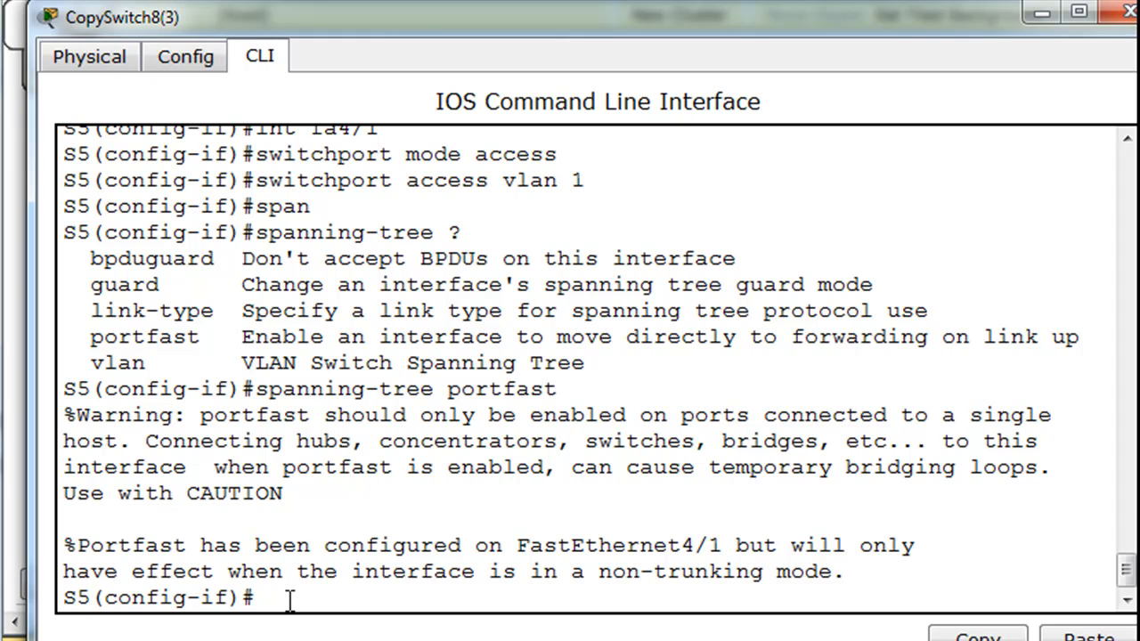
Enter 'spanning-tree bpduguard enable' on Fa4/1, correcting the mistyped keywords.
{"action": "type", "text": "spanning-tree portfast"}
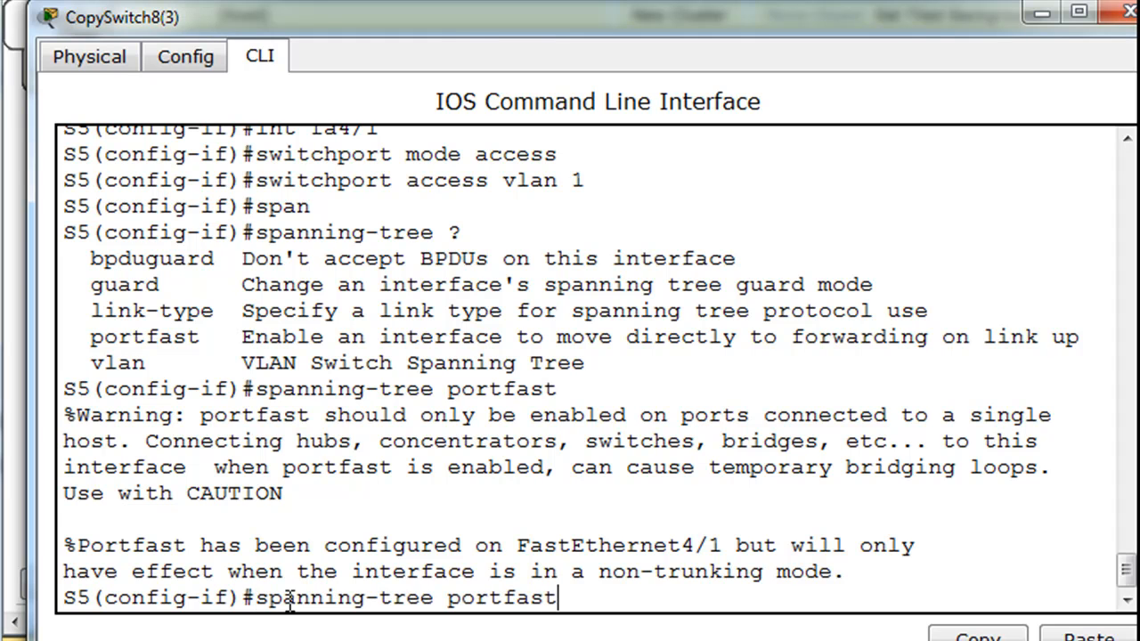
{"action": "key", "text": "BackSpace"}
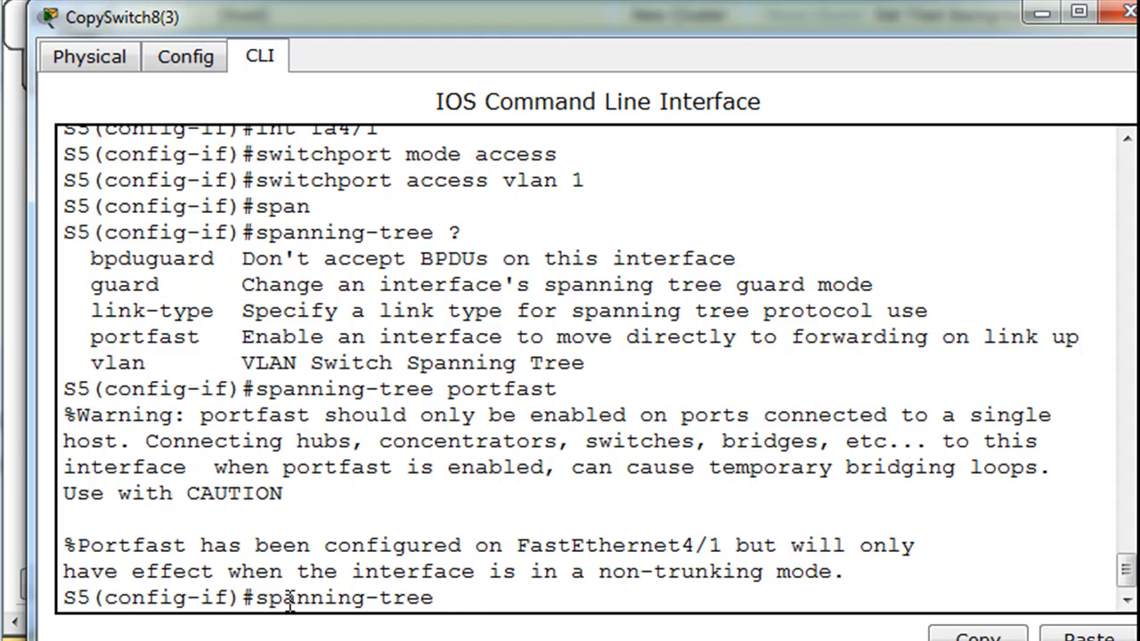
{"action": "type", "text": "pdu"}
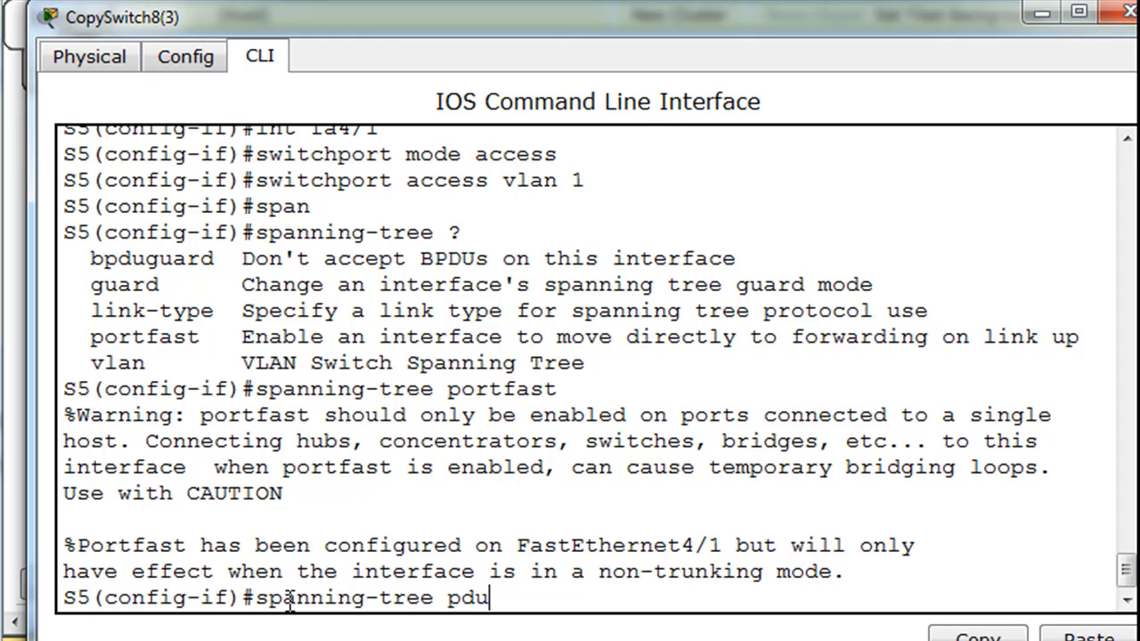
{"action": "key", "text": "BackSpace"}
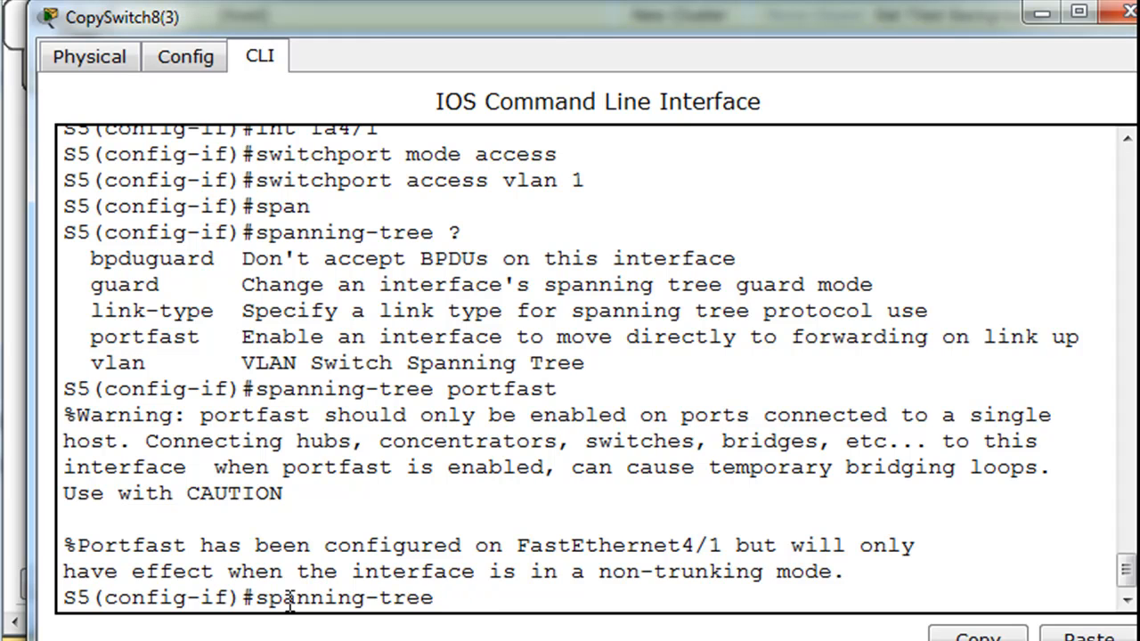
{"action": "type", "text": "bpdu"}
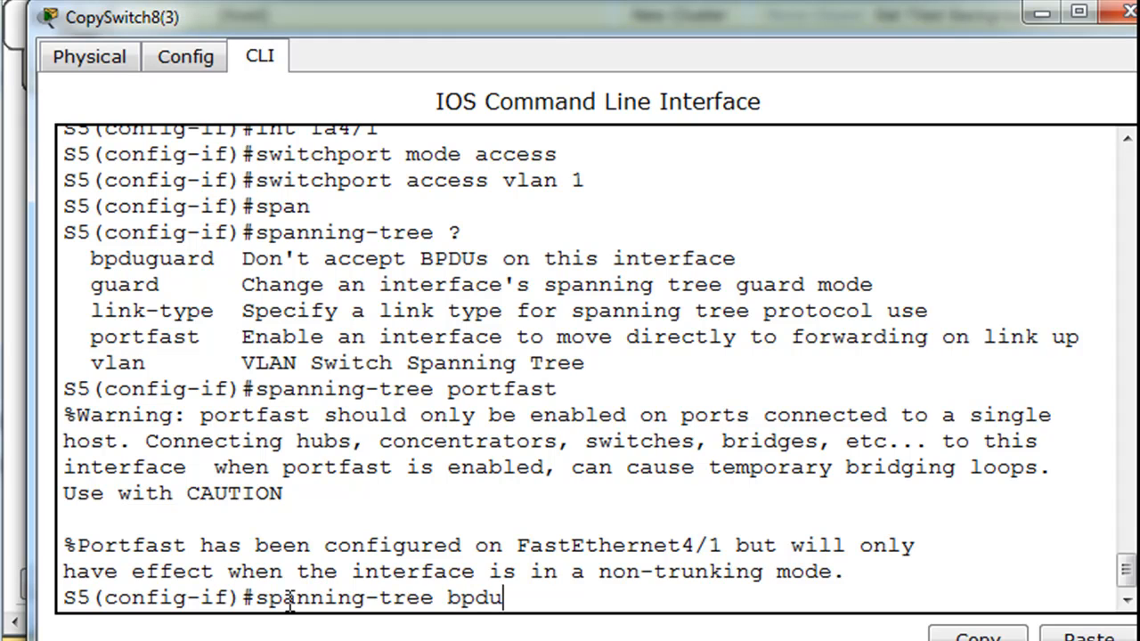
{"action": "type", "text": "uard"}
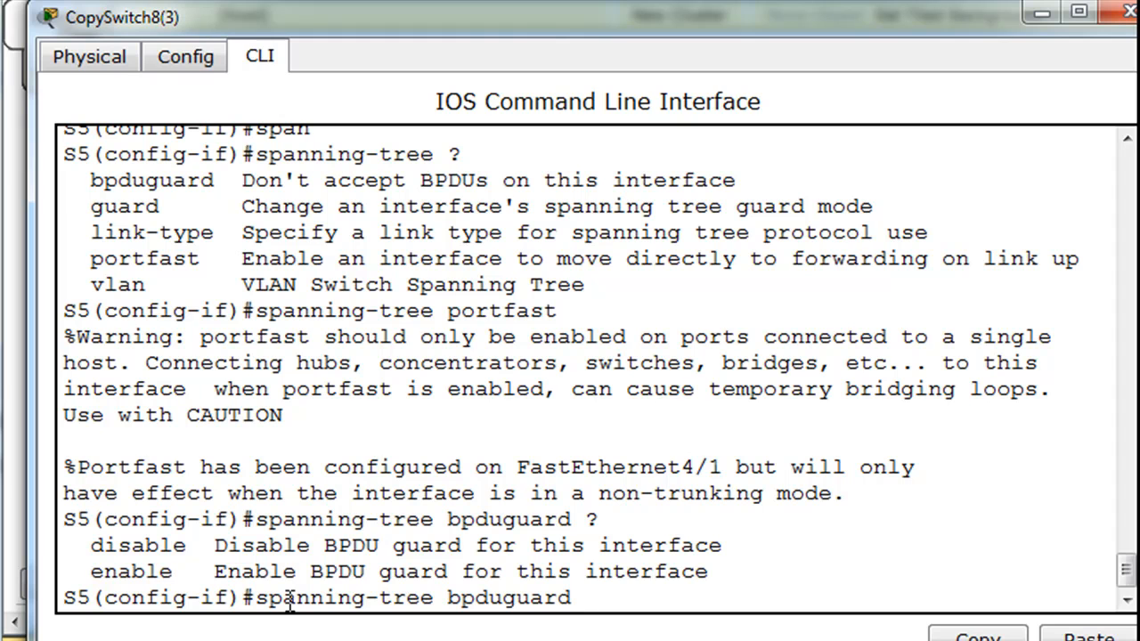
{"action": "type", "text": "en"}
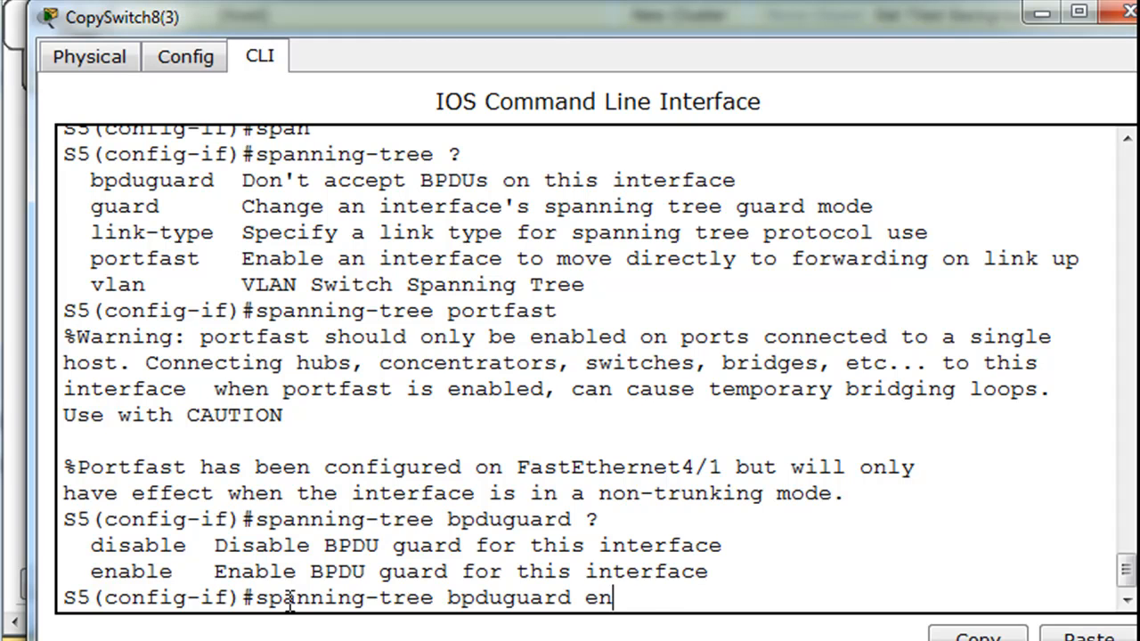
{"action": "type", "text": "able"}
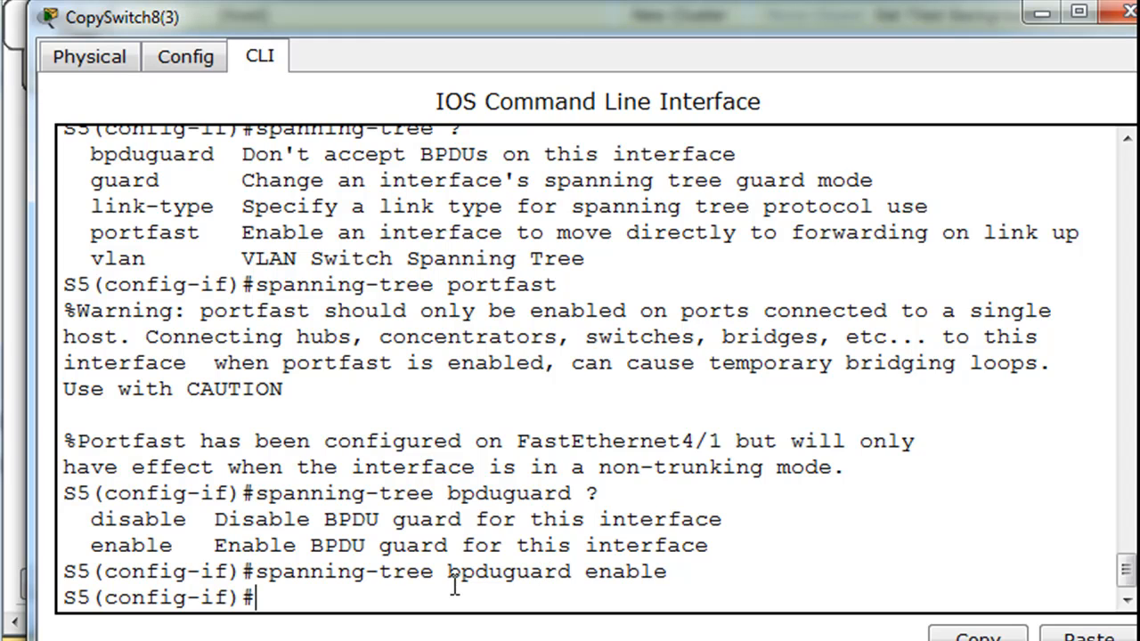
{"action": "mouse_move", "coordinate": [716, 586]}
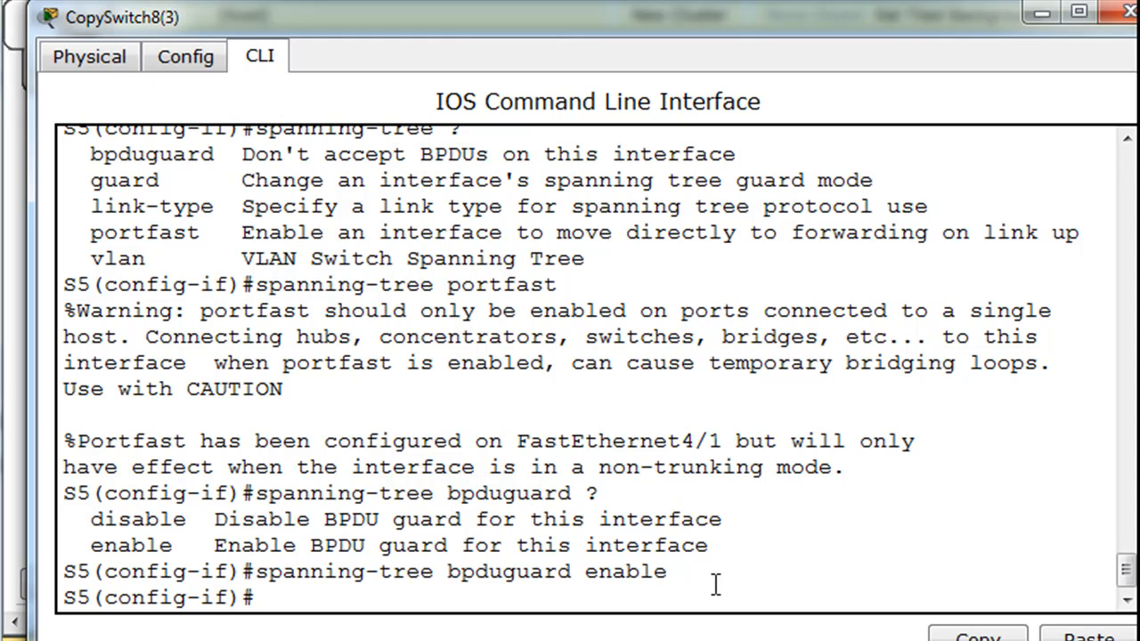
{"action": "mouse_move", "coordinate": [559, 568]}
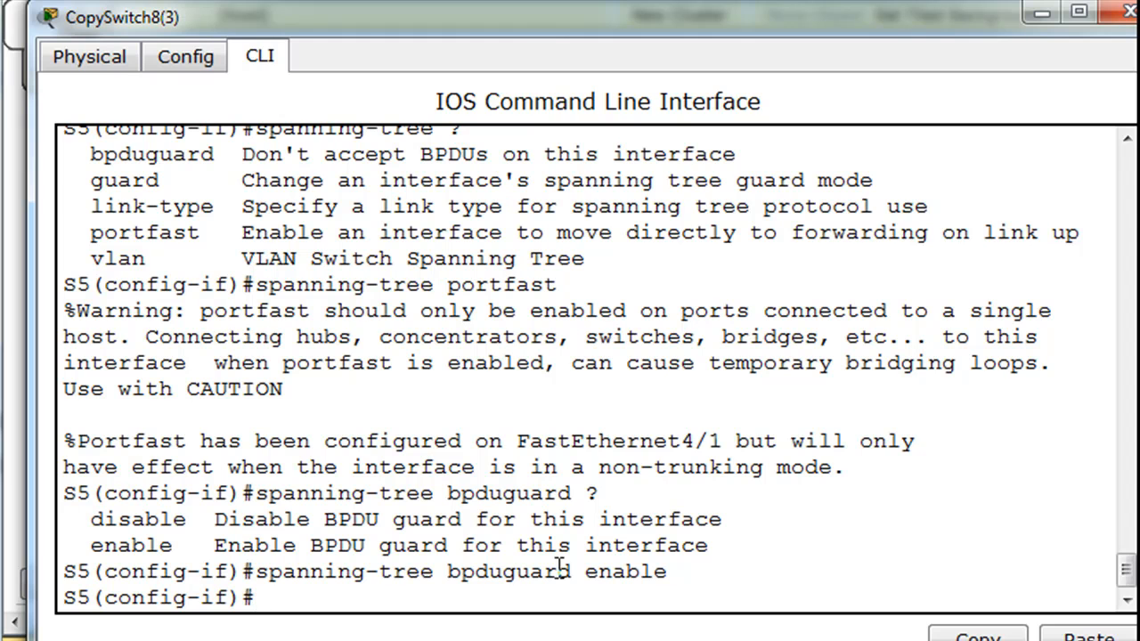
{"action": "mouse_move", "coordinate": [585, 574]}
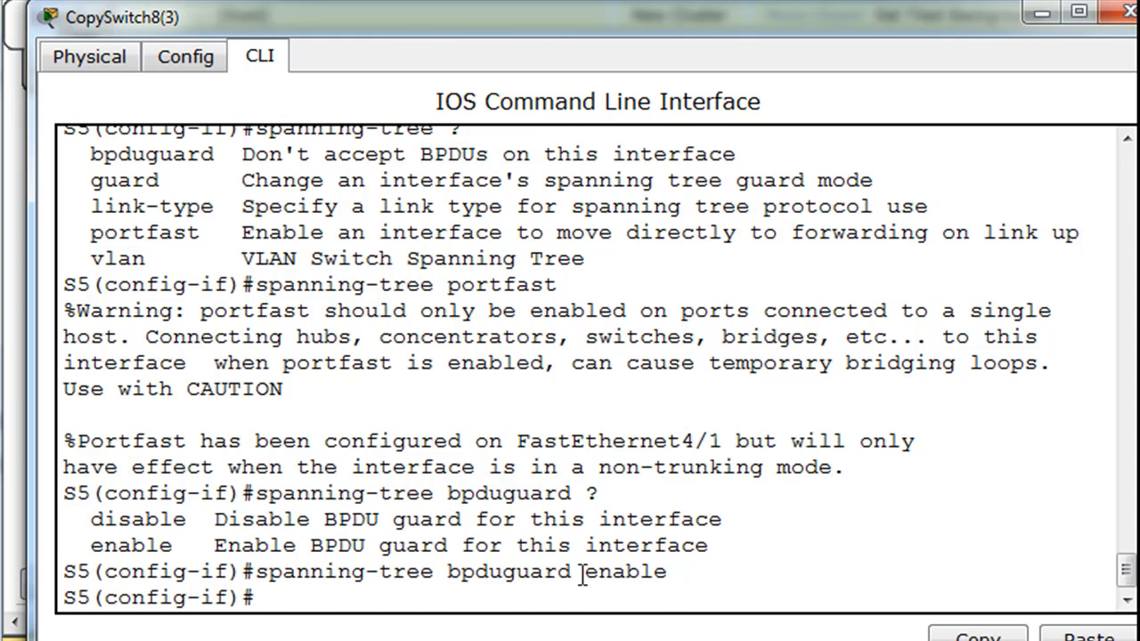
Recall earlier commands to make Fa5/1 an access port in VLAN 5.
{"action": "type", "text": "spanning-tree bpduguard enable"}
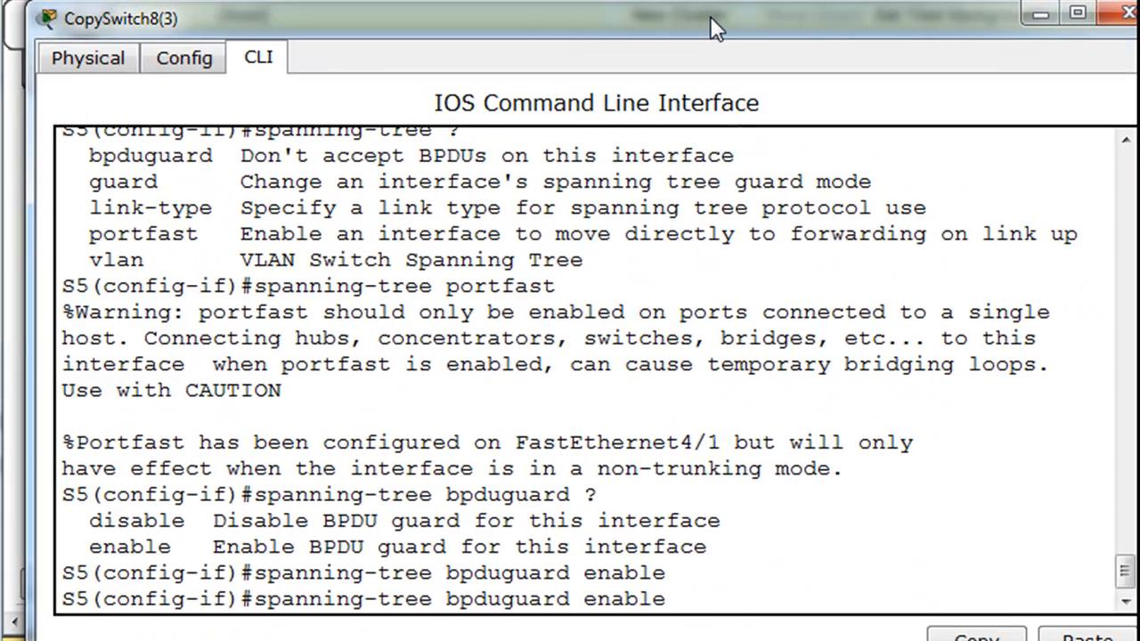
{"action": "type", "text": "switchport access vlan 1"}
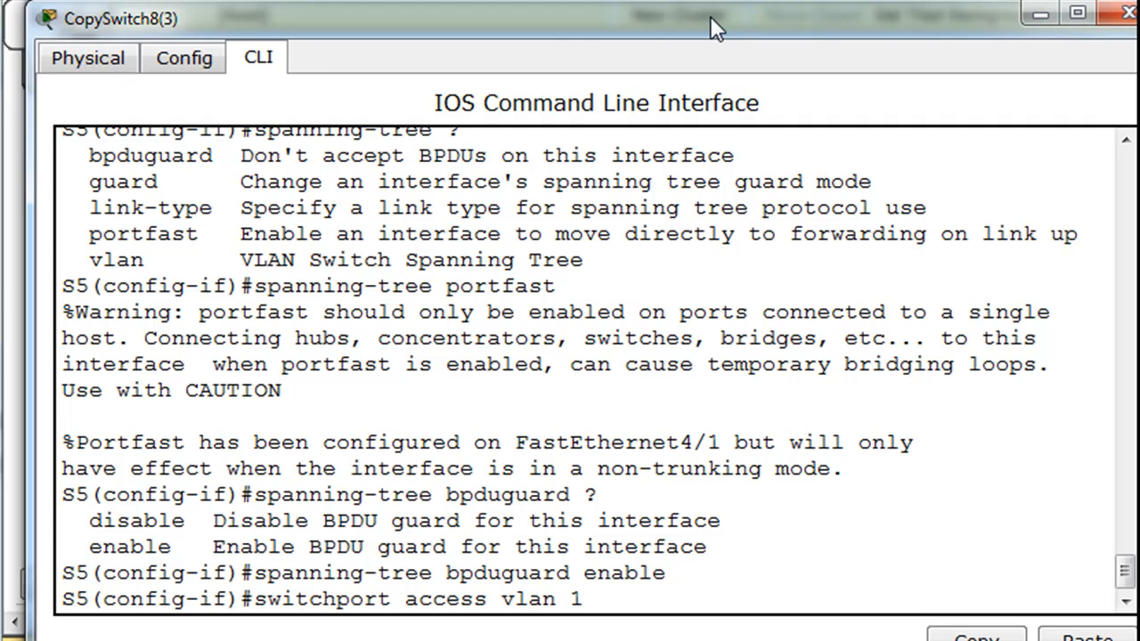
{"action": "type", "text": "int fa4/1"}
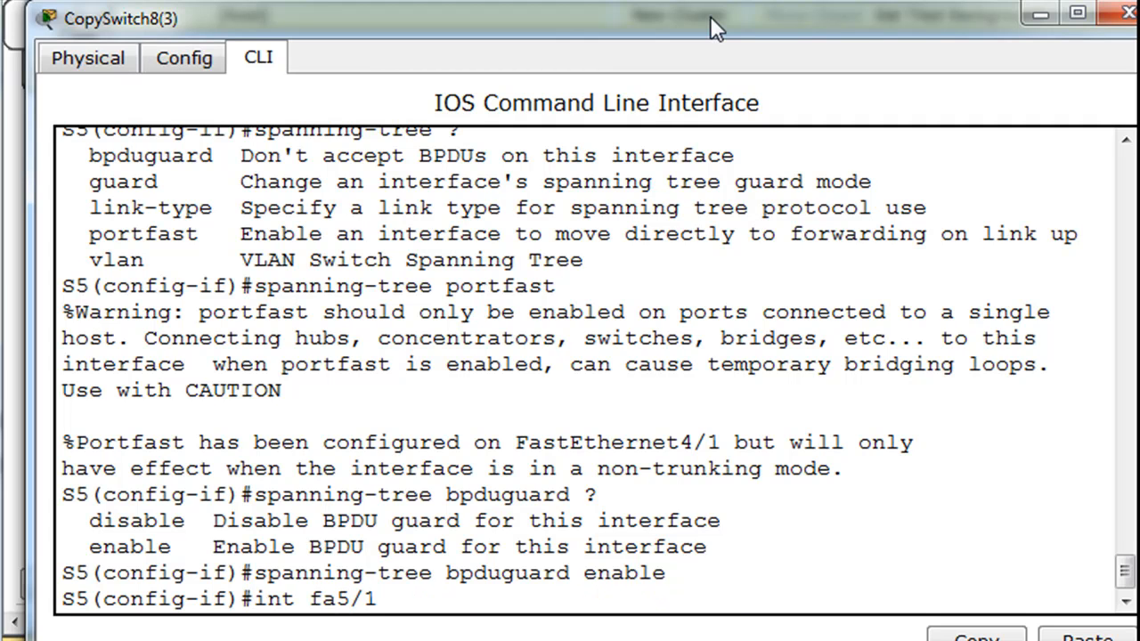
{"action": "type", "text": "spanning-tree bpduguard enable"}
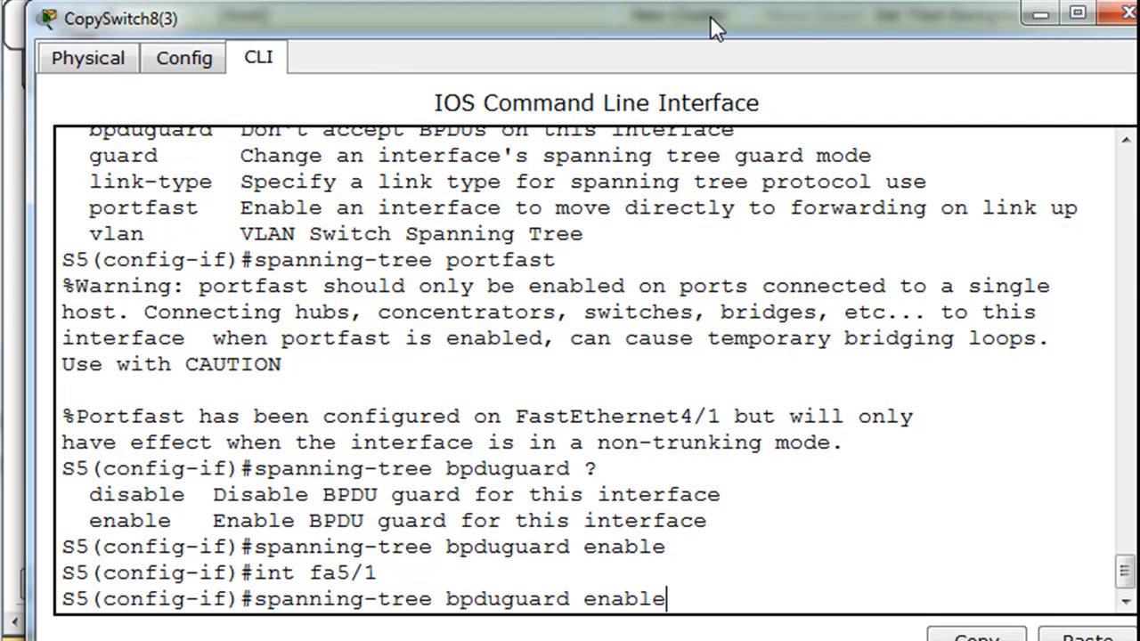
{"action": "type", "text": "switchport mode access"}
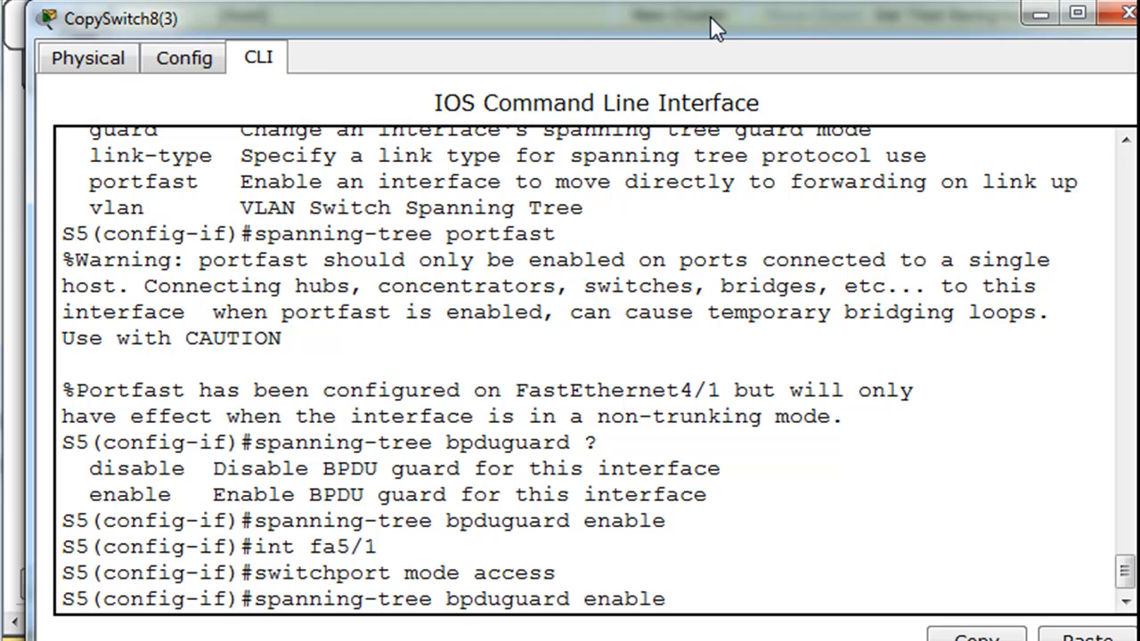
{"action": "type", "text": "switchport access vlan 1"}
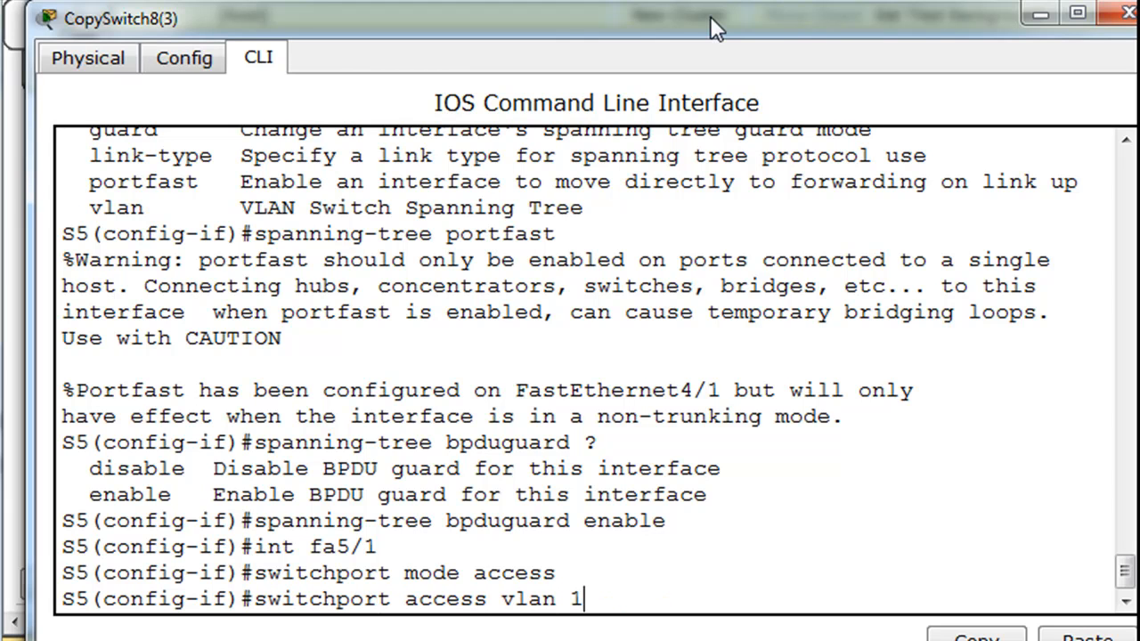
{"action": "type", "text": "5"}
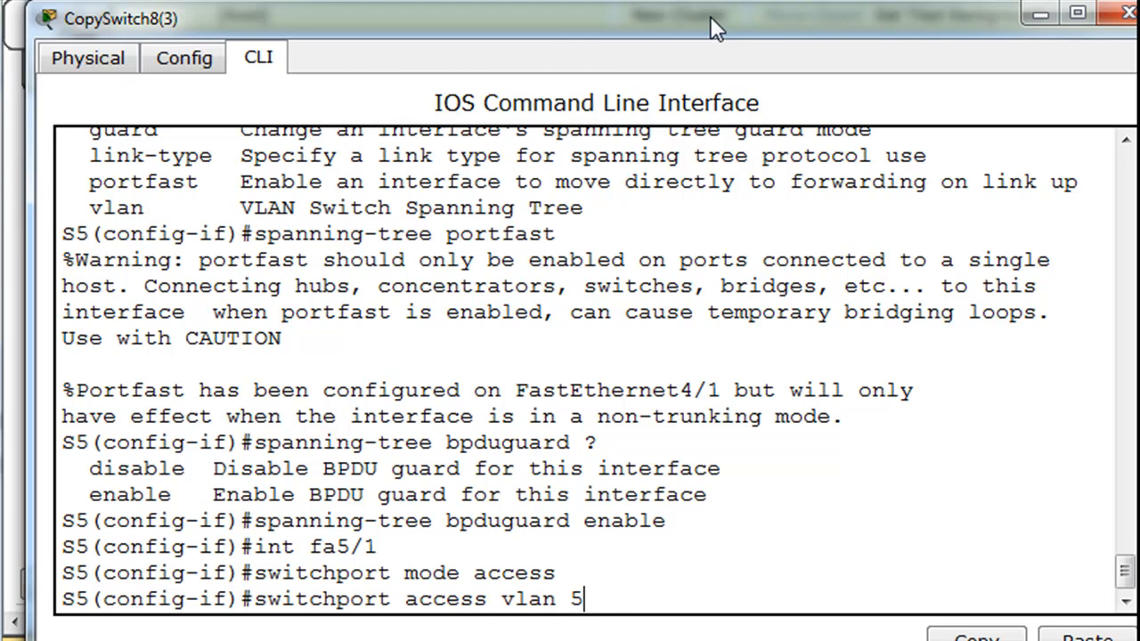
{"action": "type", "text": "int fa5/1"}
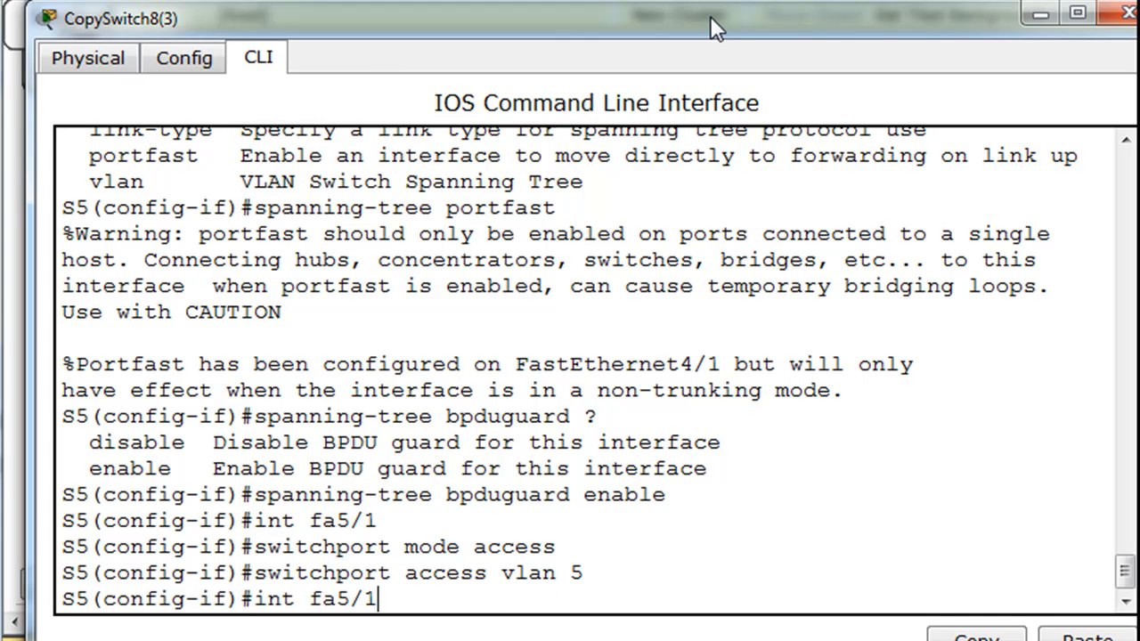
Enable portfast and BPDU guard on Fa5/1.
{"action": "type", "text": "spanning-tree portfast"}
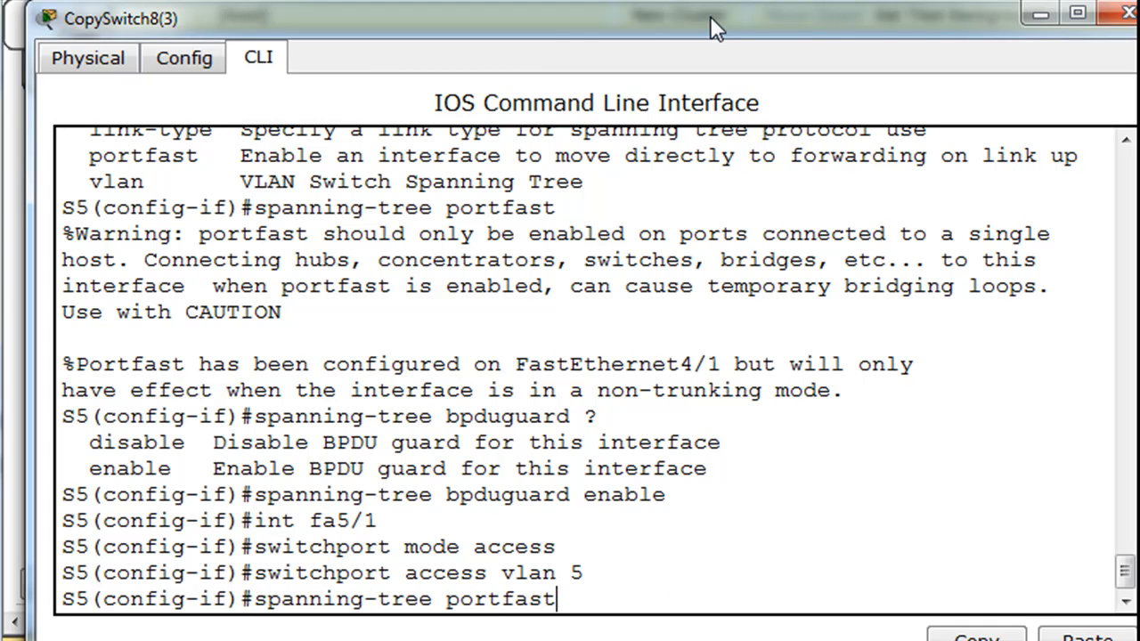
{"action": "key", "text": "enter"}
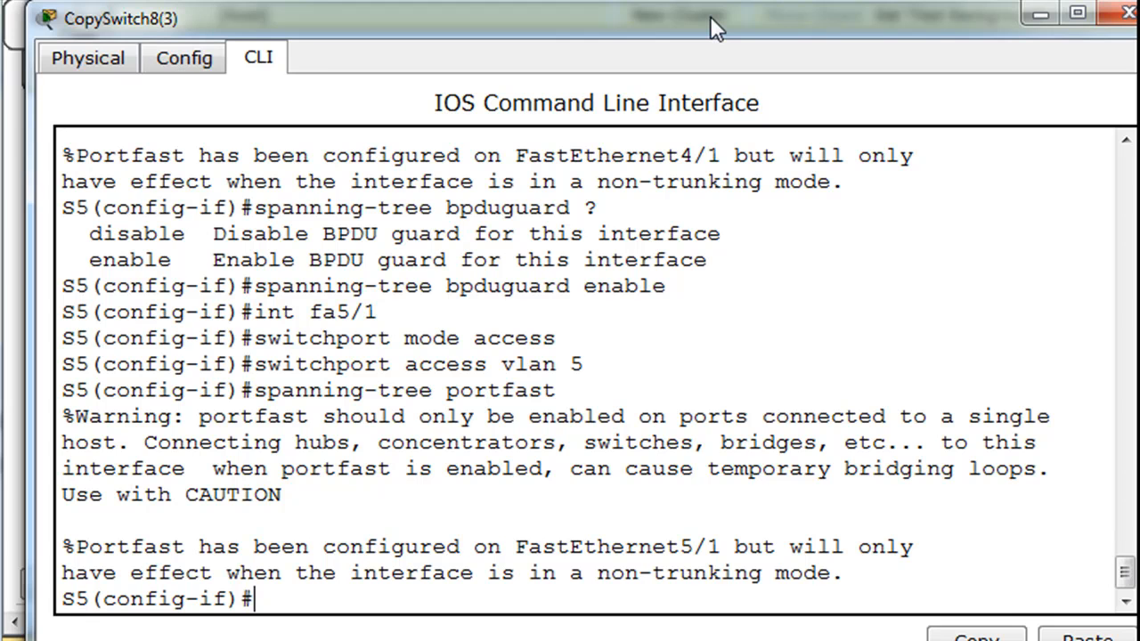
{"action": "type", "text": "int fa5/1"}
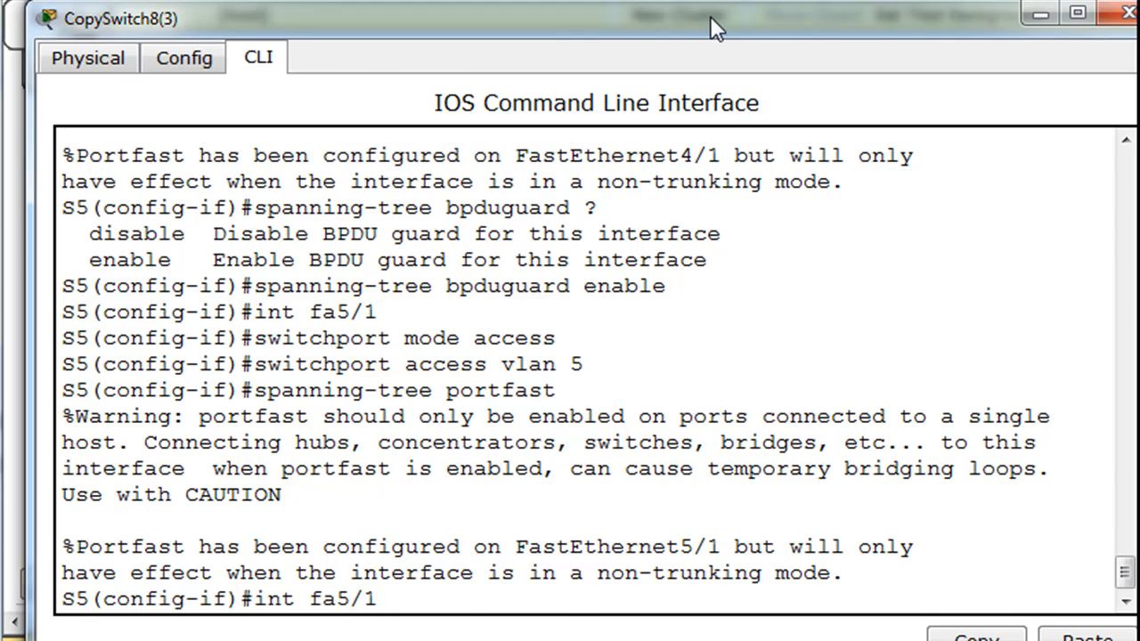
{"action": "type", "text": "spanning-tree bpduguard enable"}
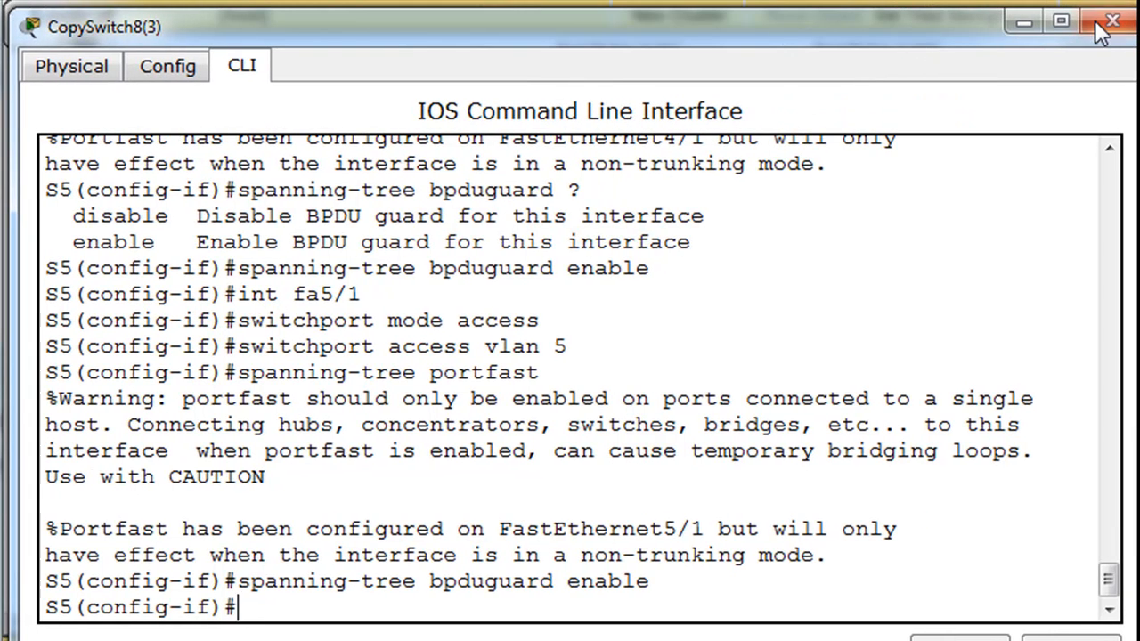
{"action": "mouse_move", "coordinate": [1111, 20]}
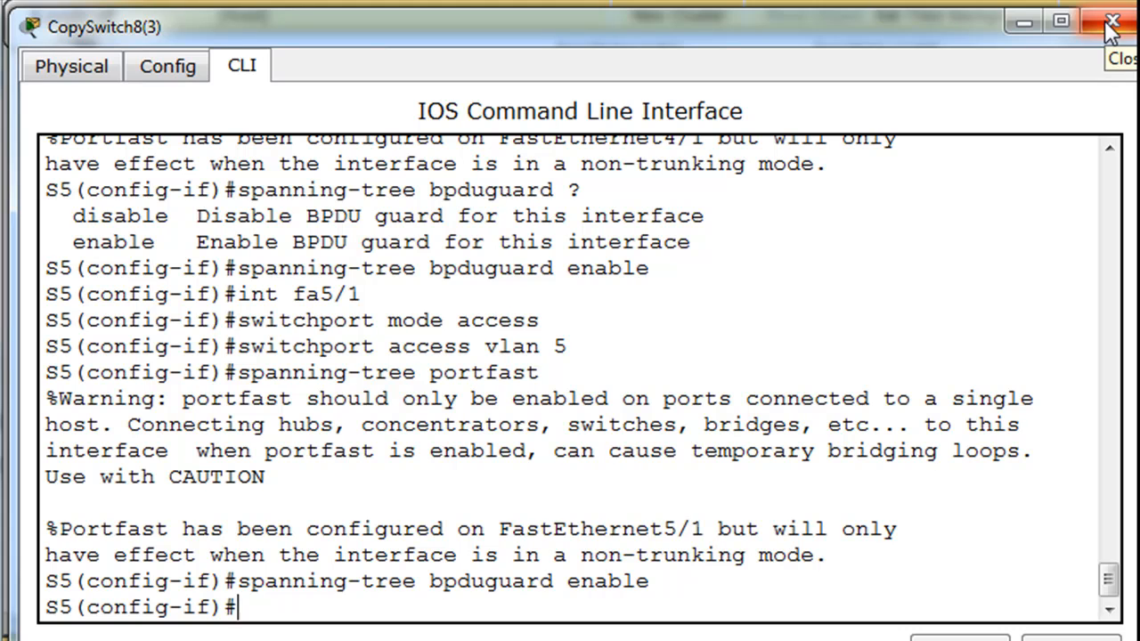
Close S5's CLI window to return to the PVST+ topology.
{"action": "left_click", "coordinate": [1111, 21]}
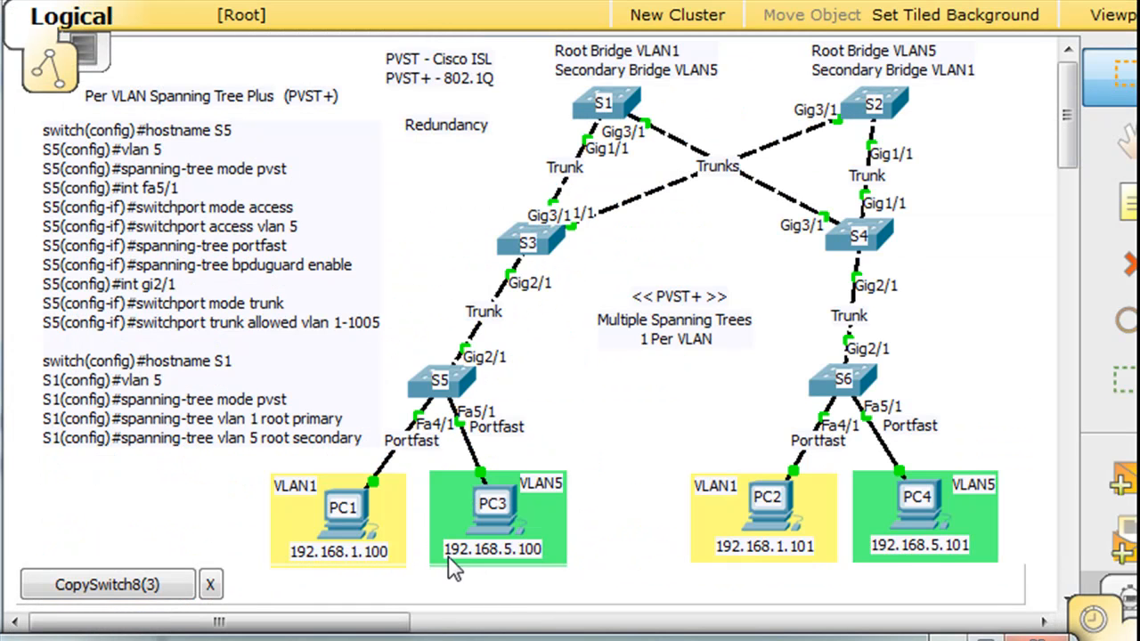
{"action": "mouse_move", "coordinate": [597, 544]}
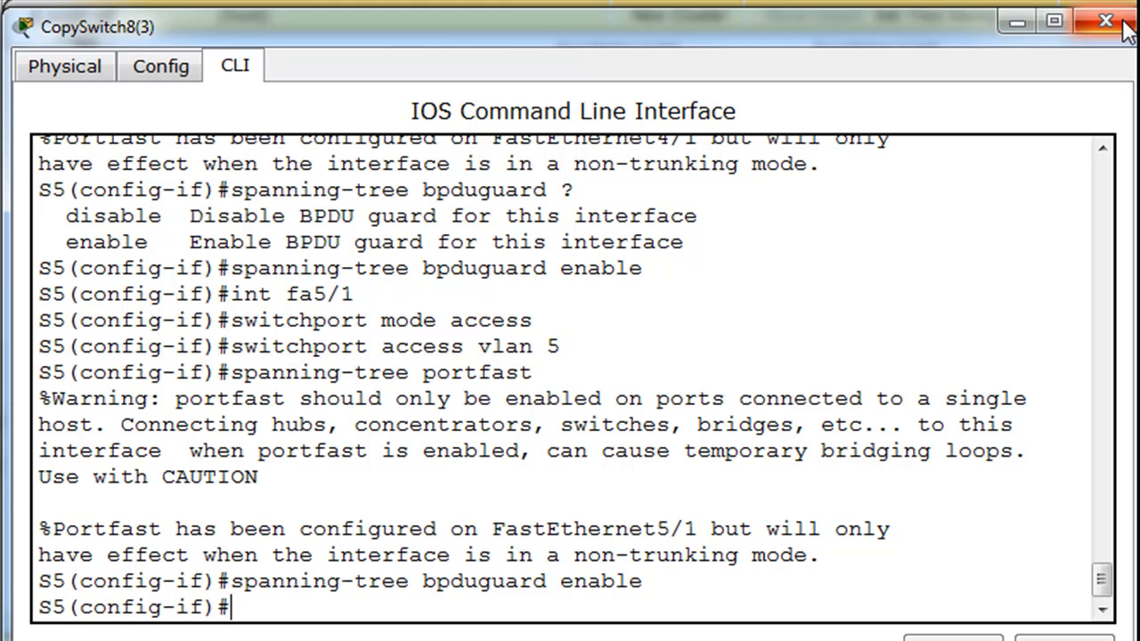
{"action": "mouse_move", "coordinate": [891, 33]}
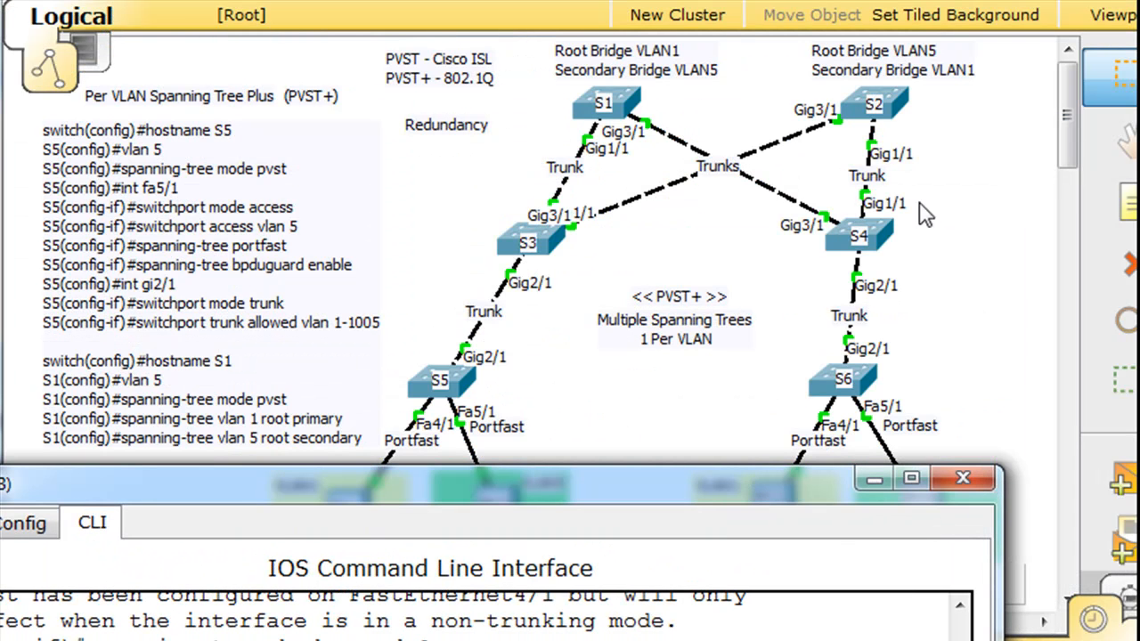
{"action": "mouse_move", "coordinate": [690, 317]}
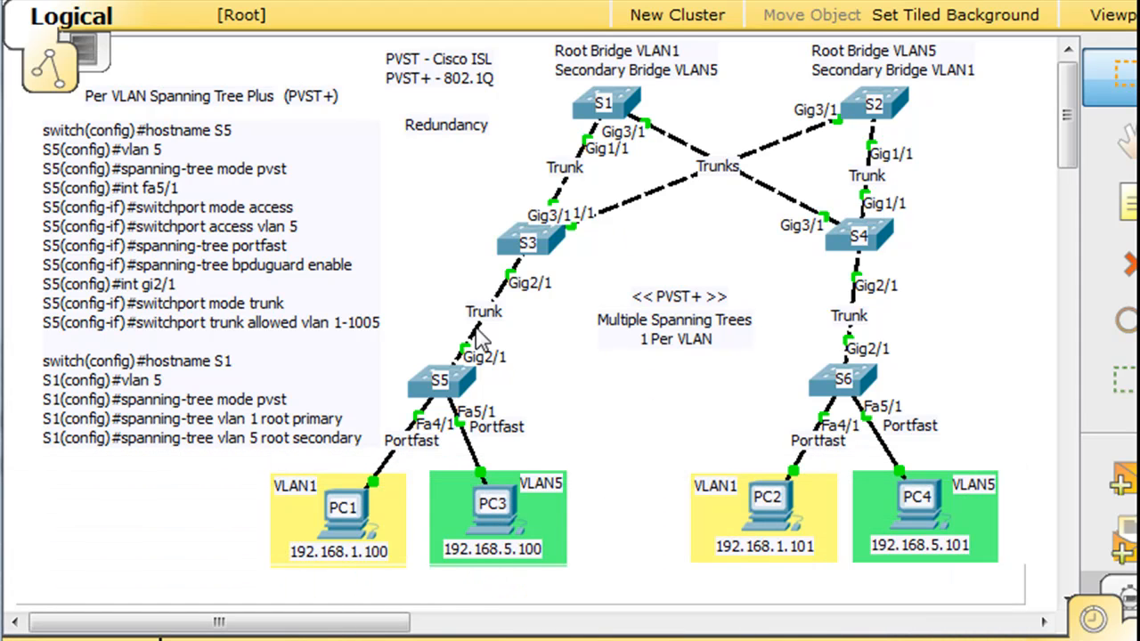
{"action": "mouse_move", "coordinate": [449, 238]}
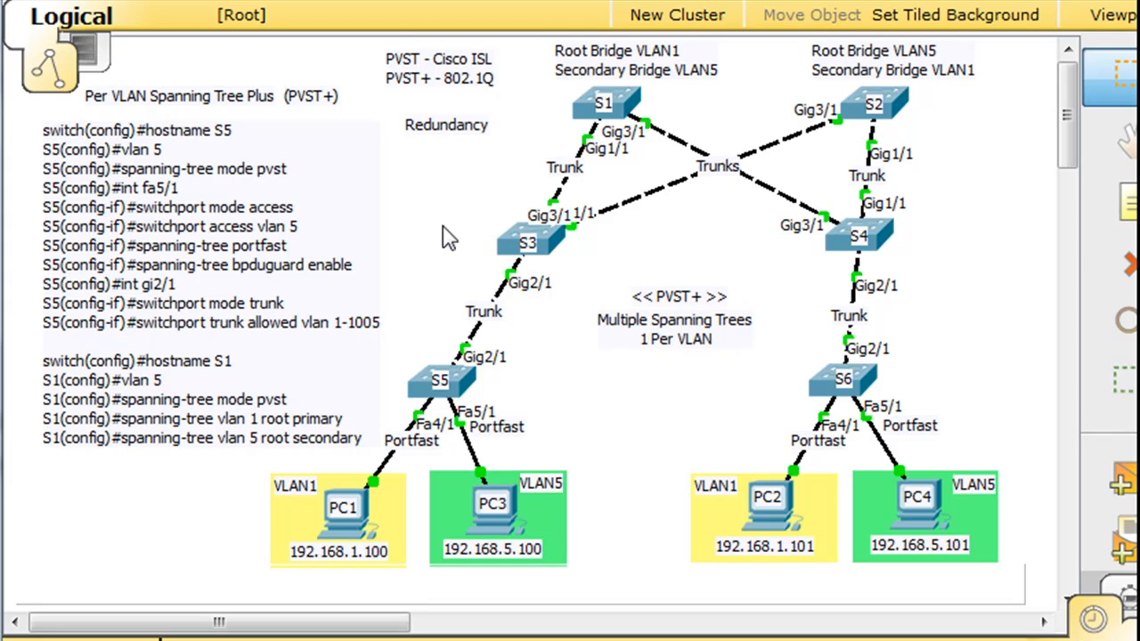
{"action": "mouse_move", "coordinate": [680, 367]}
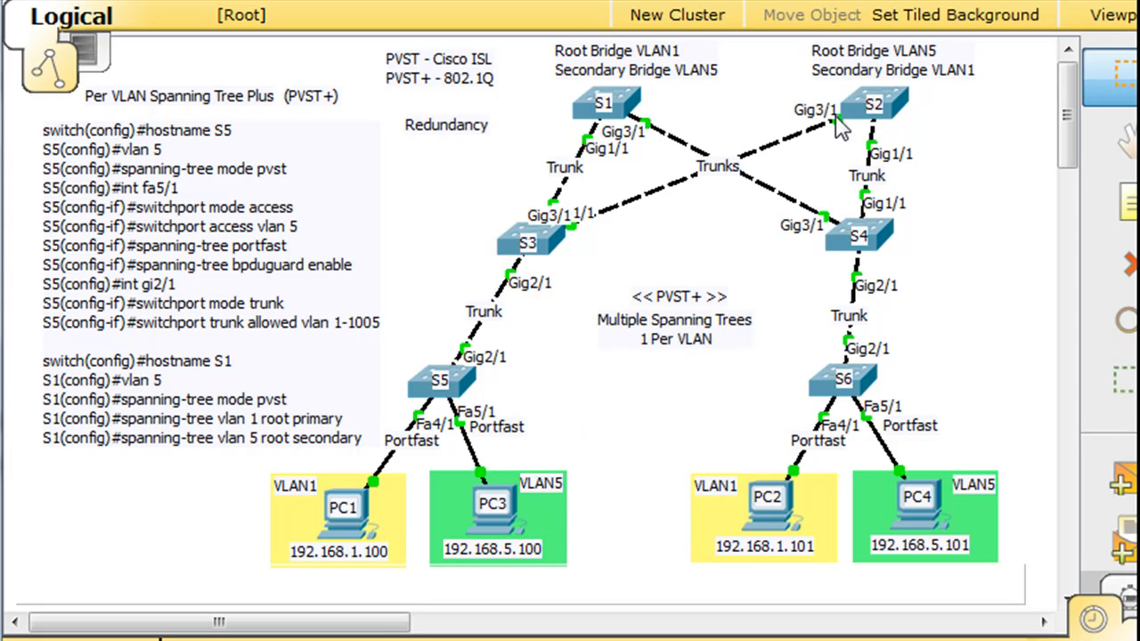
{"action": "mouse_move", "coordinate": [757, 121]}
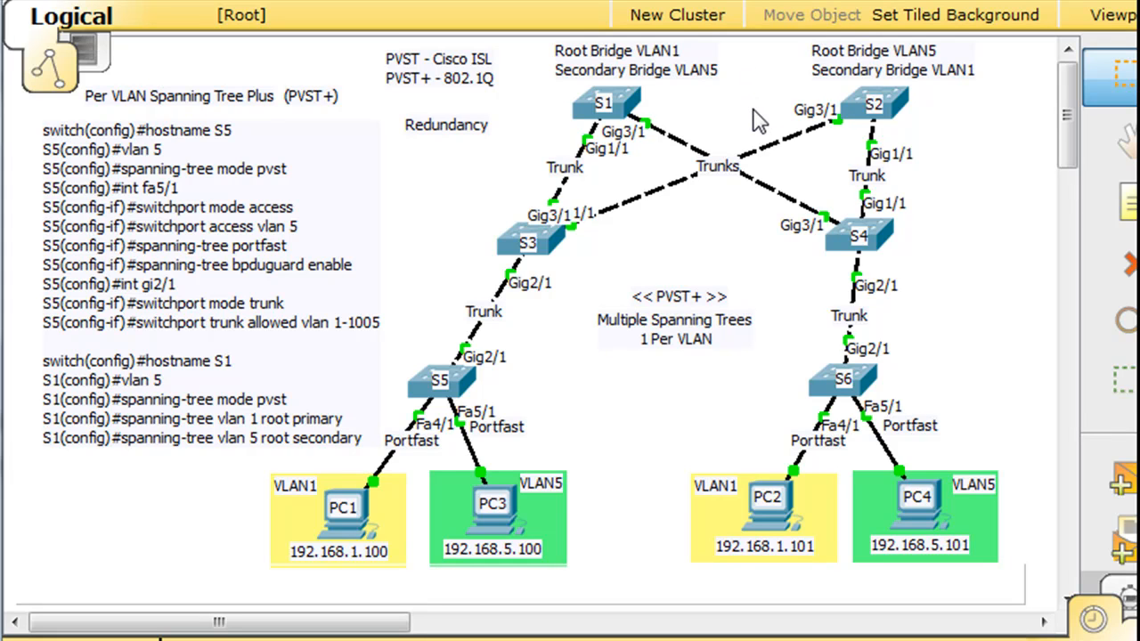
{"action": "mouse_move", "coordinate": [820, 75]}
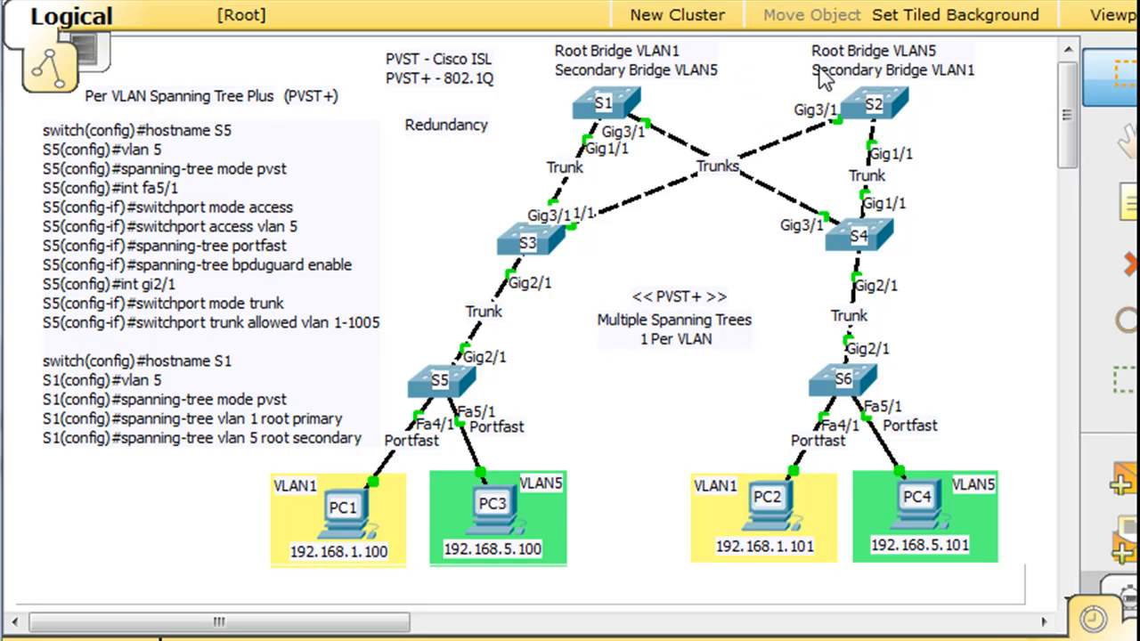
{"action": "mouse_move", "coordinate": [744, 227]}
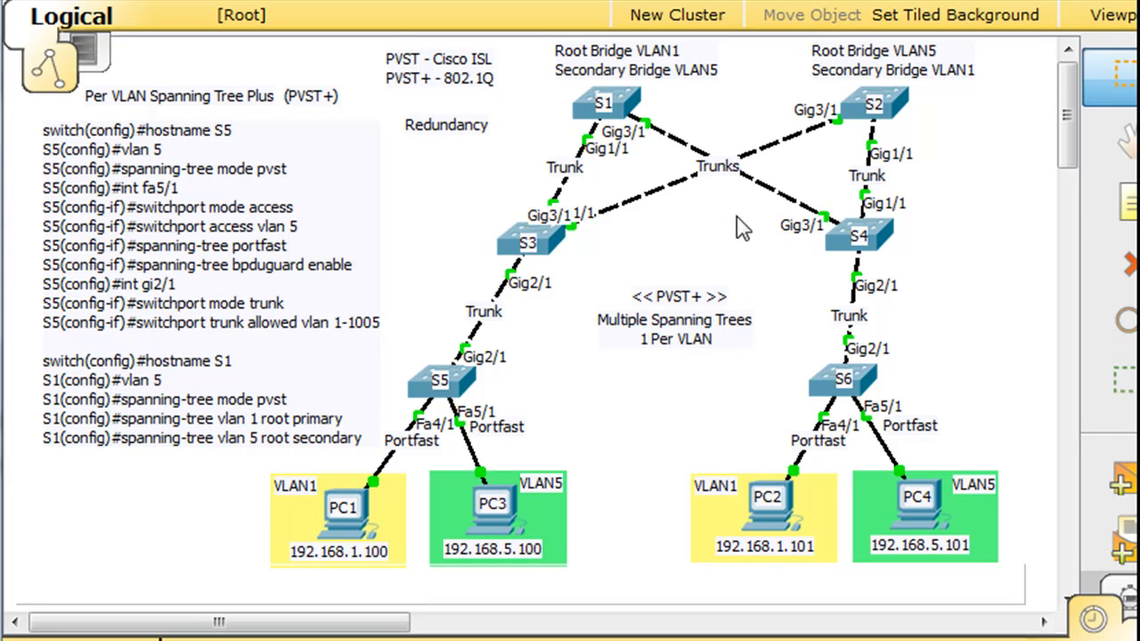
{"action": "mouse_move", "coordinate": [821, 181]}
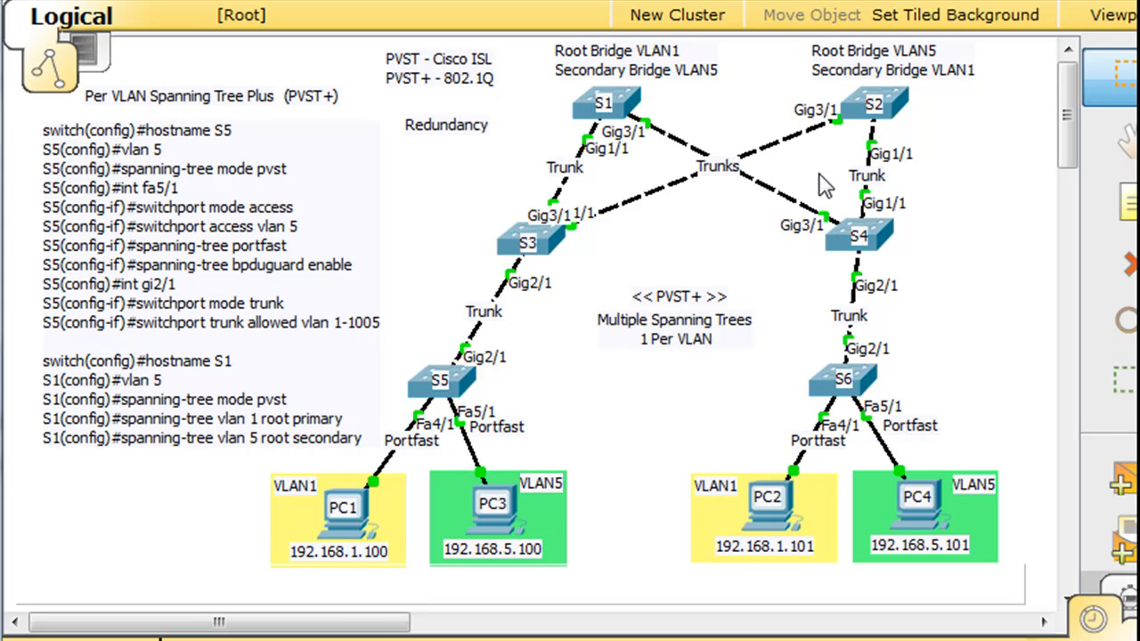
{"action": "mouse_move", "coordinate": [978, 221]}
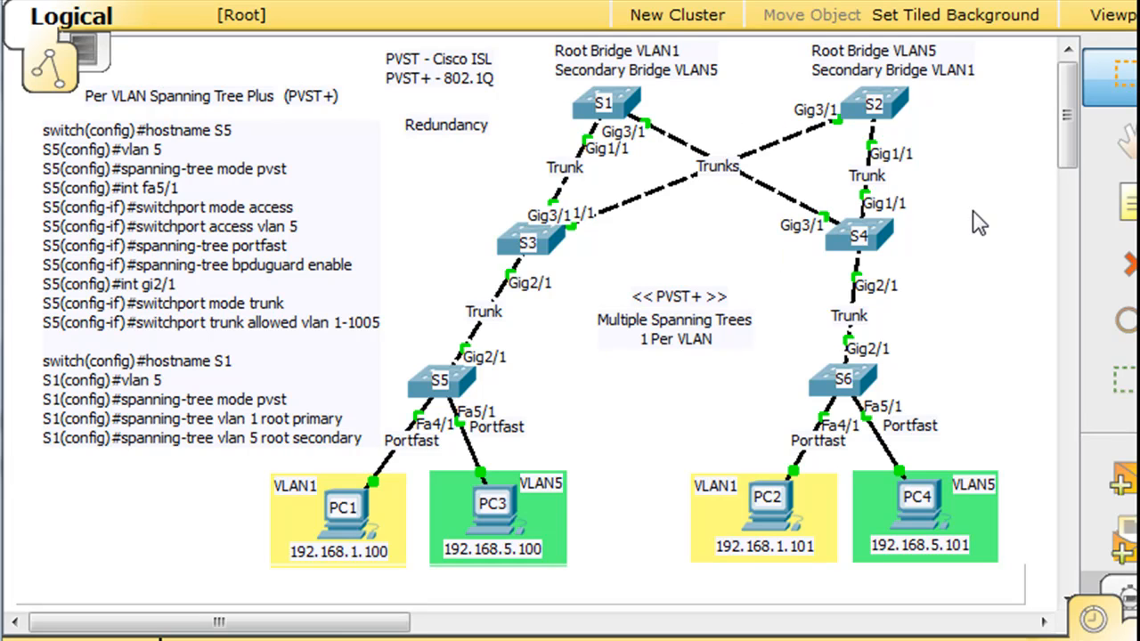